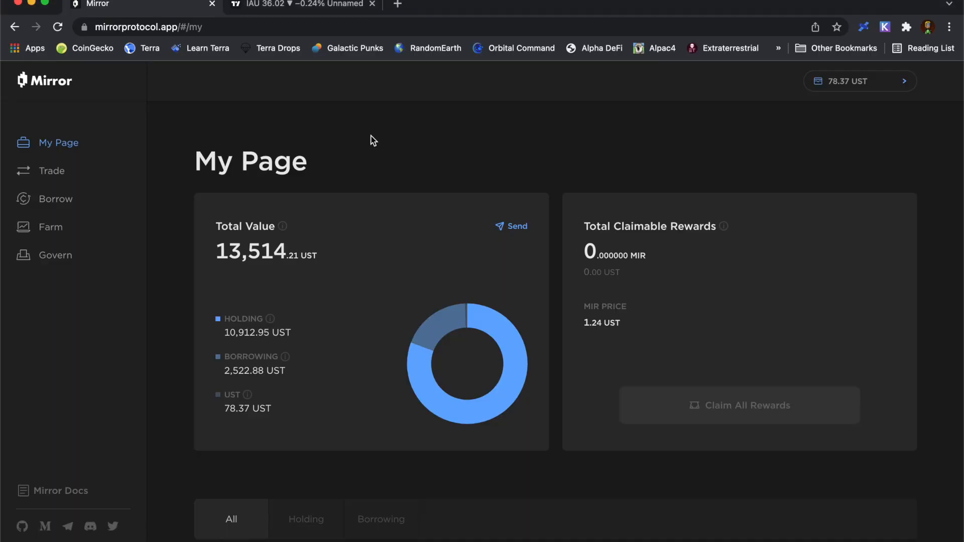
mouse_move(256, 275)
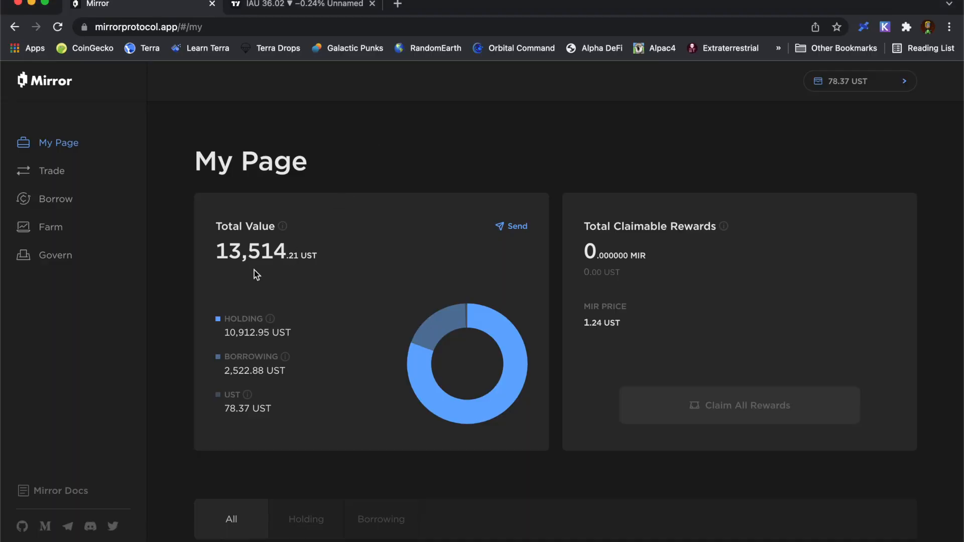
mouse_move(184, 289)
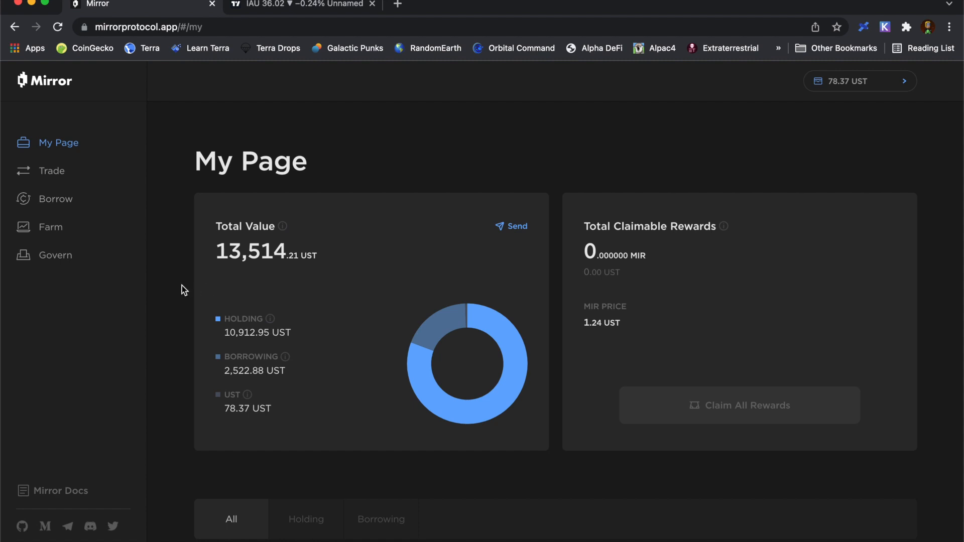
mouse_move(58, 143)
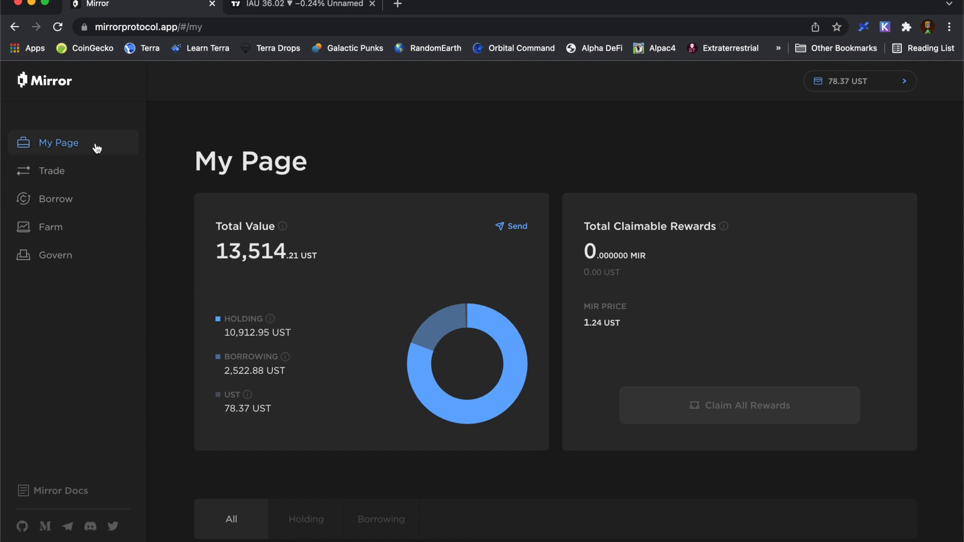
Scroll My Page down to the Holding and Borrowing tables with the mSLV position
scroll(down, 3)
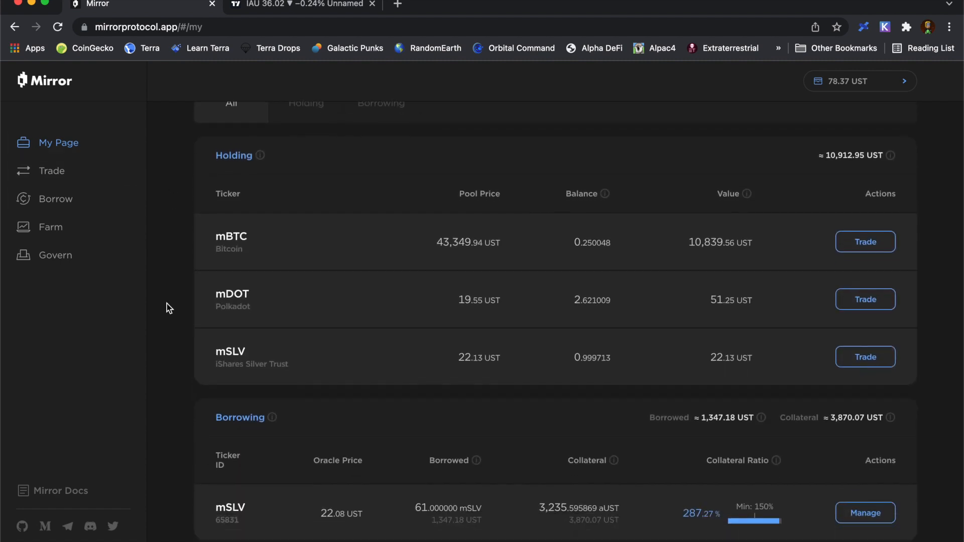
scroll(down, 3)
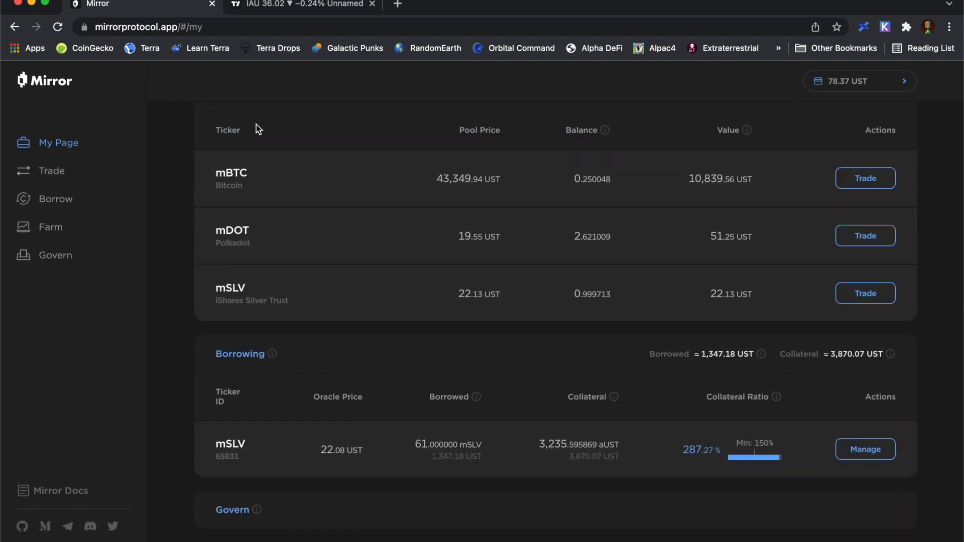
mouse_move(209, 192)
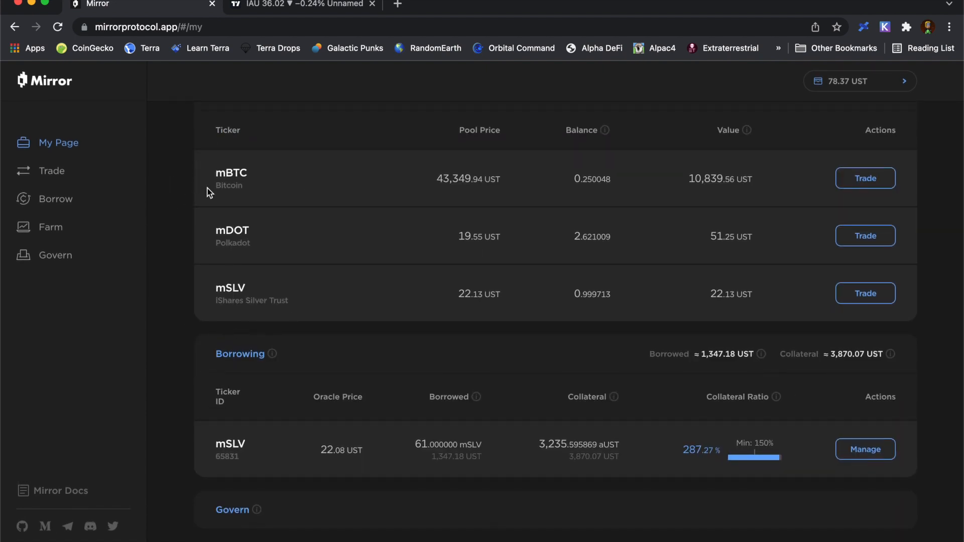
mouse_move(207, 307)
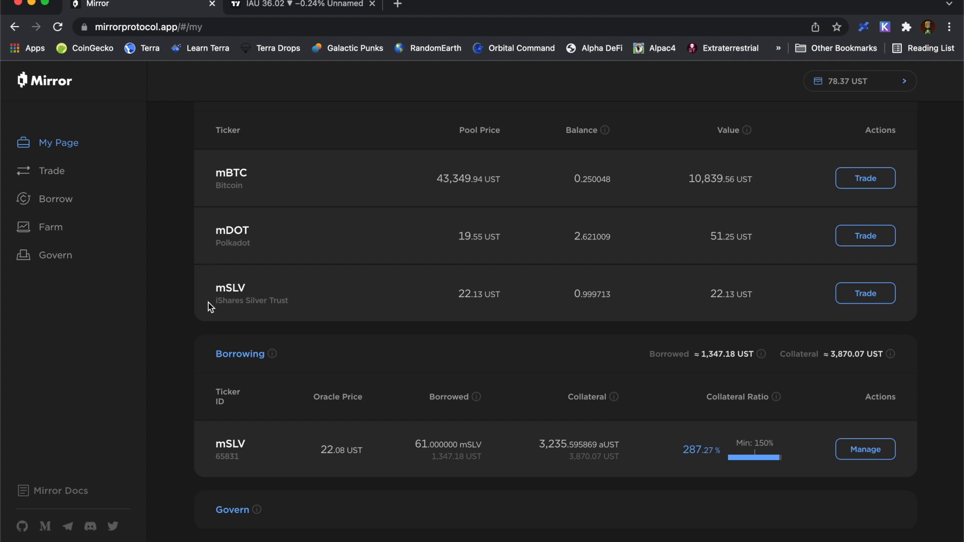
mouse_move(220, 320)
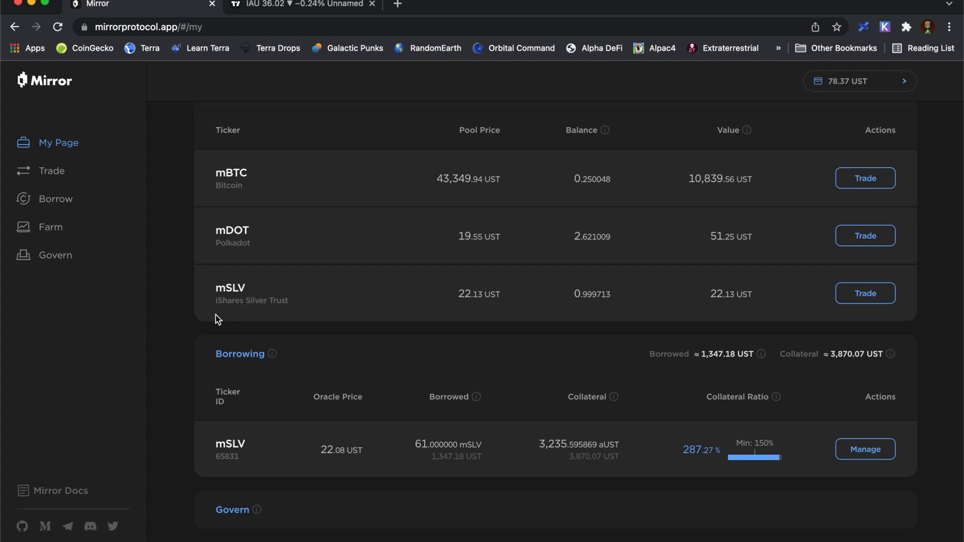
mouse_move(174, 453)
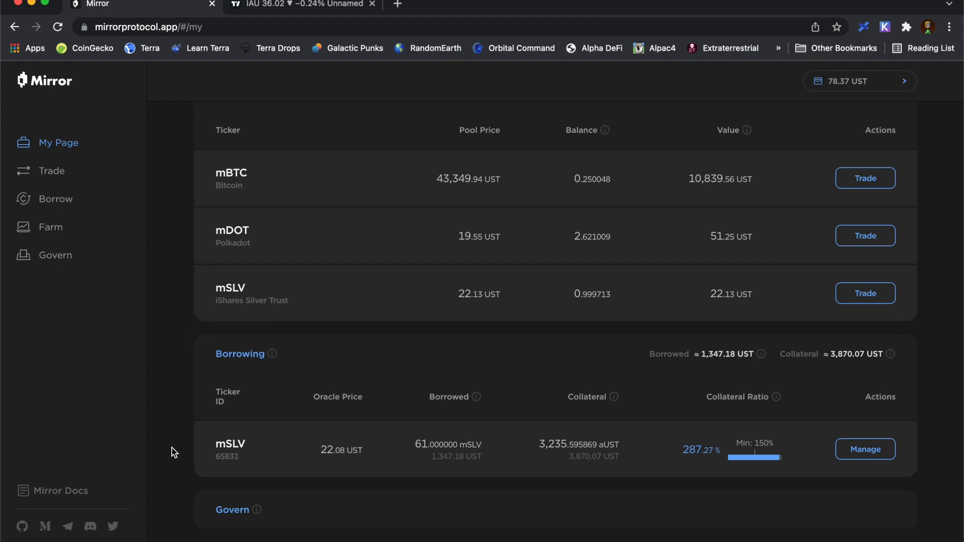
mouse_move(253, 394)
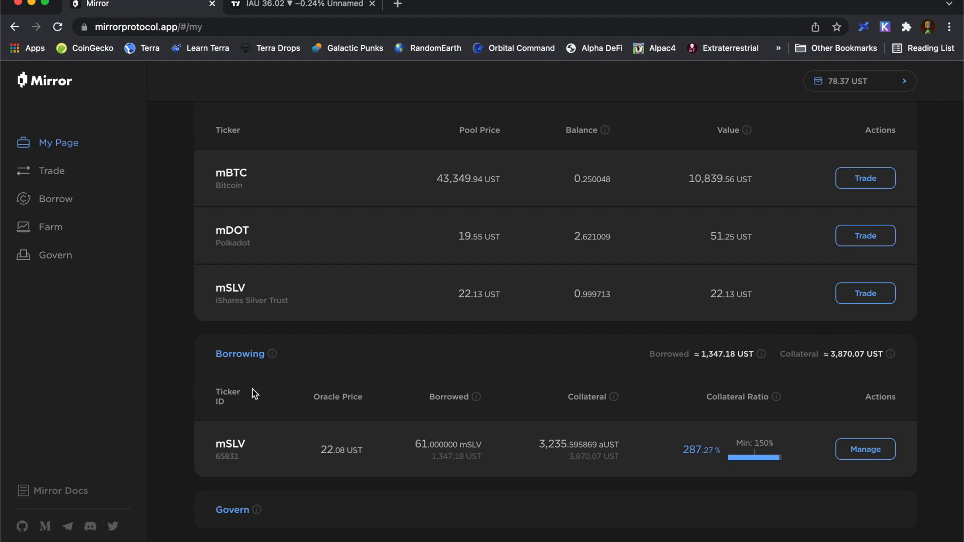
mouse_move(249, 390)
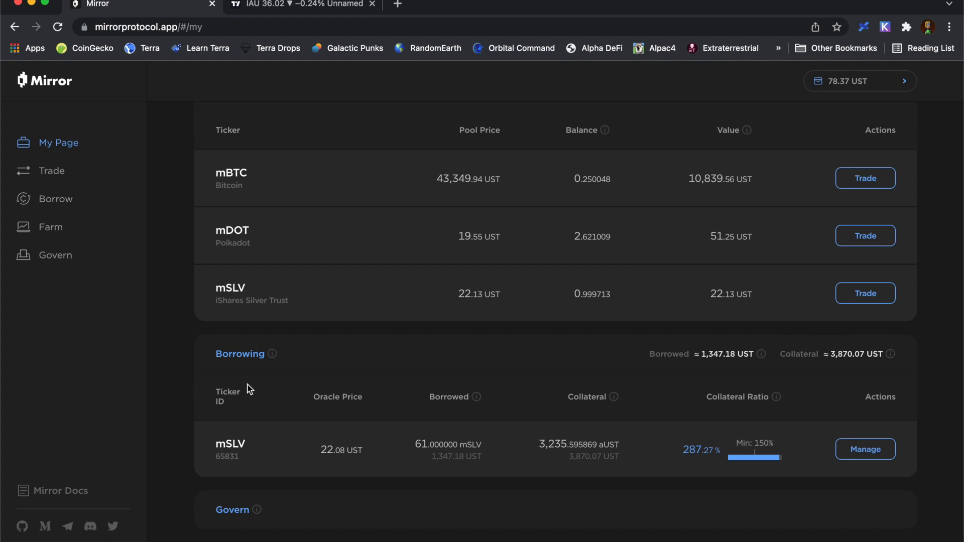
mouse_move(178, 201)
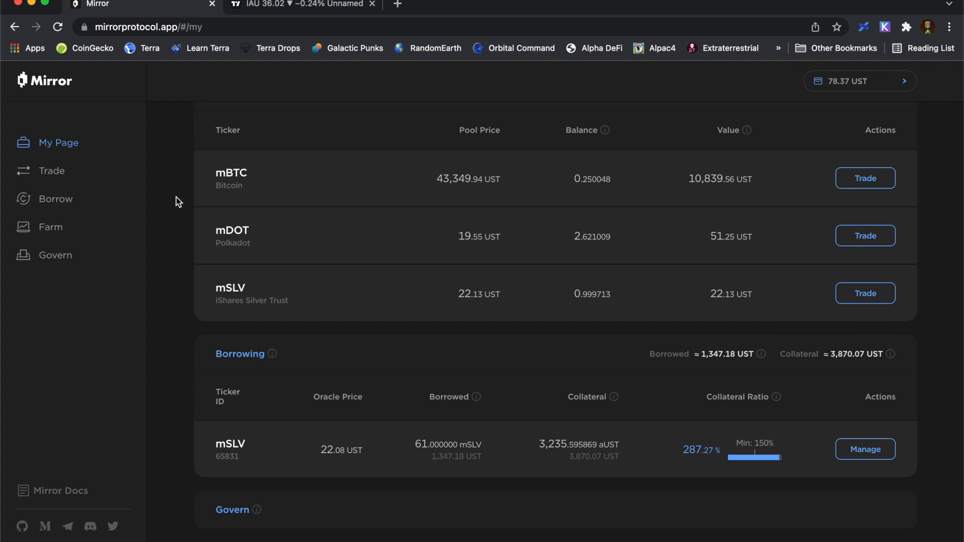
mouse_move(265, 190)
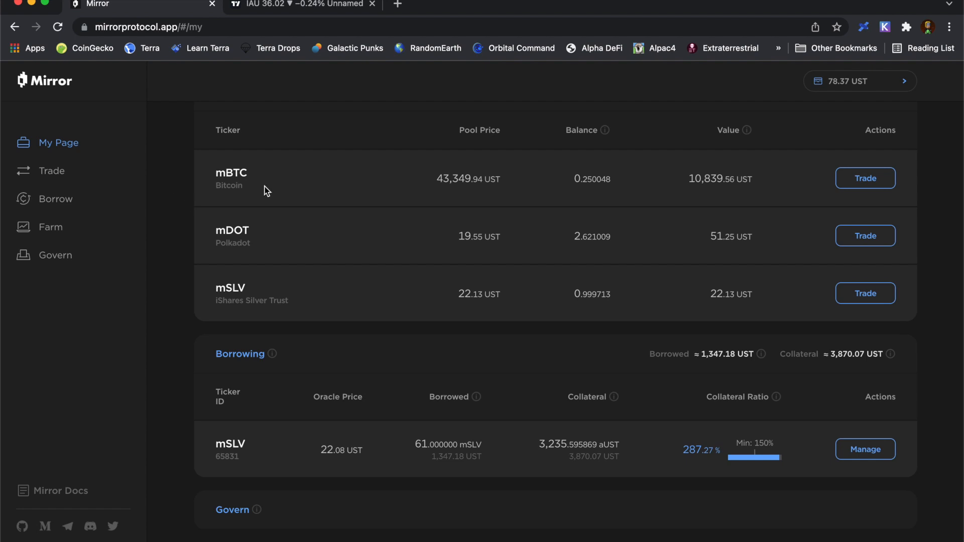
mouse_move(276, 175)
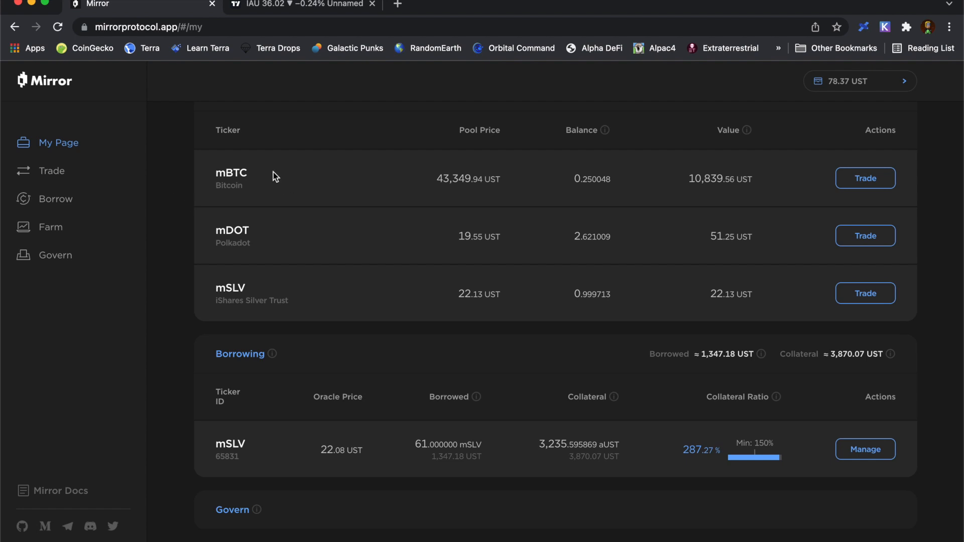
mouse_move(261, 197)
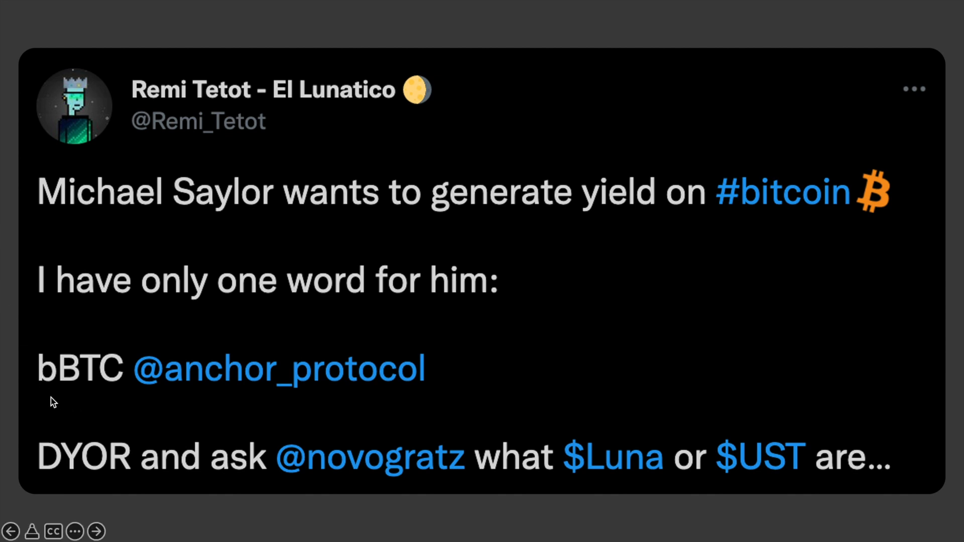
mouse_move(61, 400)
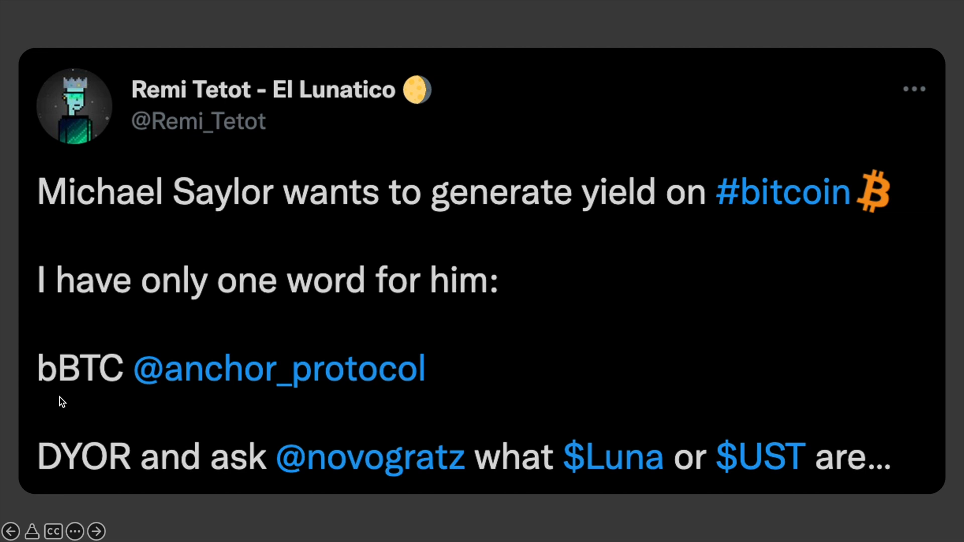
mouse_move(90, 403)
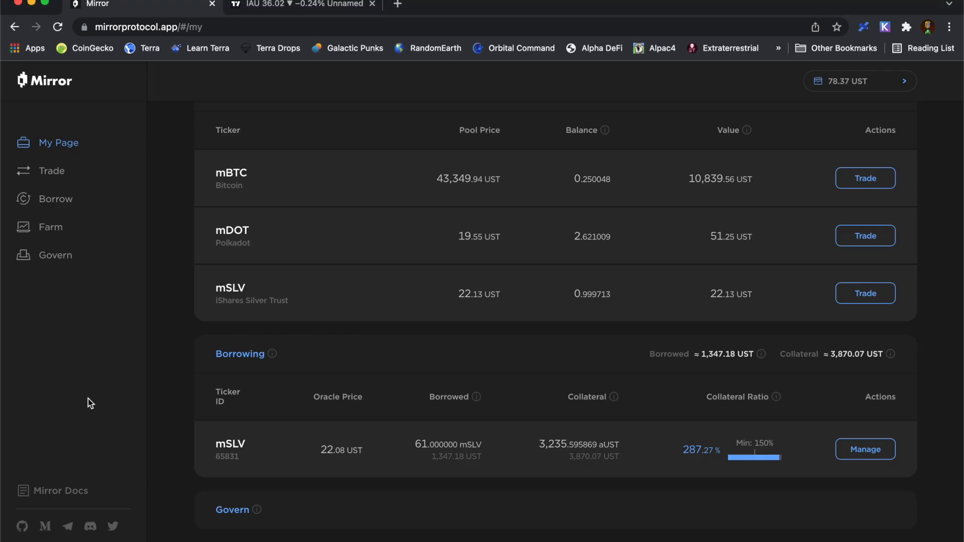
mouse_move(219, 207)
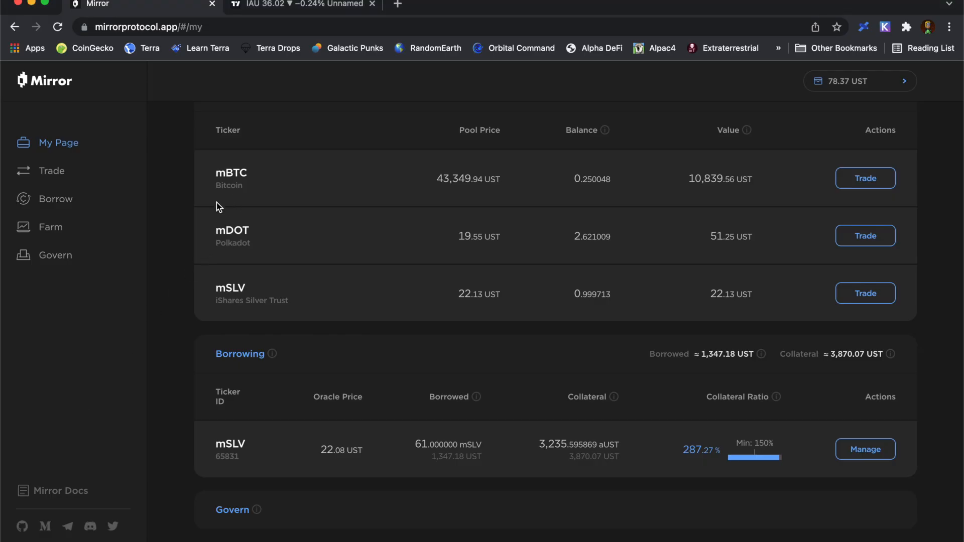
mouse_move(286, 191)
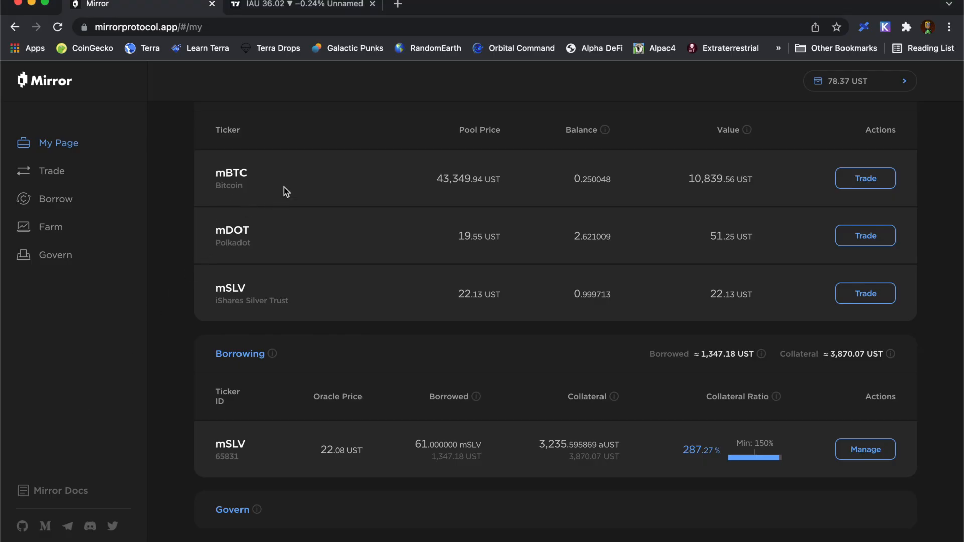
mouse_move(292, 181)
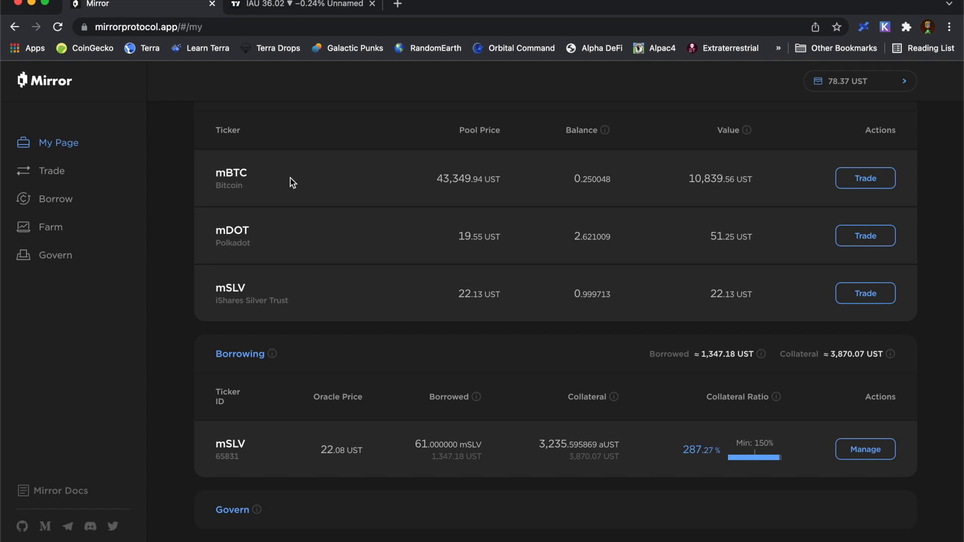
mouse_move(576, 195)
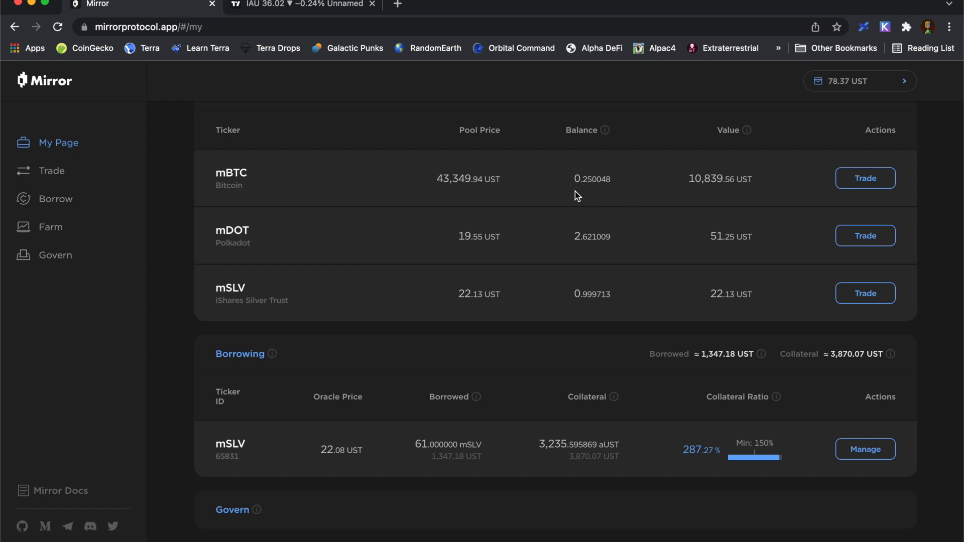
mouse_move(379, 183)
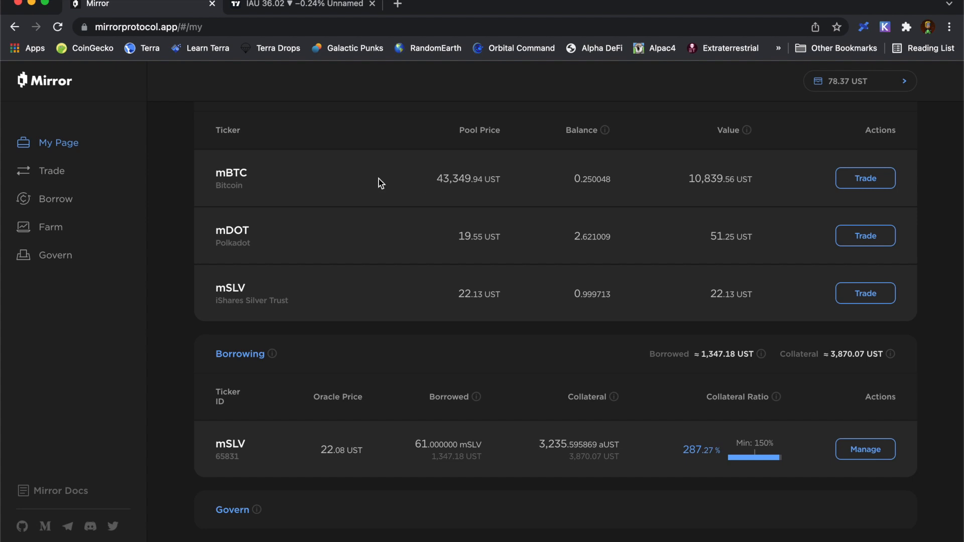
mouse_move(265, 181)
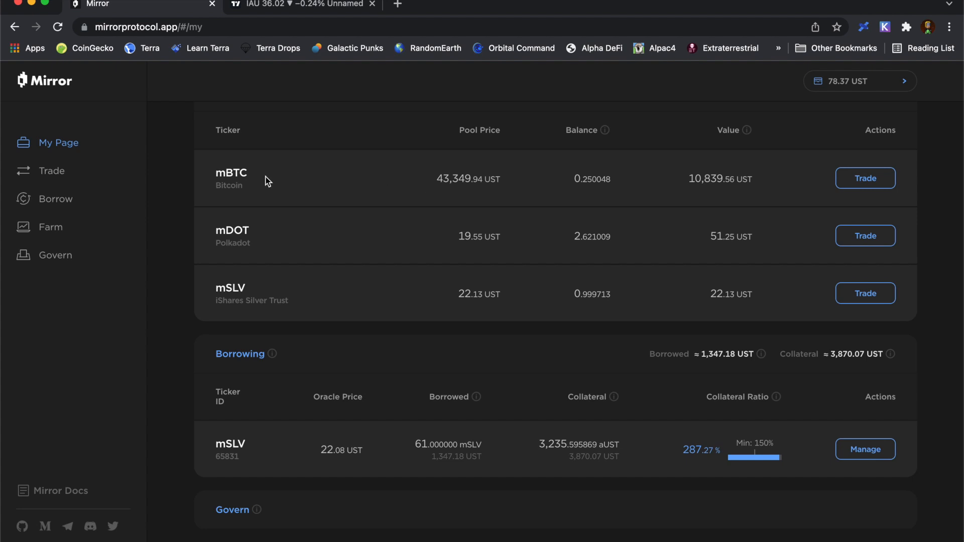
mouse_move(325, 188)
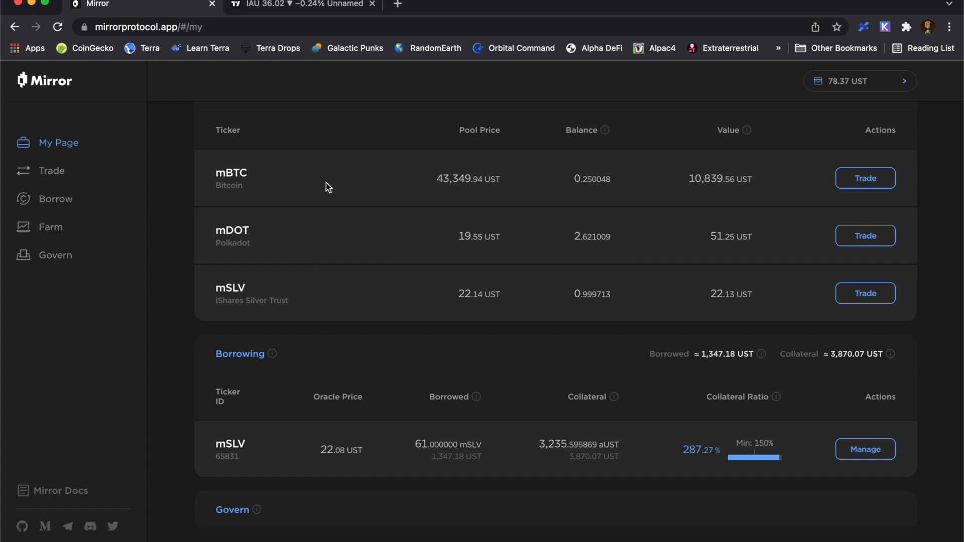
mouse_move(690, 192)
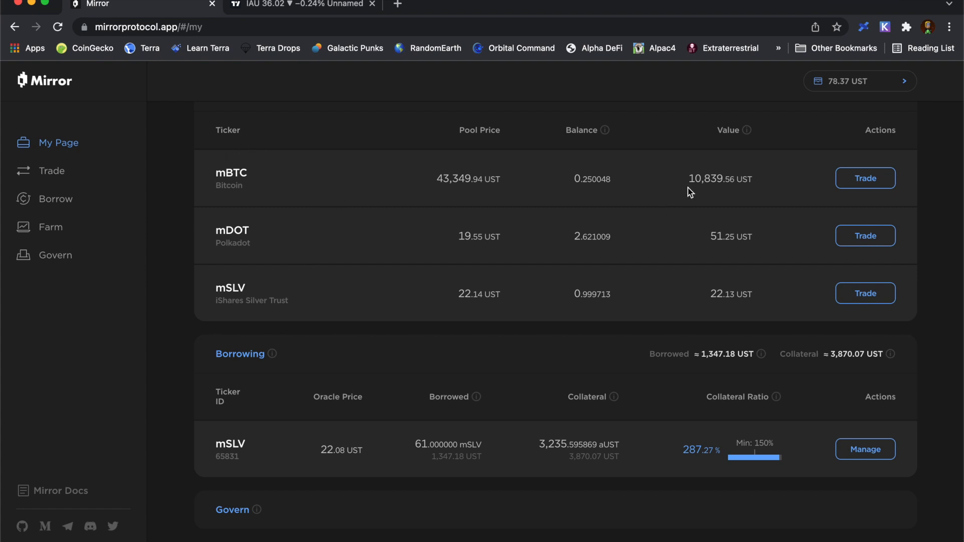
mouse_move(259, 190)
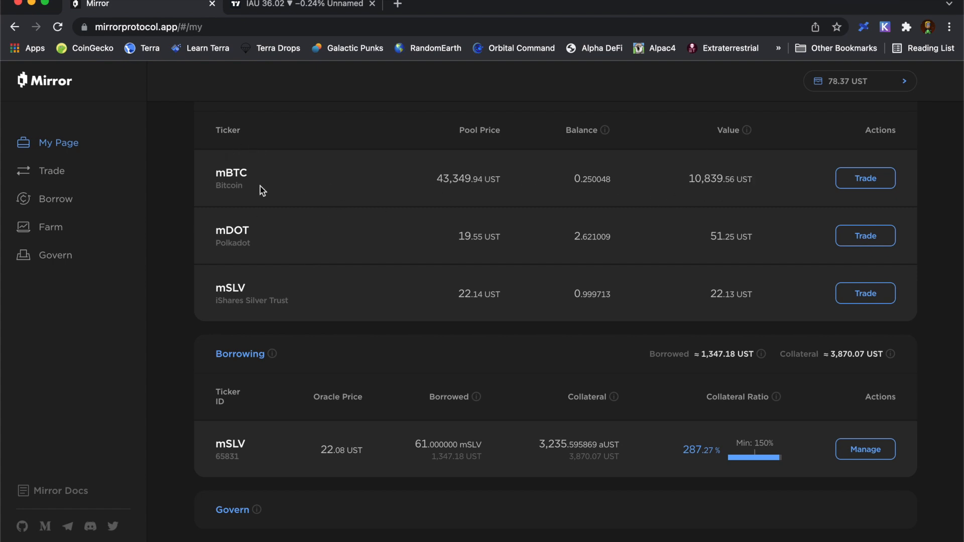
mouse_move(172, 213)
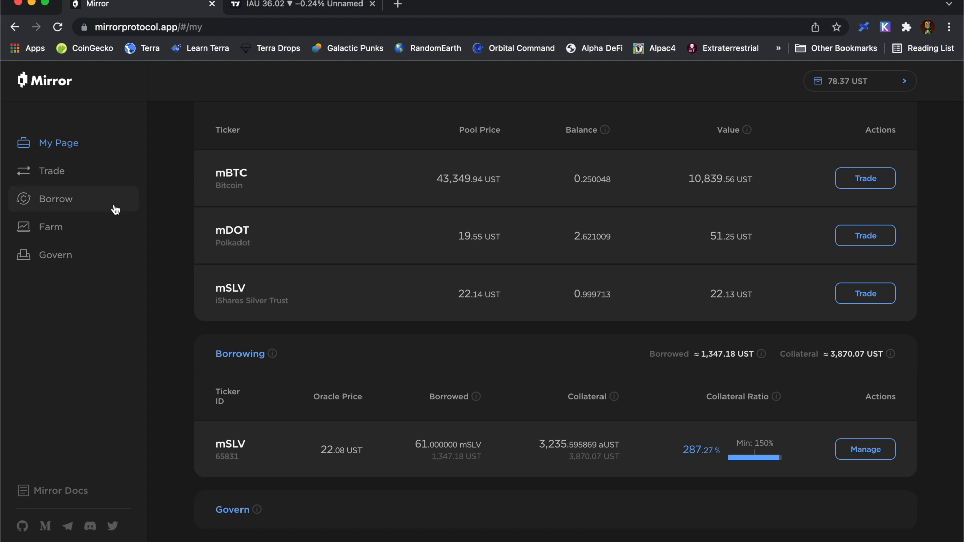
click(55, 199)
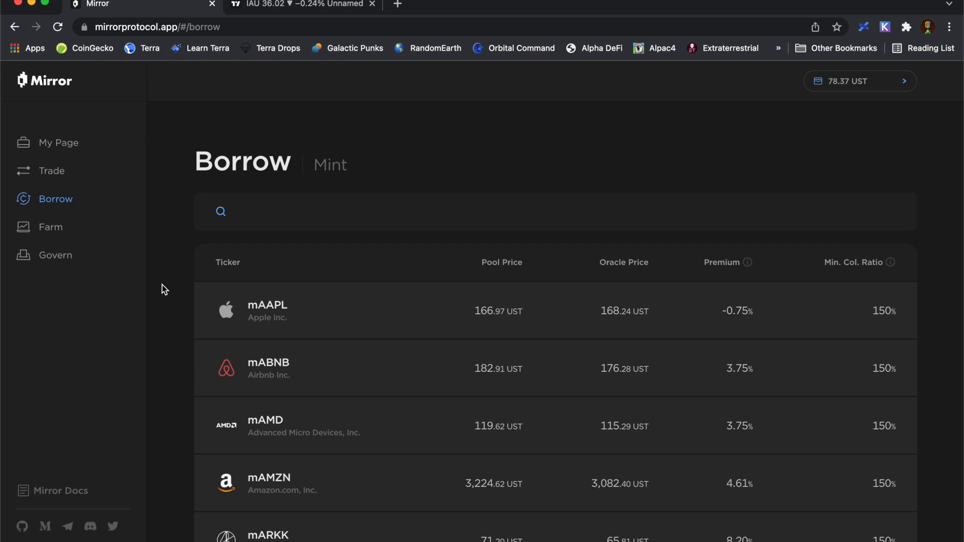
mouse_move(175, 310)
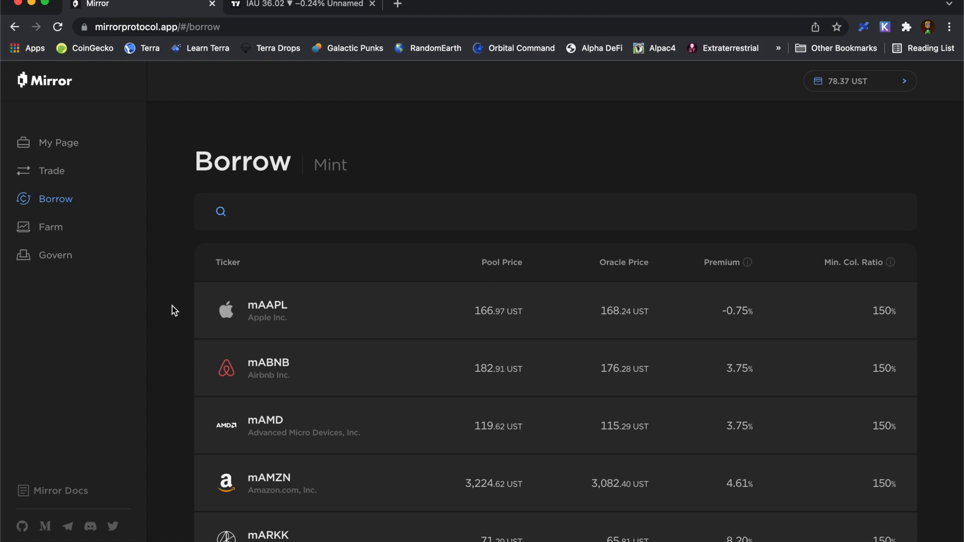
mouse_move(170, 310)
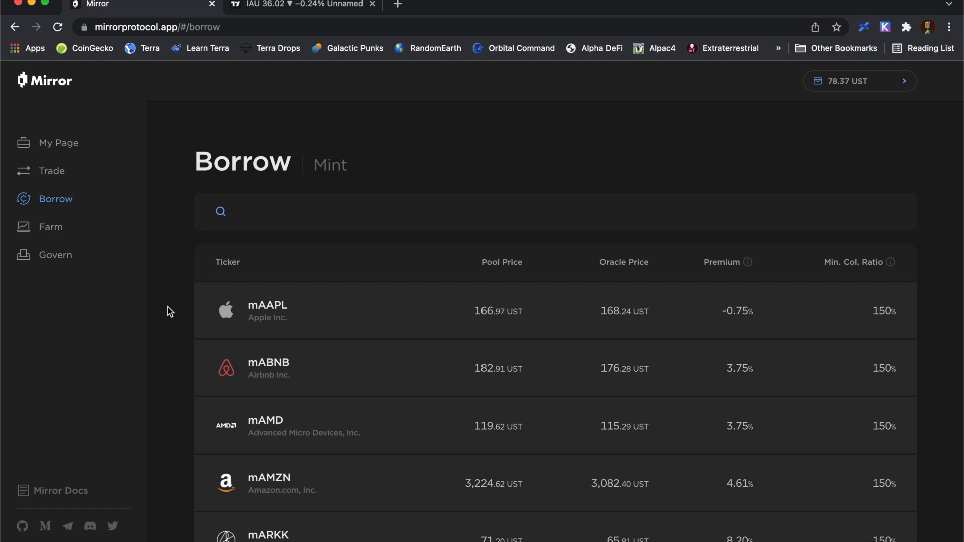
scroll(down, 3)
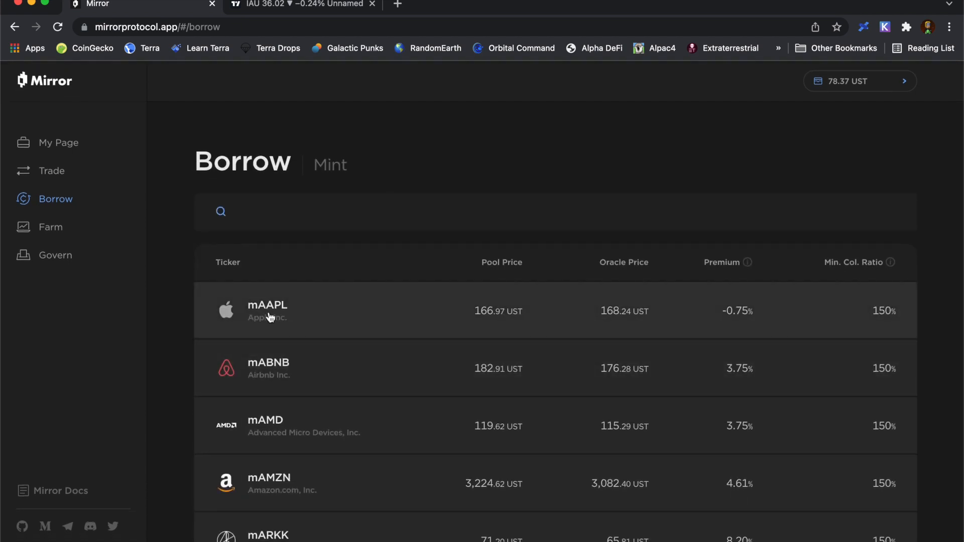
Start an mAAPL borrow and choose mBTC as its collateral asset
click(267, 311)
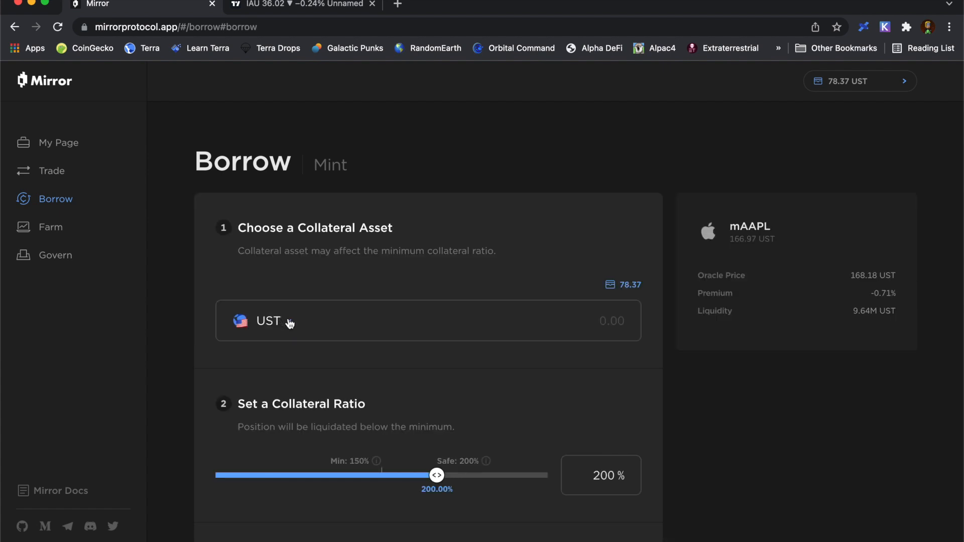
click(267, 320)
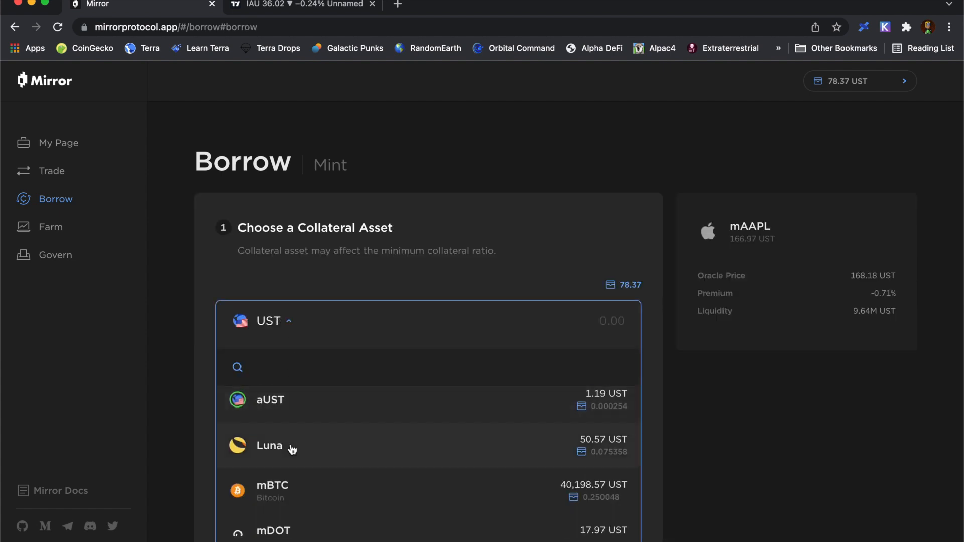
click(272, 486)
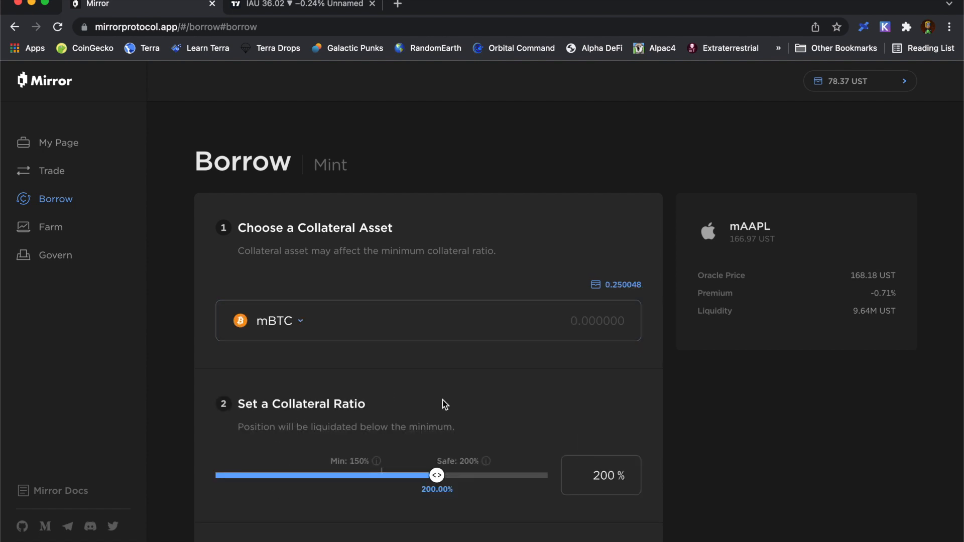
scroll(down, 3)
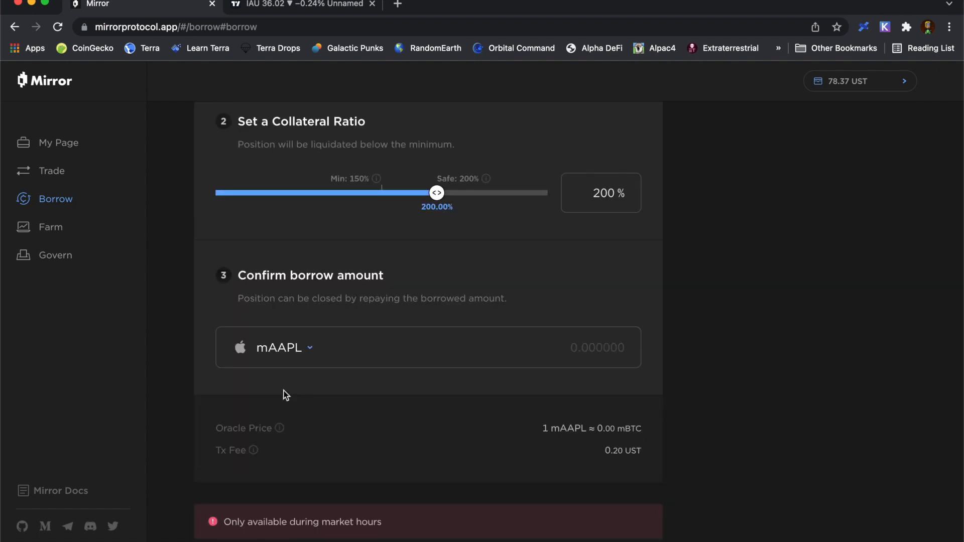
mouse_move(295, 406)
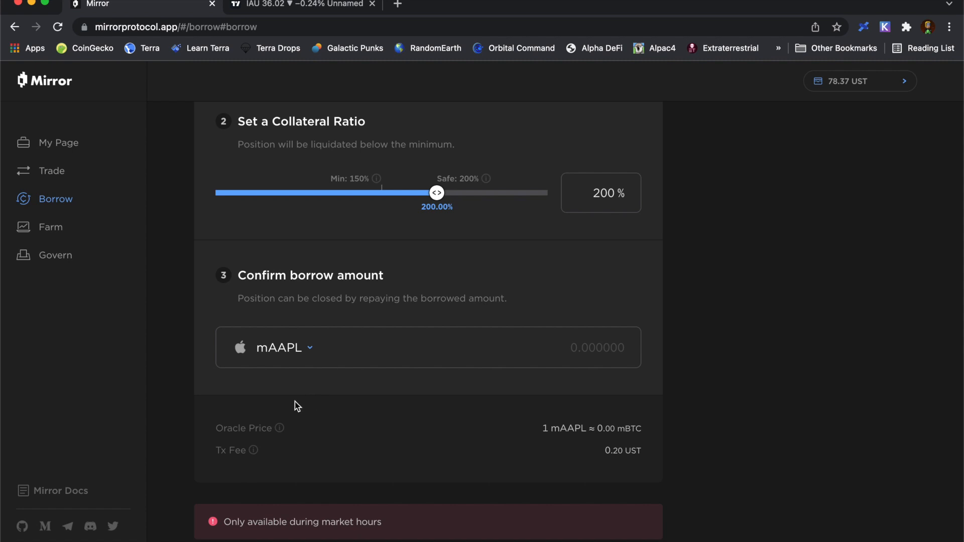
scroll(down, 3)
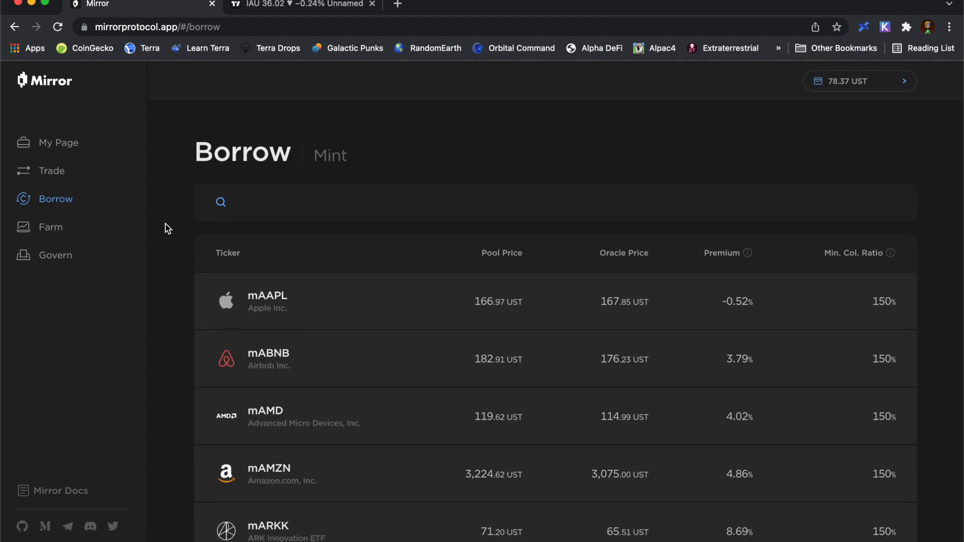
mouse_move(765, 282)
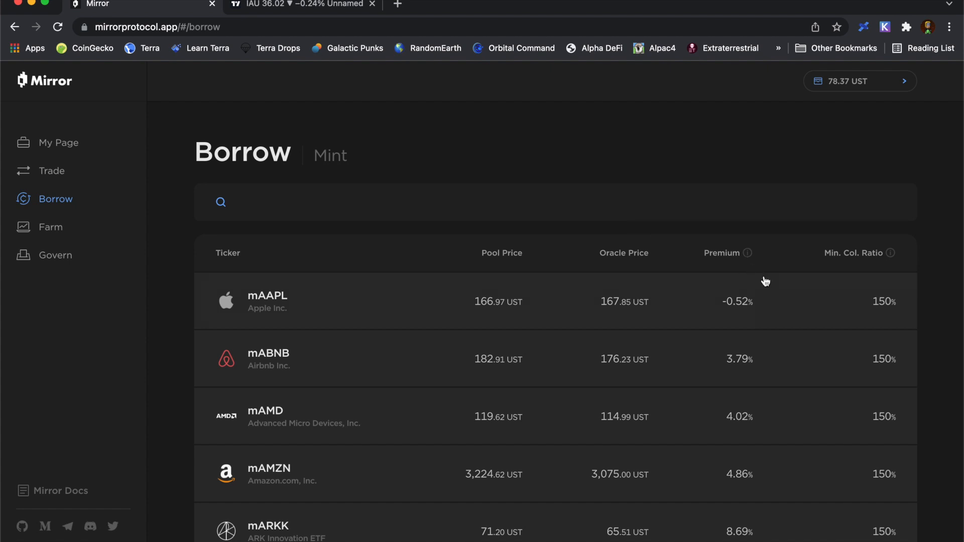
mouse_move(772, 376)
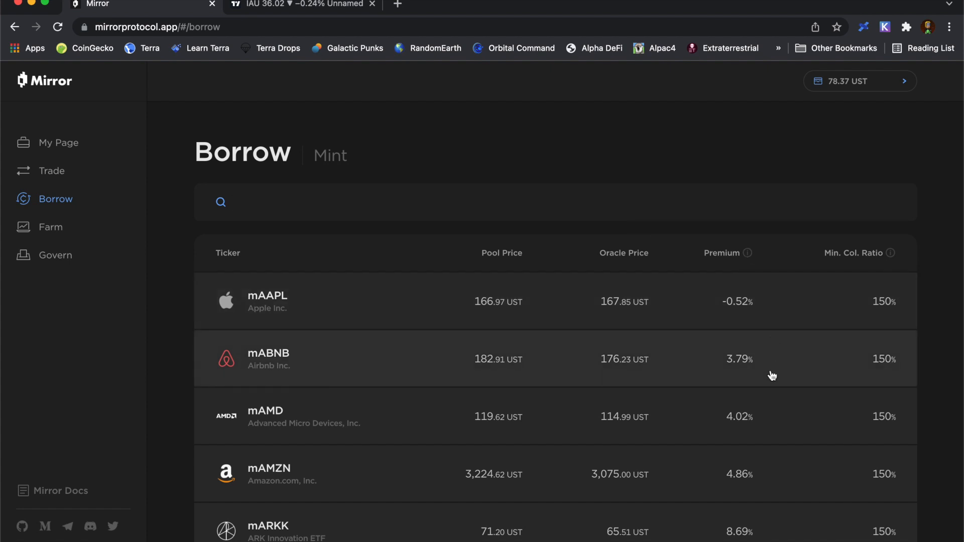
scroll(down, 3)
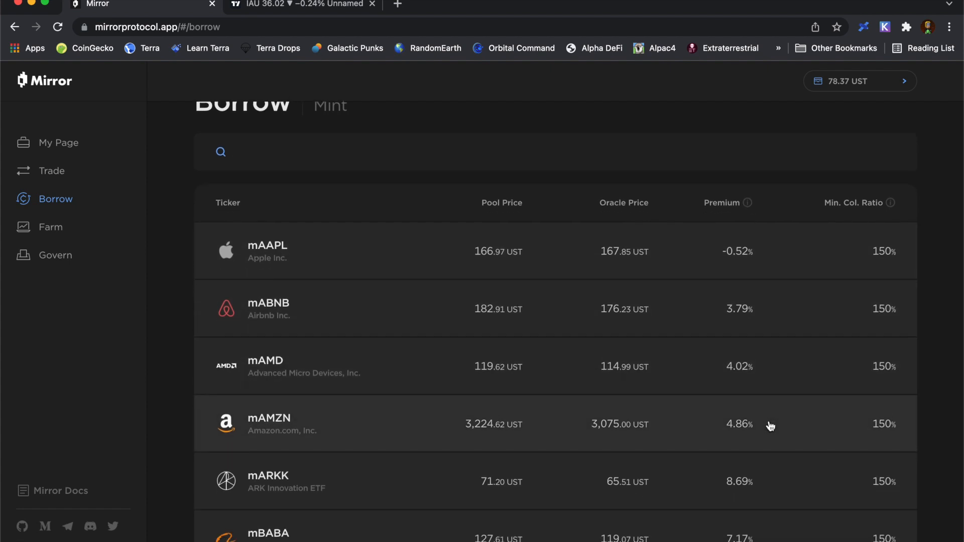
scroll(down, 3)
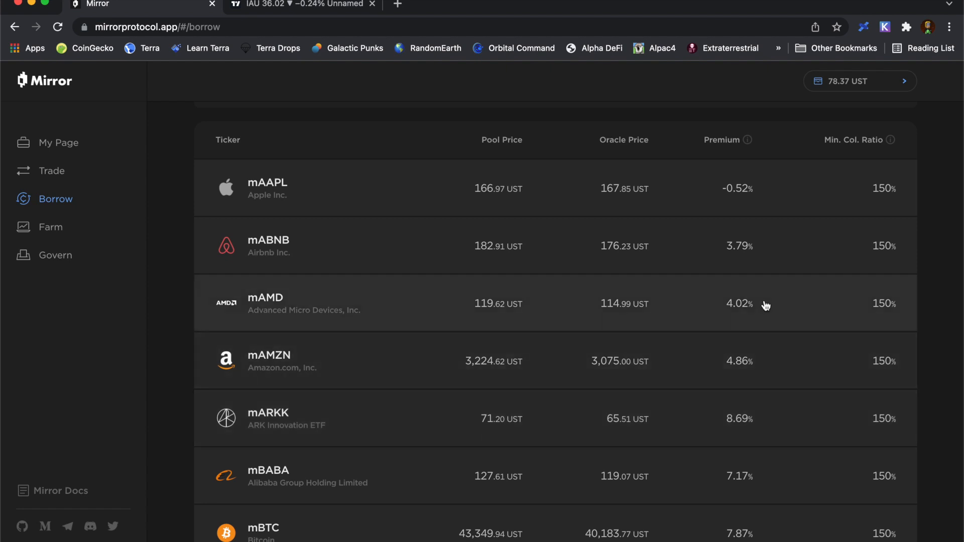
mouse_move(775, 421)
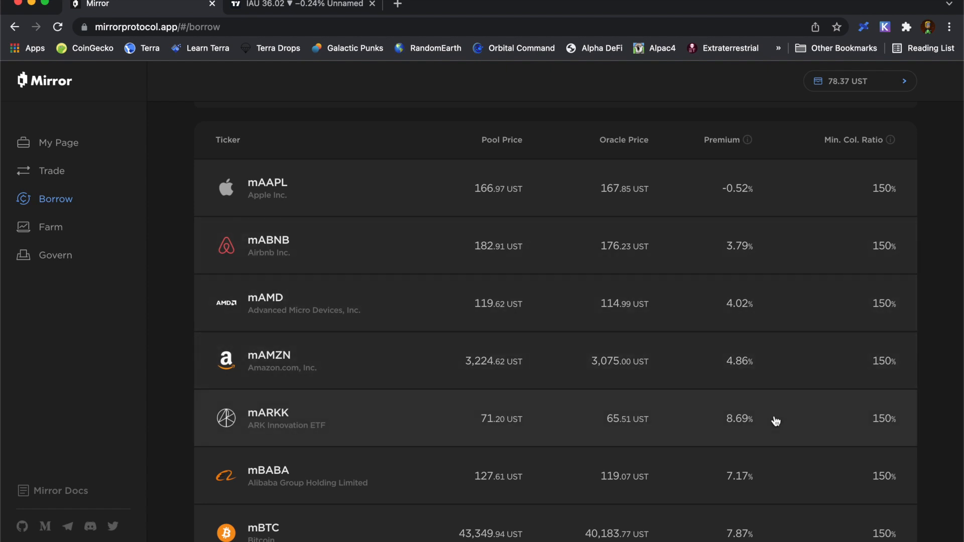
mouse_move(740, 435)
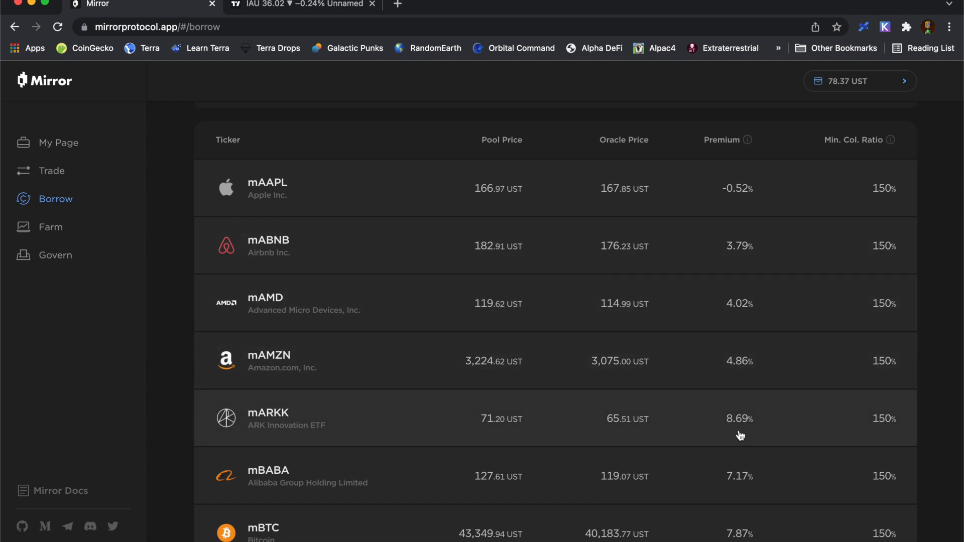
mouse_move(592, 424)
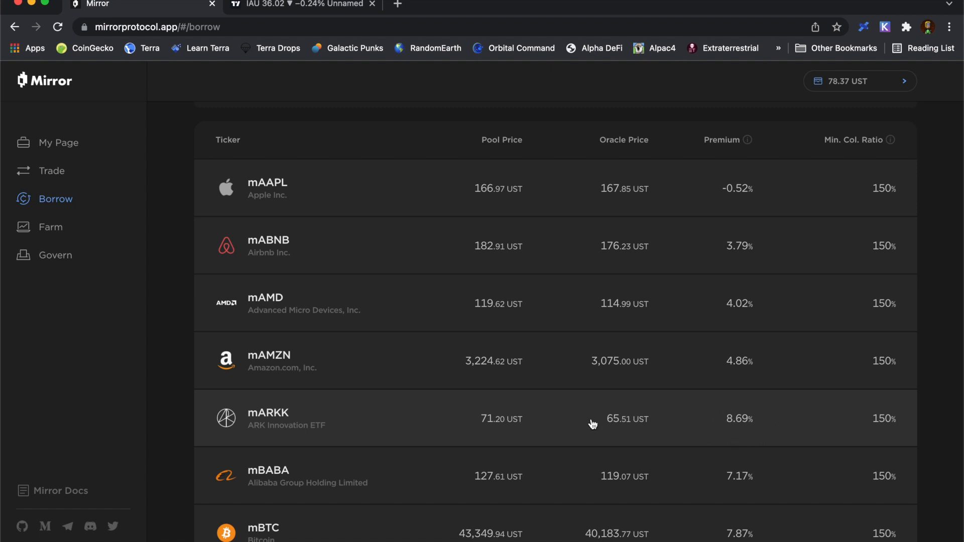
mouse_move(611, 395)
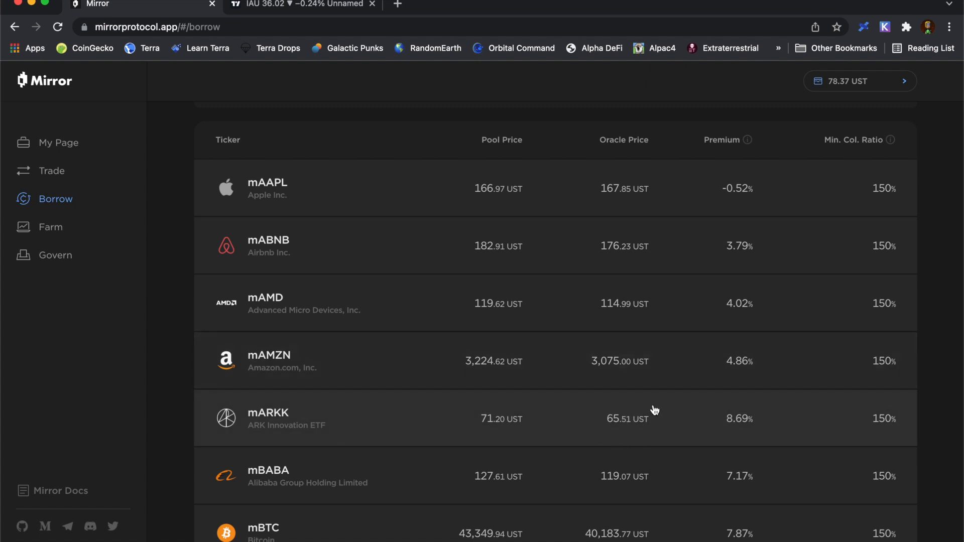
mouse_move(629, 438)
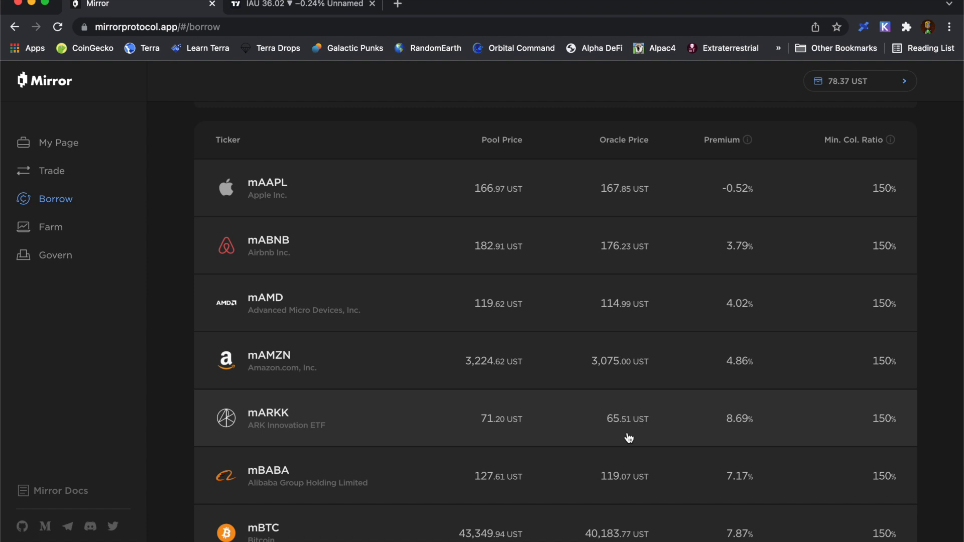
mouse_move(478, 435)
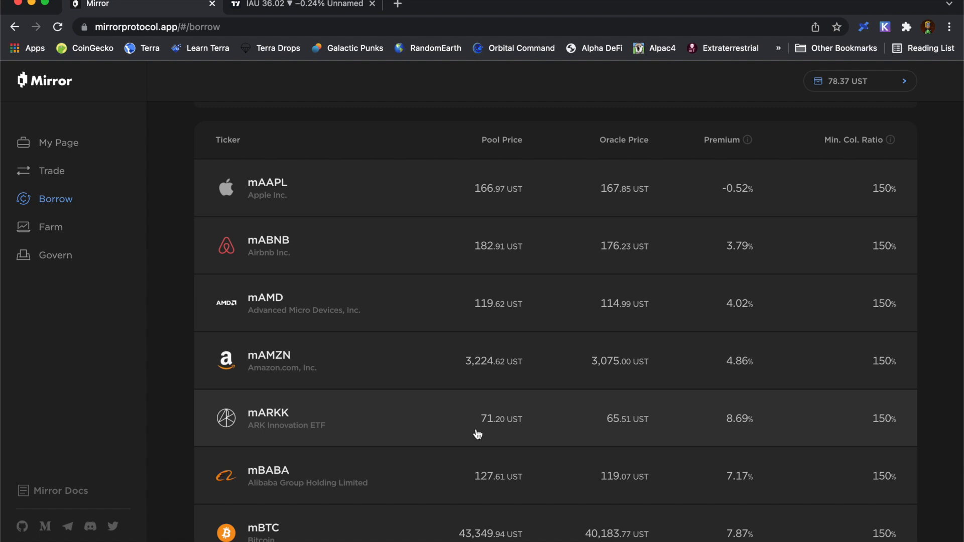
mouse_move(525, 403)
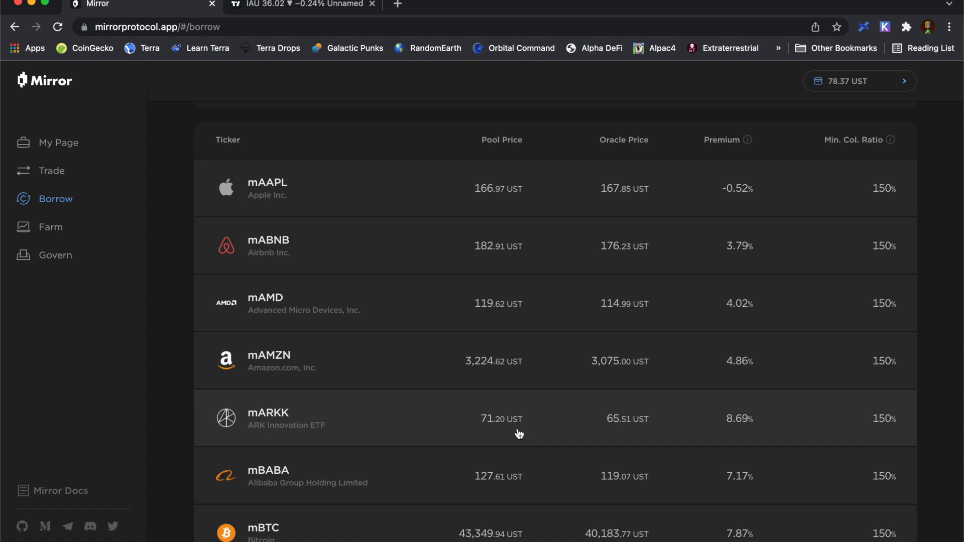
mouse_move(714, 404)
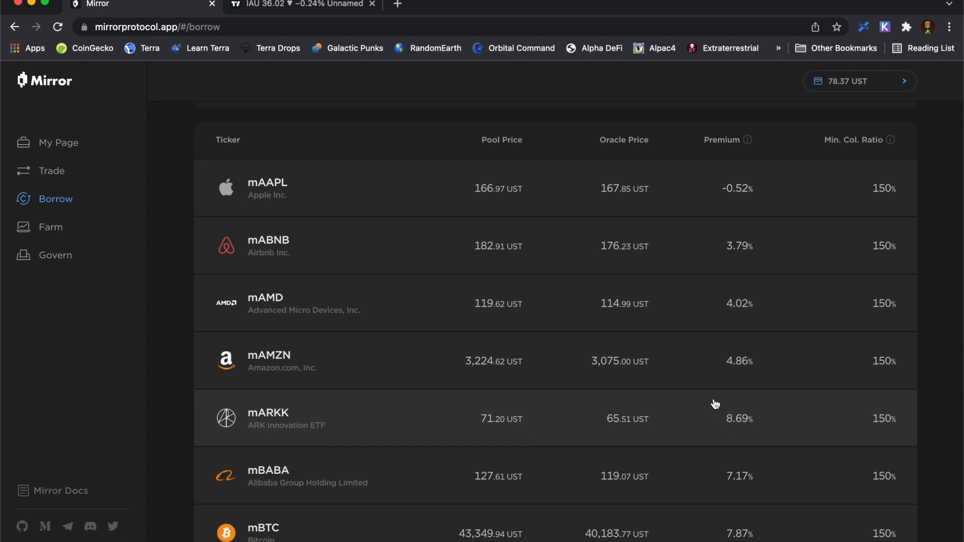
mouse_move(728, 439)
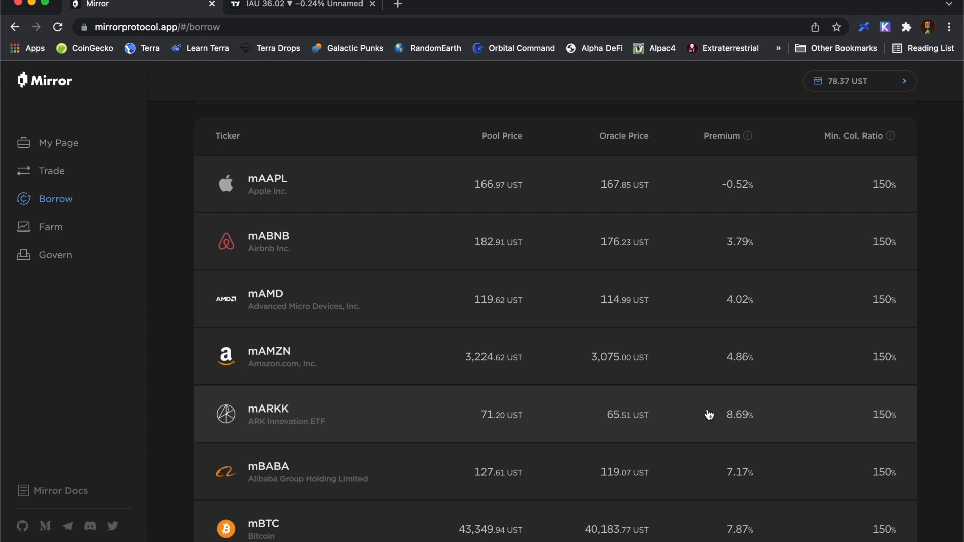
mouse_move(704, 428)
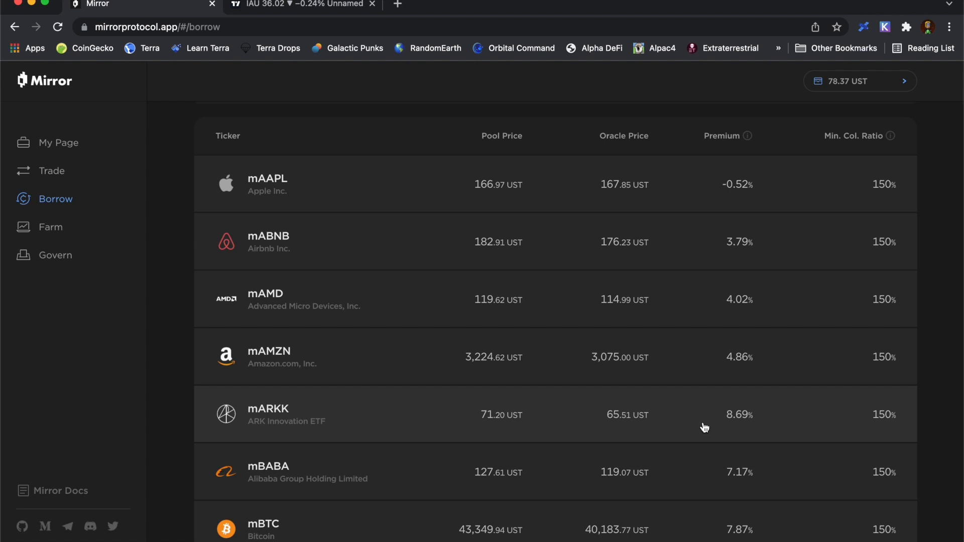
mouse_move(718, 424)
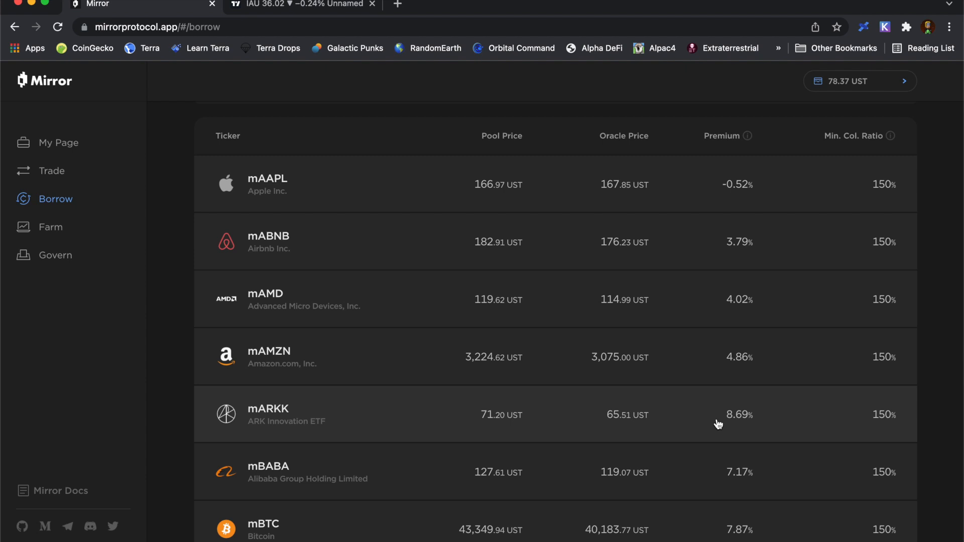
mouse_move(709, 428)
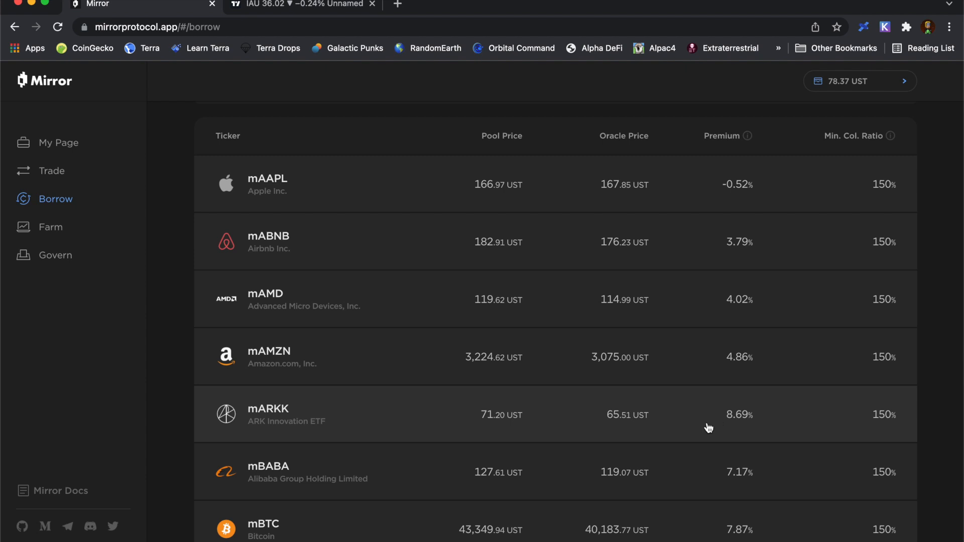
scroll(down, 3)
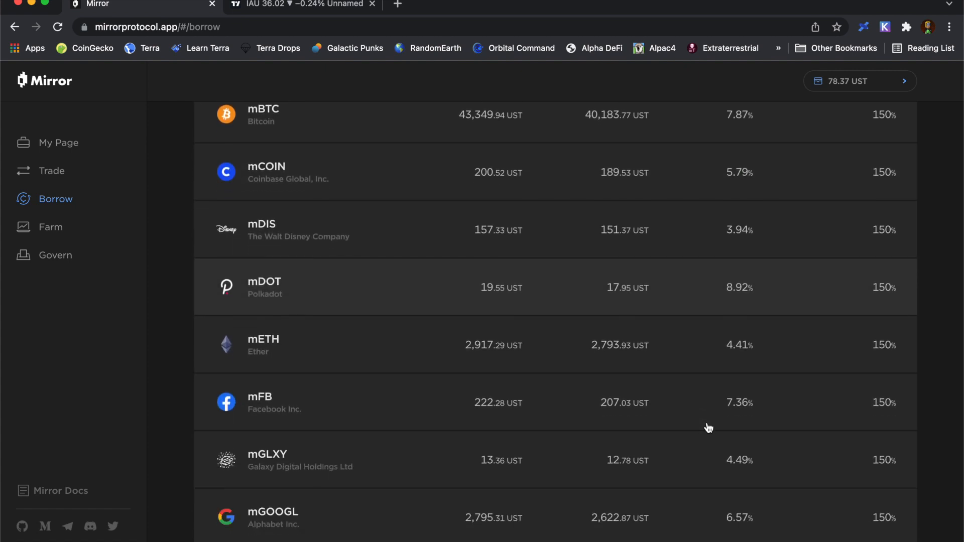
scroll(down, 3)
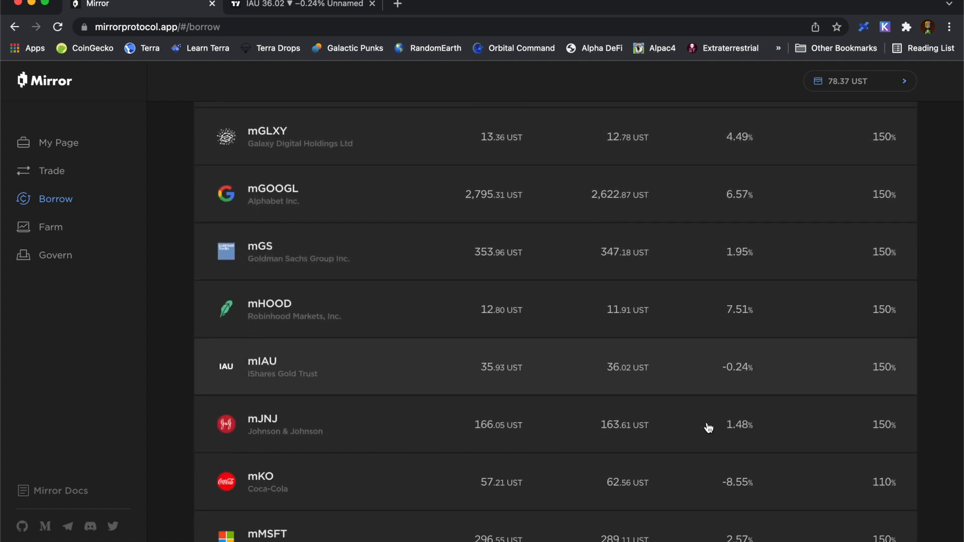
scroll(down, 3)
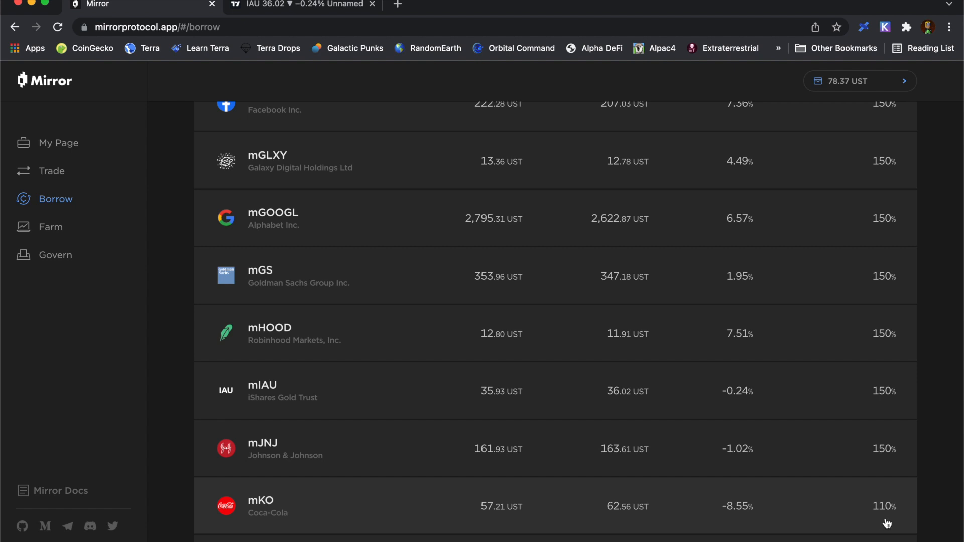
mouse_move(898, 527)
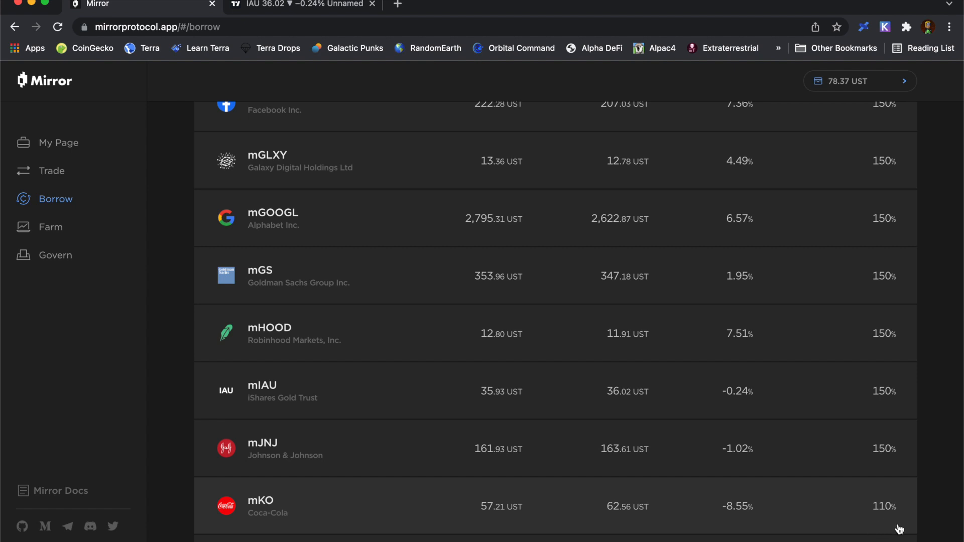
mouse_move(815, 510)
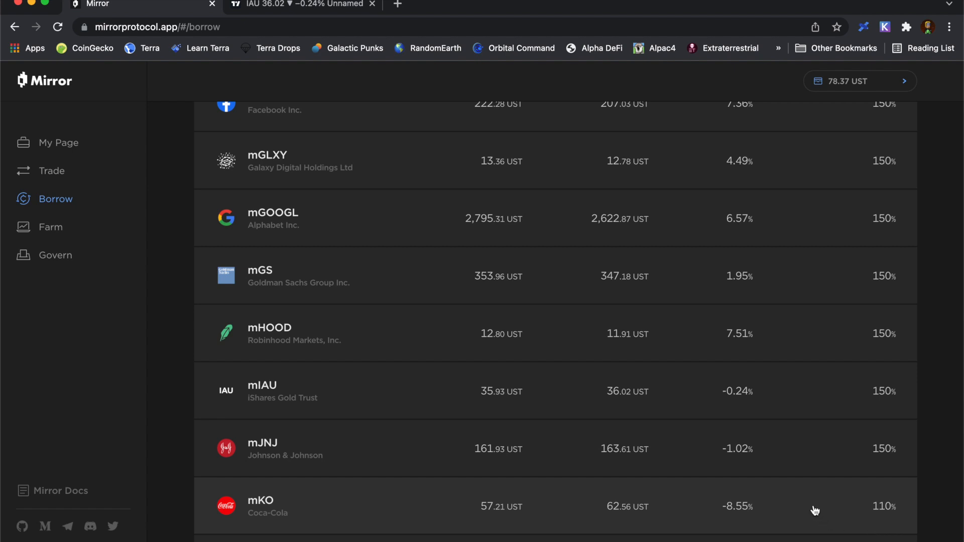
mouse_move(725, 482)
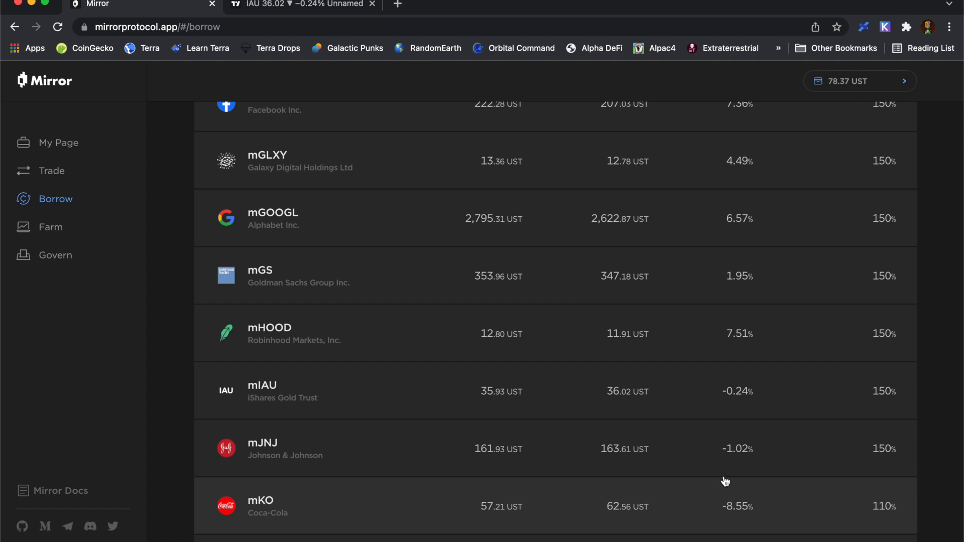
mouse_move(705, 514)
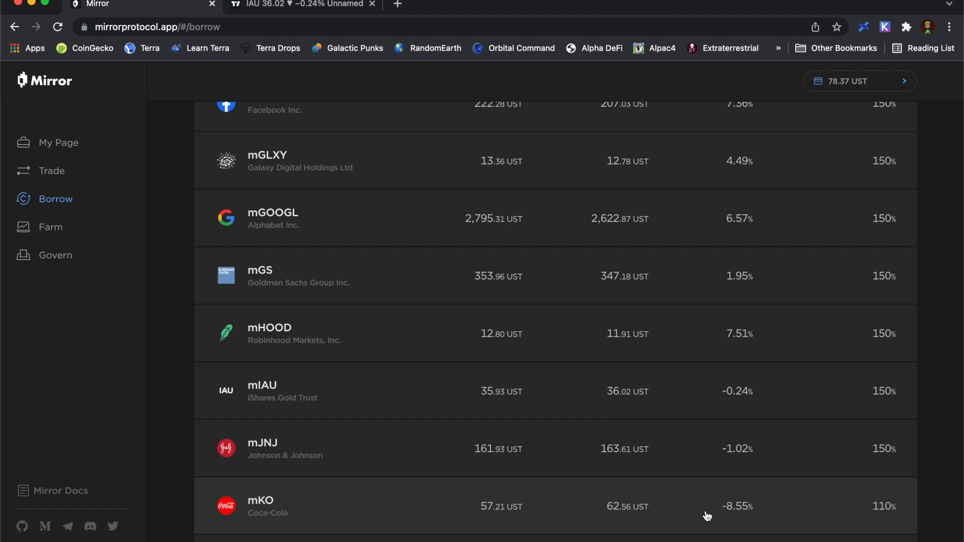
mouse_move(637, 524)
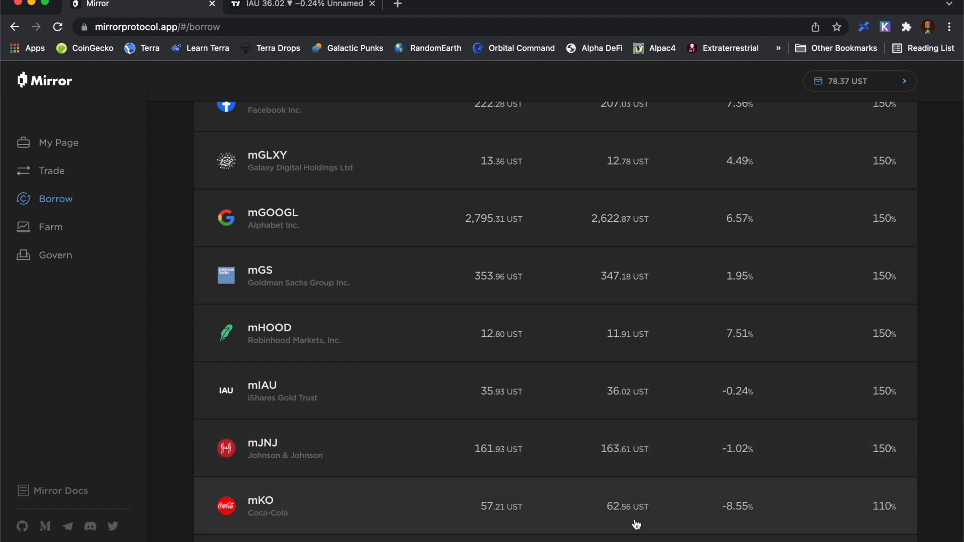
mouse_move(619, 525)
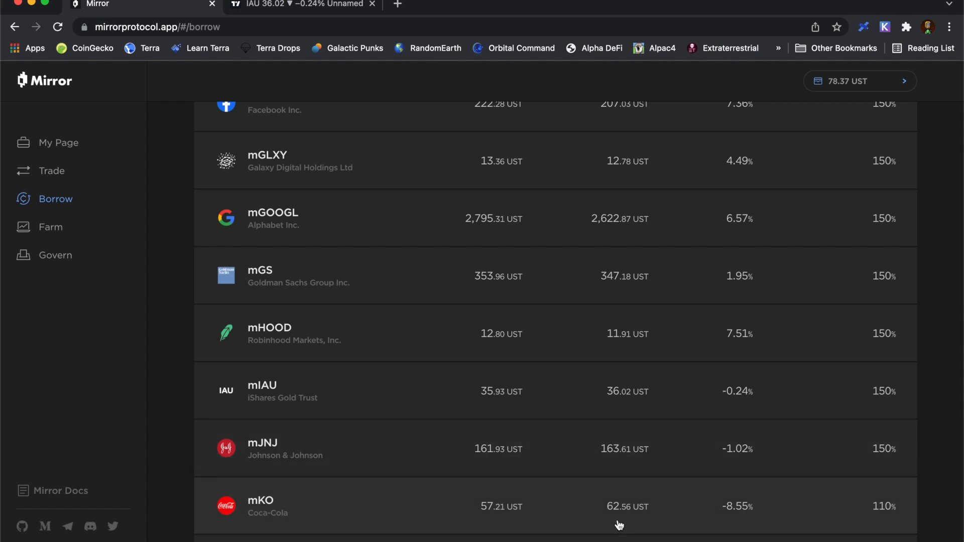
mouse_move(614, 522)
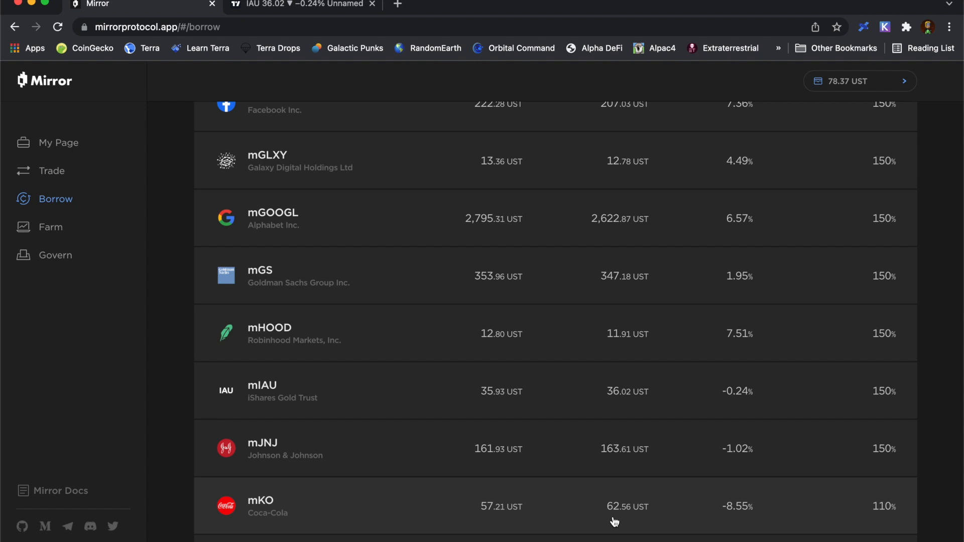
mouse_move(623, 522)
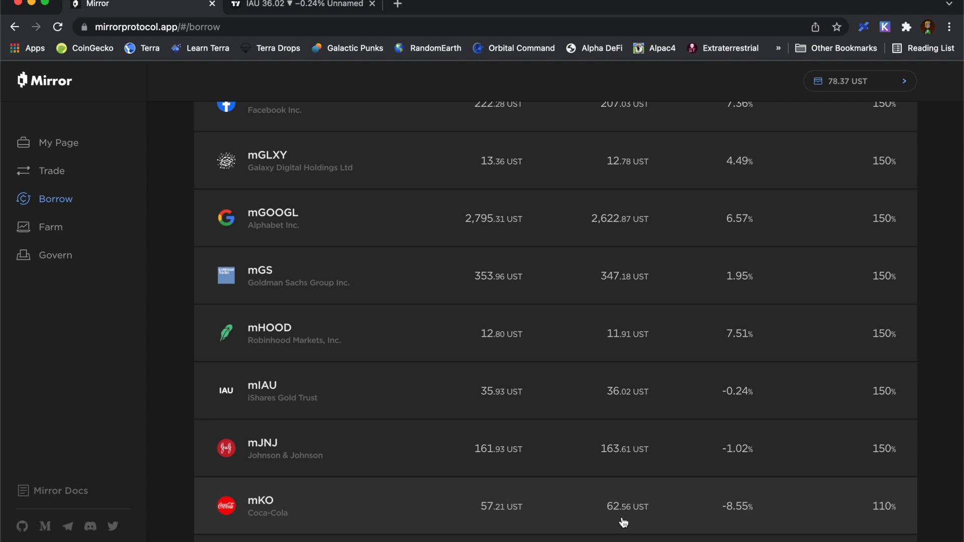
mouse_move(513, 522)
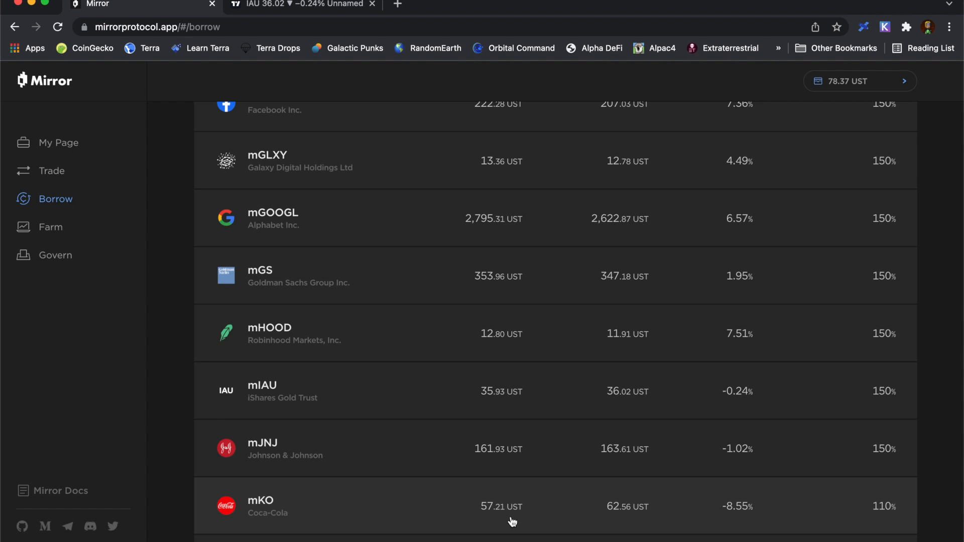
mouse_move(490, 518)
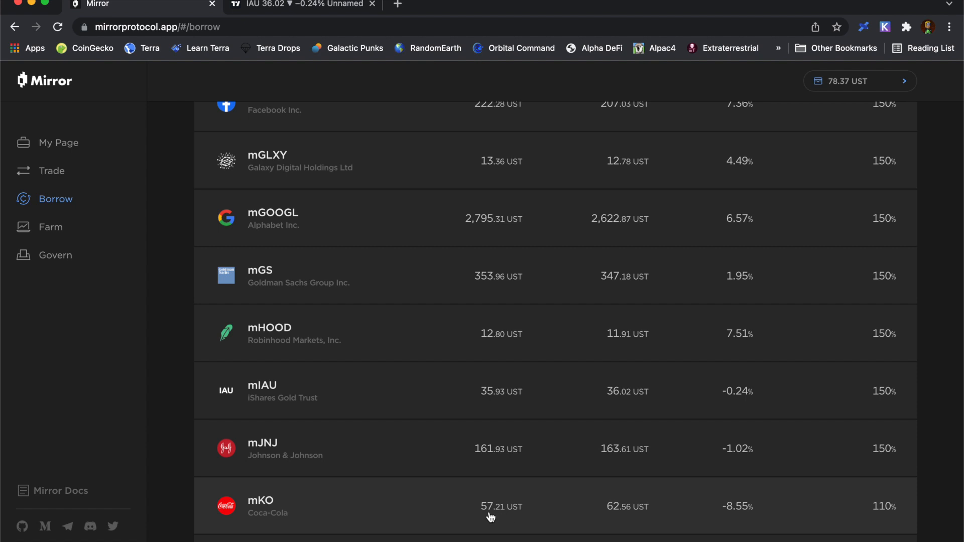
mouse_move(485, 522)
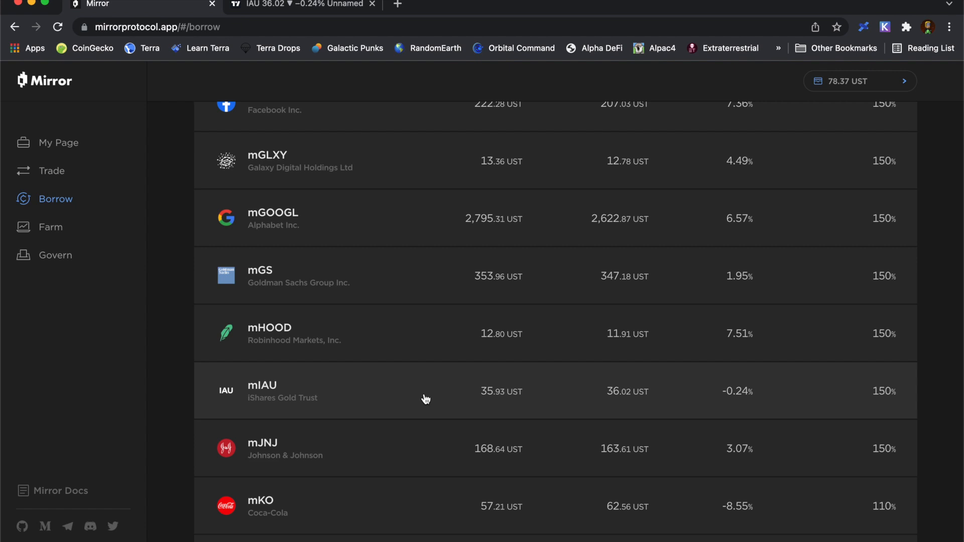
mouse_move(747, 405)
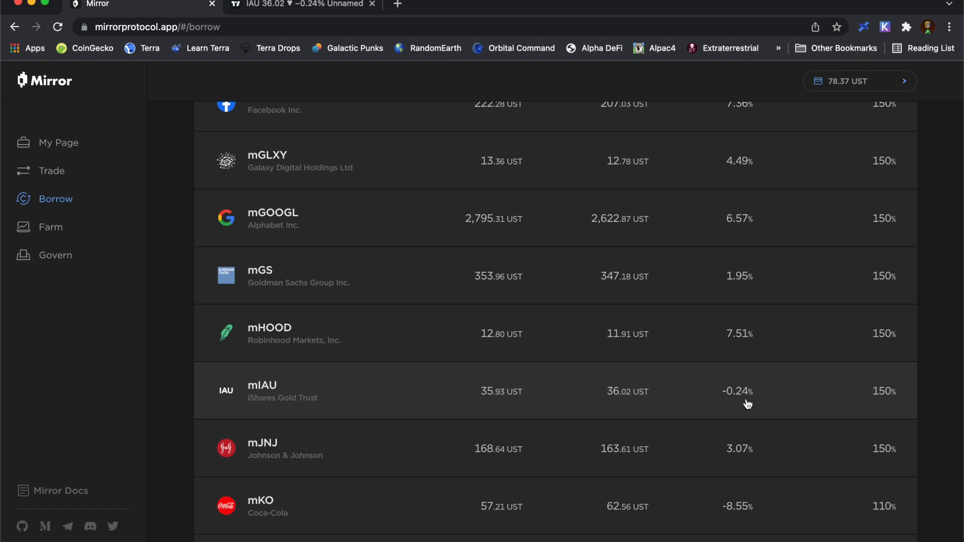
mouse_move(725, 411)
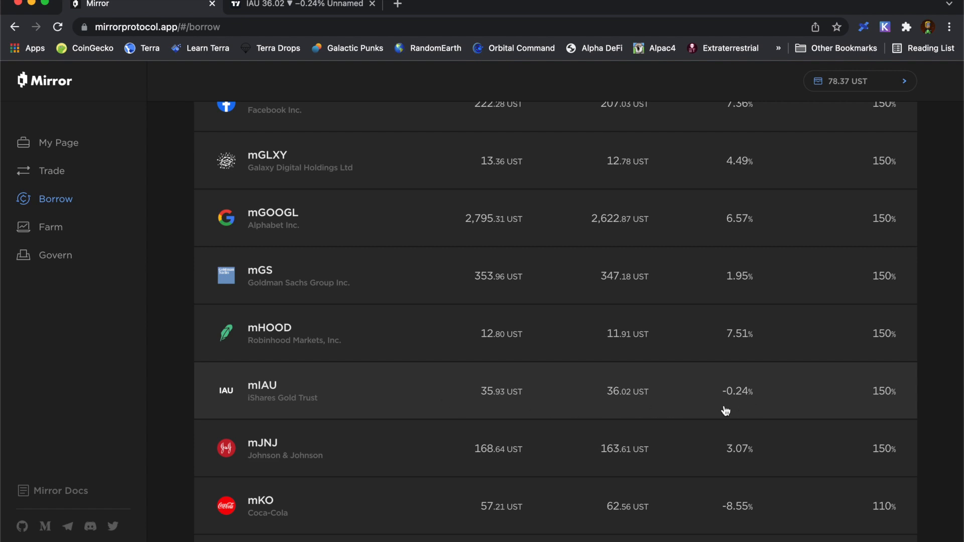
mouse_move(630, 407)
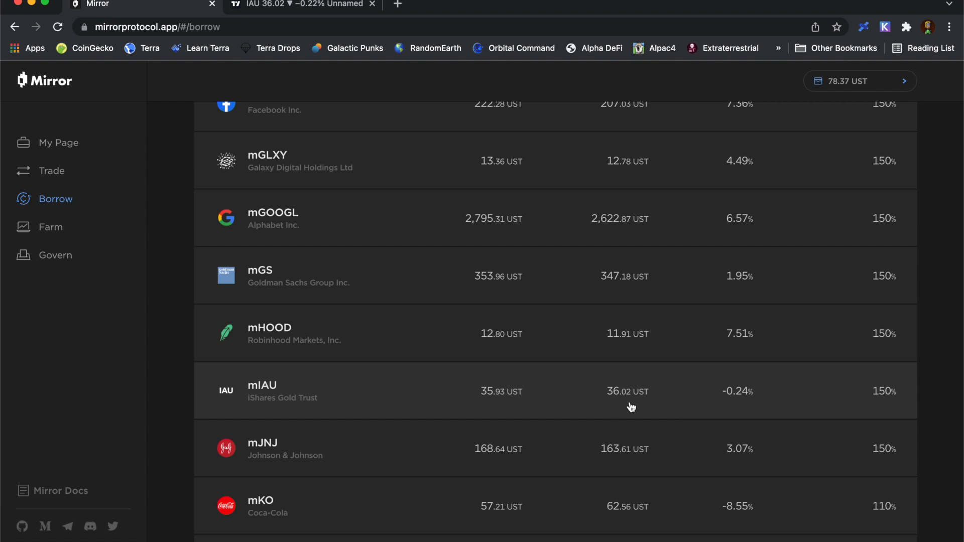
mouse_move(489, 409)
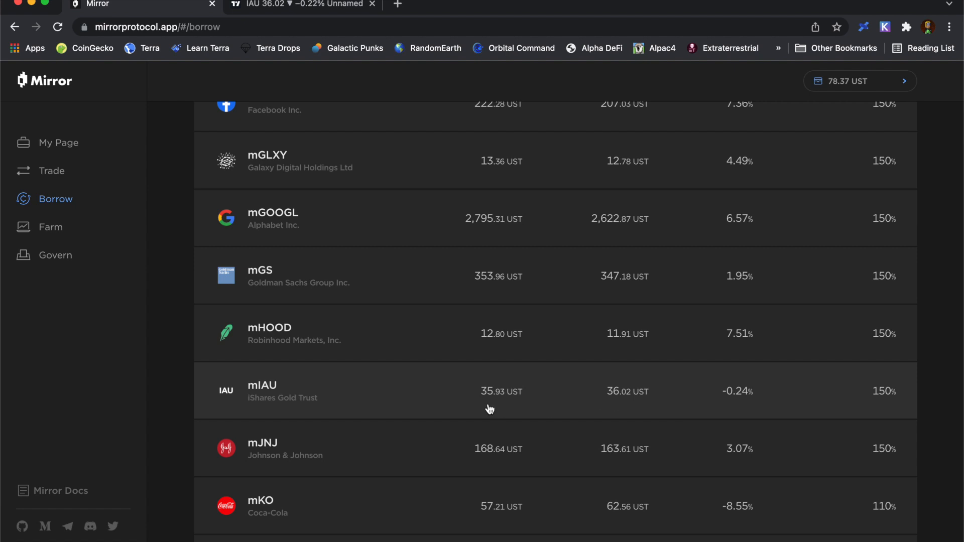
mouse_move(616, 410)
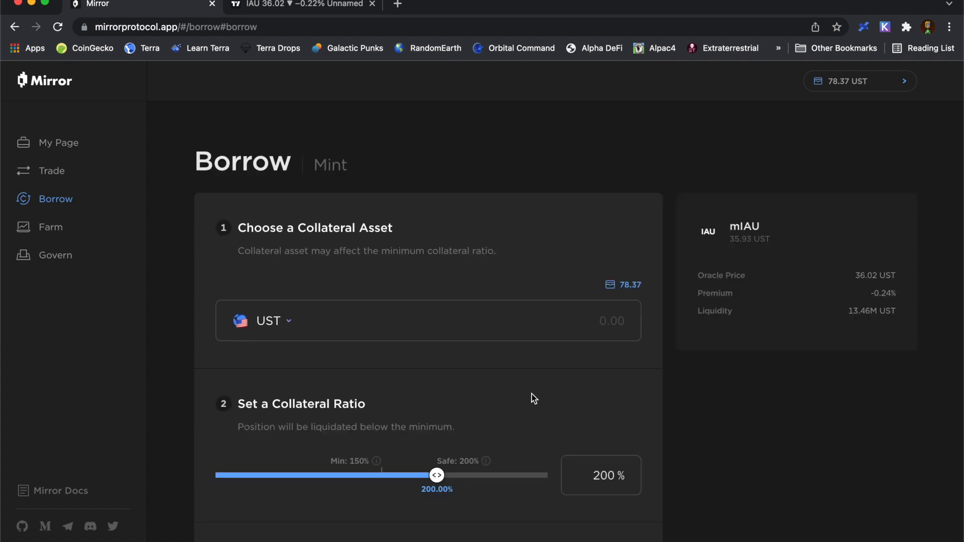
mouse_move(289, 323)
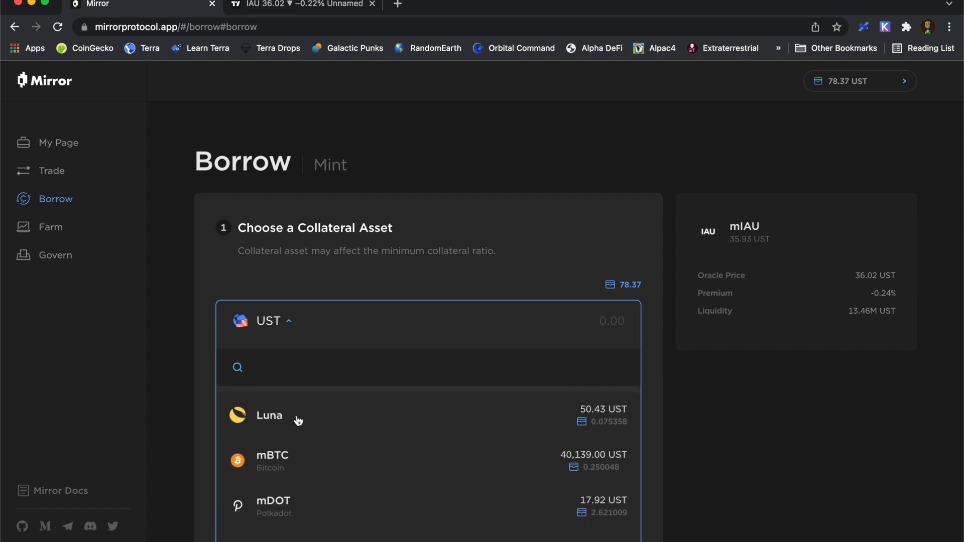
Choose mBTC as the collateral asset for the new mIAU borrow
click(271, 461)
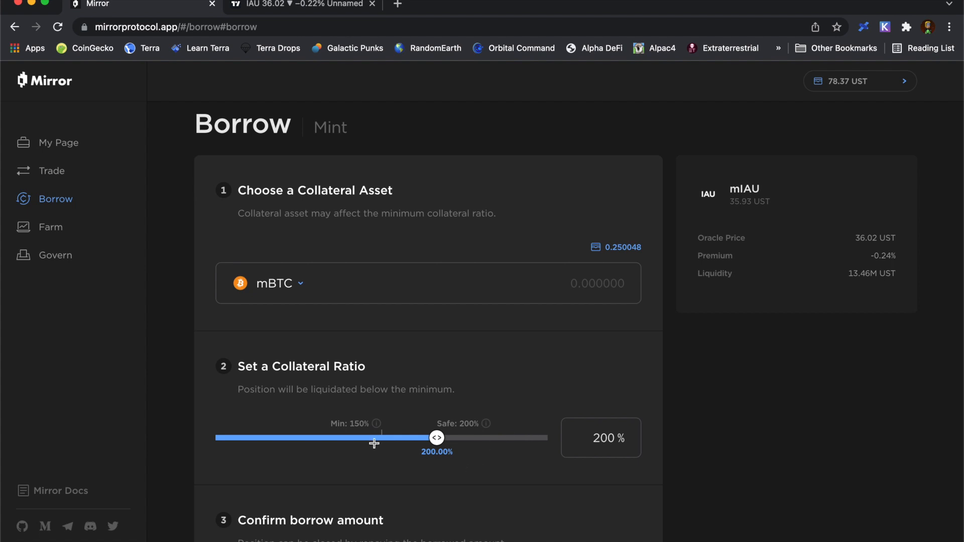
mouse_move(359, 431)
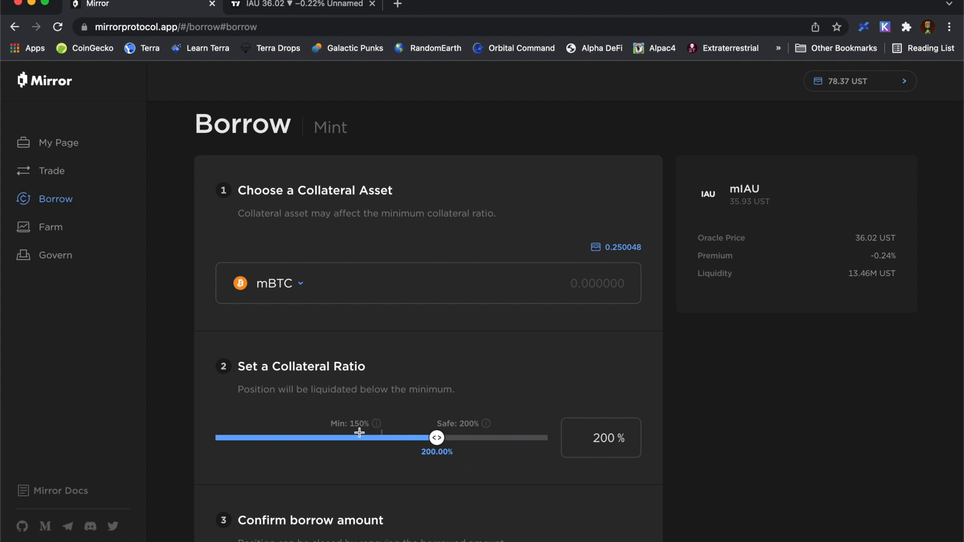
mouse_move(383, 431)
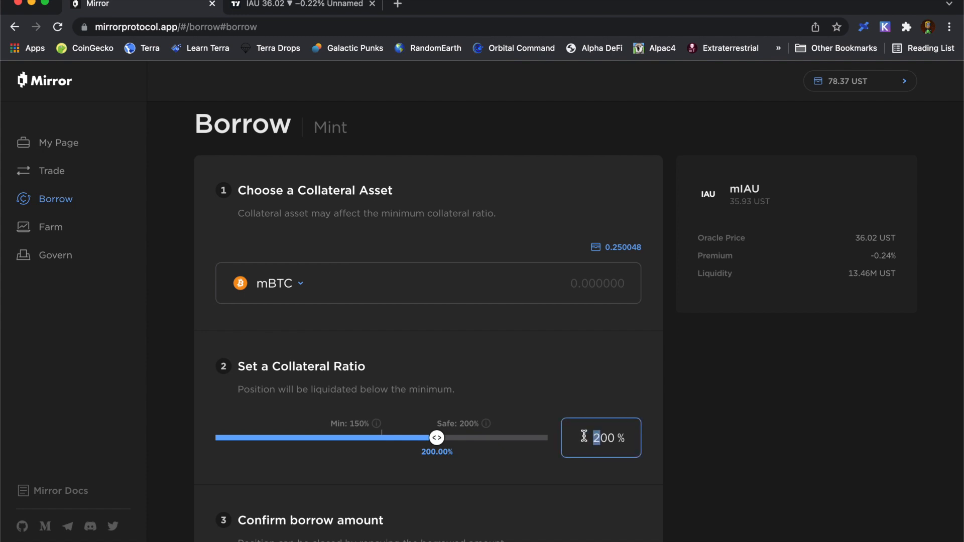
Drag the collateral ratio slider fully right to raise the ratio to 300%
drag(437, 436, 547, 437)
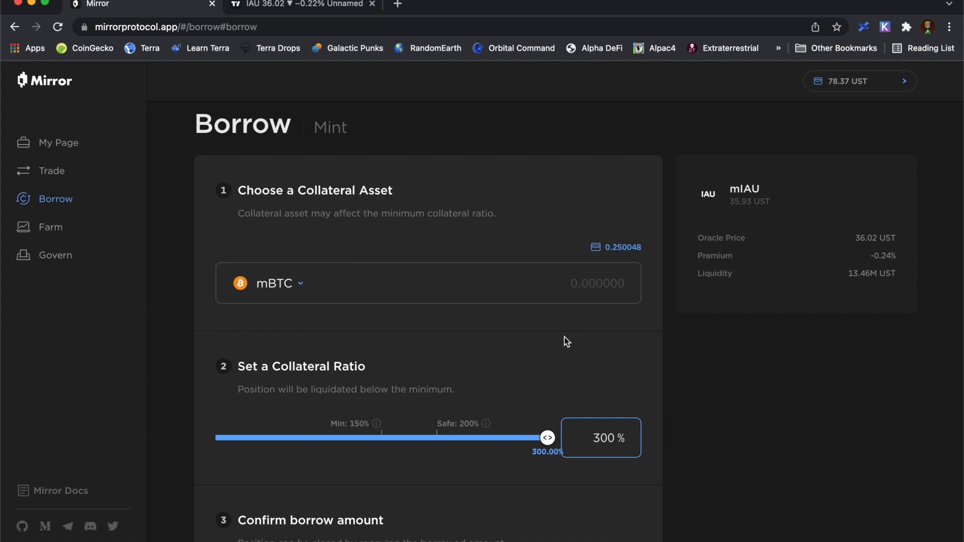
mouse_move(588, 337)
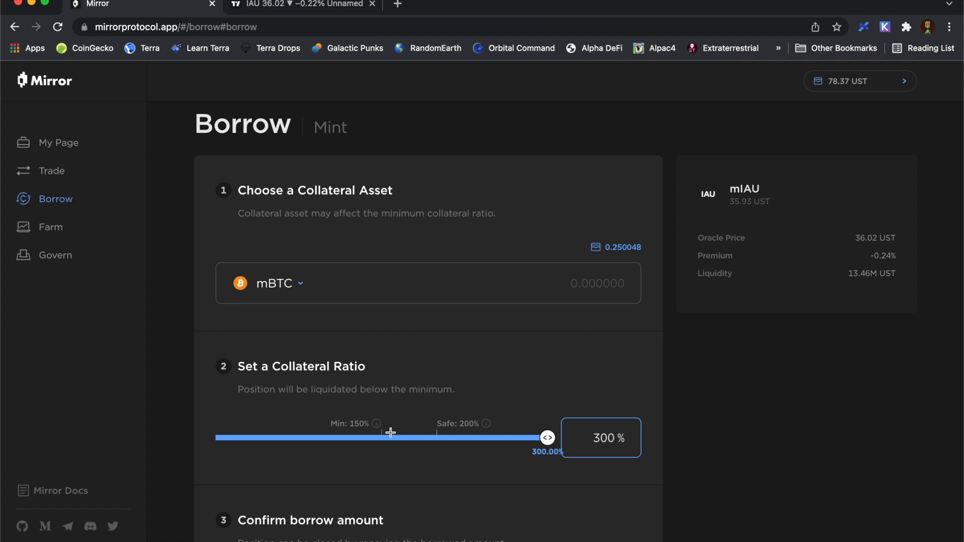
mouse_move(382, 437)
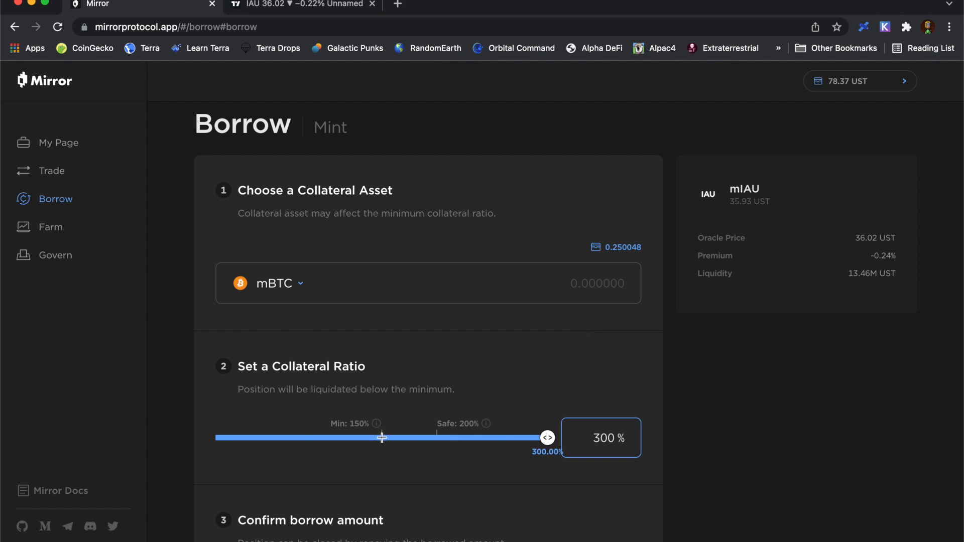
scroll(down, 3)
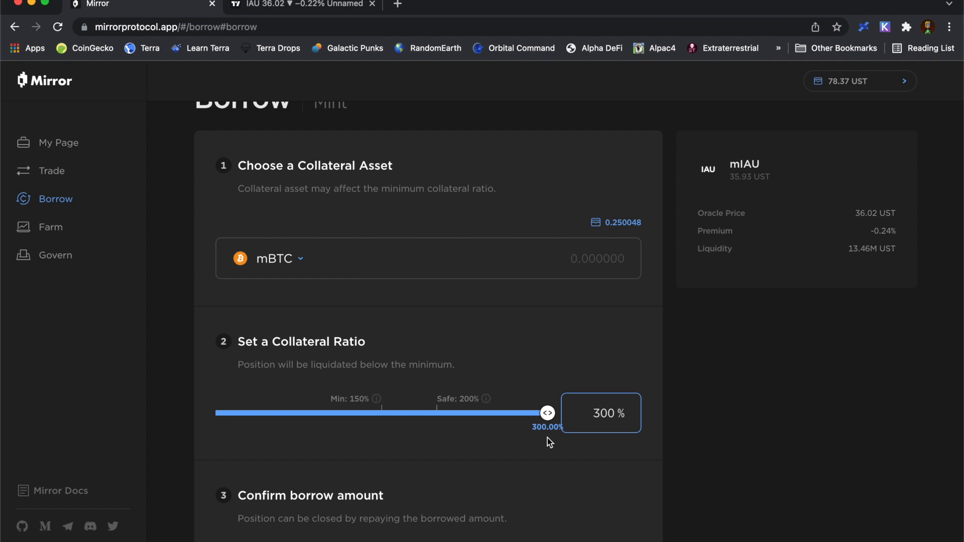
scroll(down, 3)
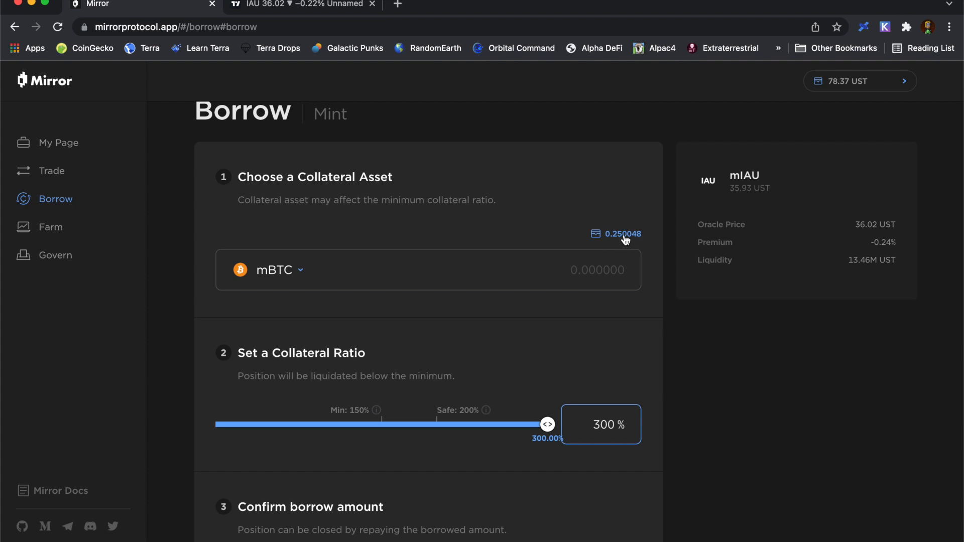
scroll(down, 3)
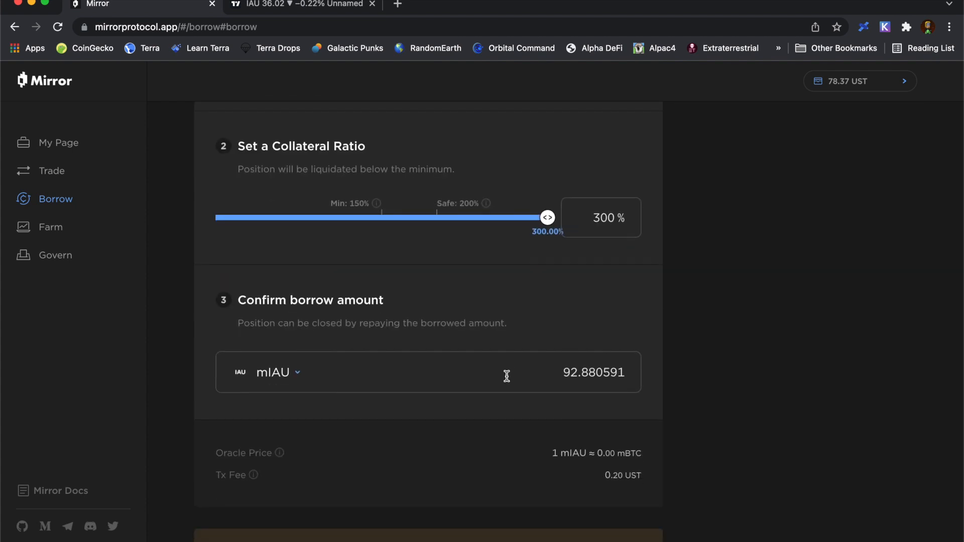
mouse_move(588, 384)
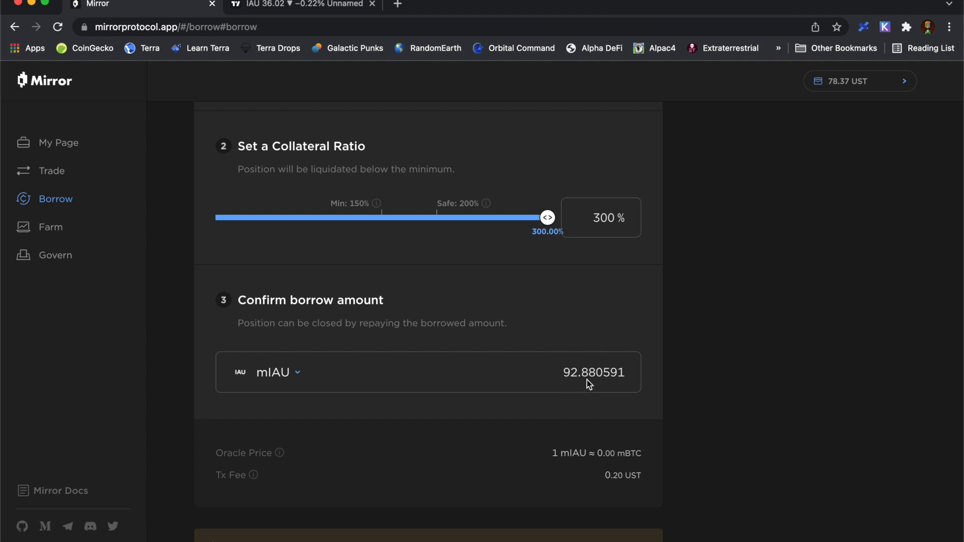
mouse_move(563, 413)
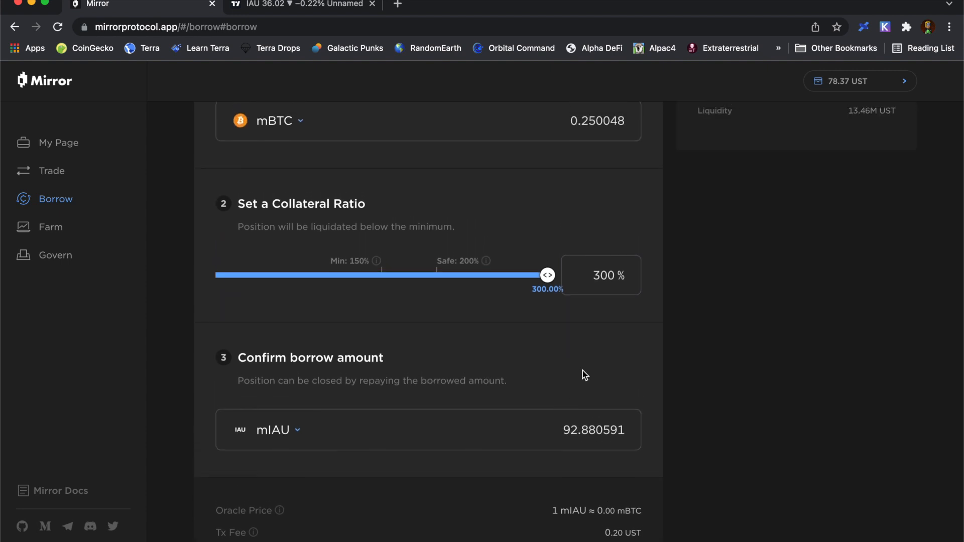
scroll(down, 3)
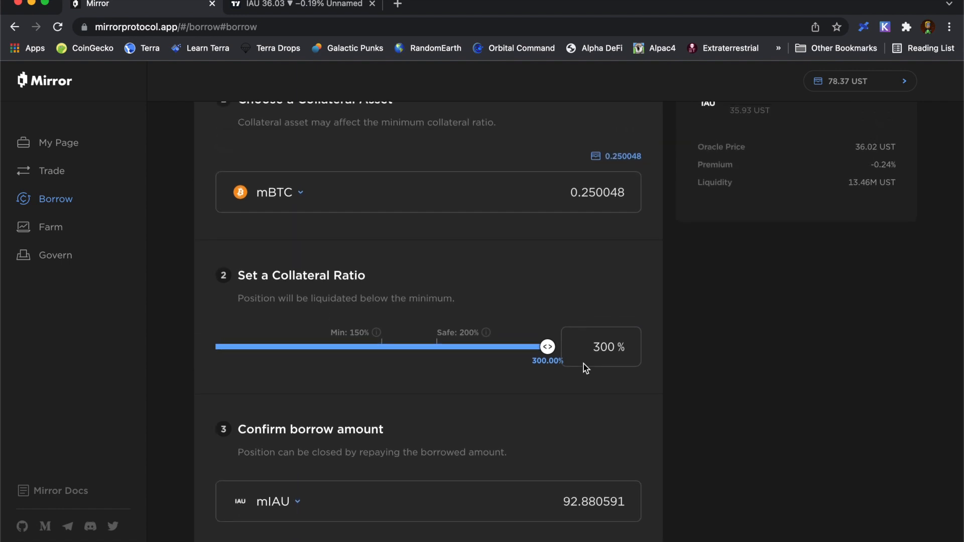
scroll(down, 3)
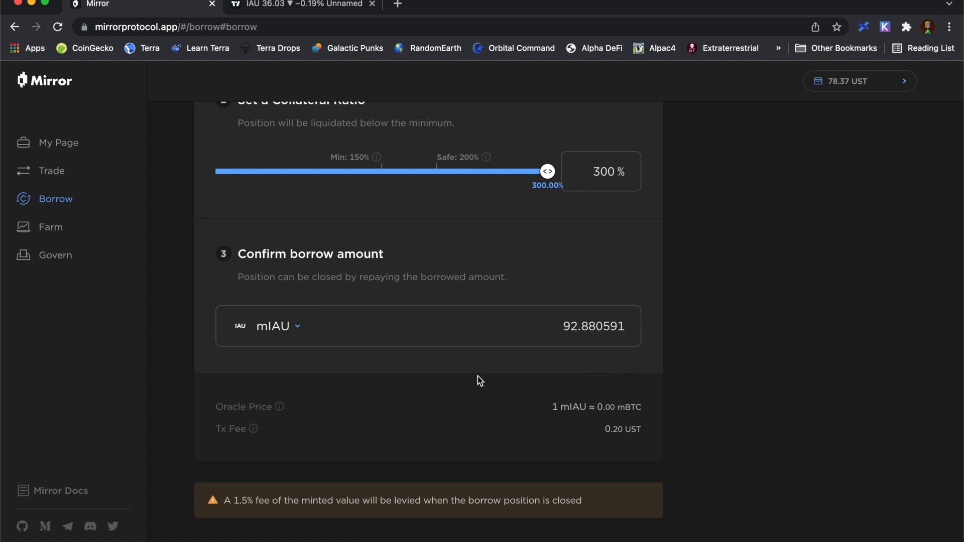
scroll(down, 3)
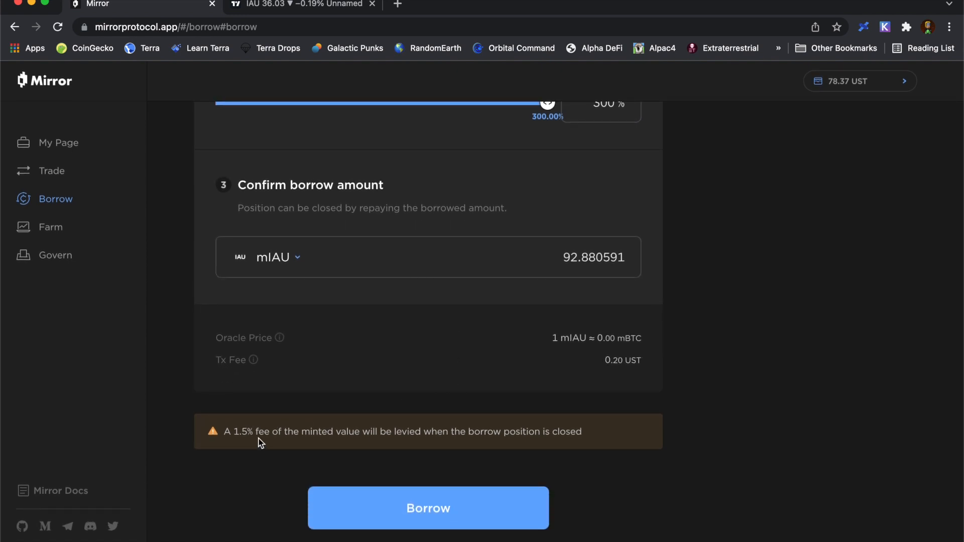
mouse_move(576, 284)
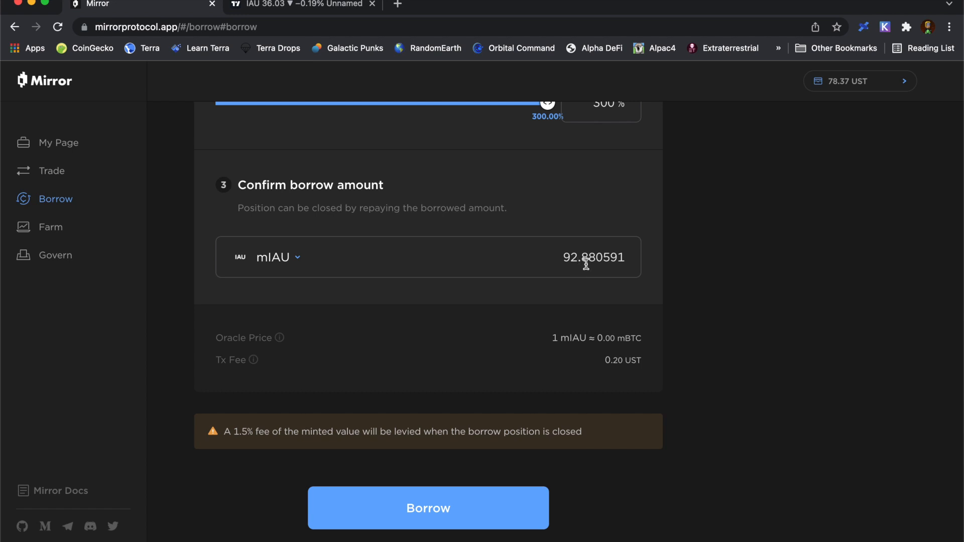
mouse_move(587, 291)
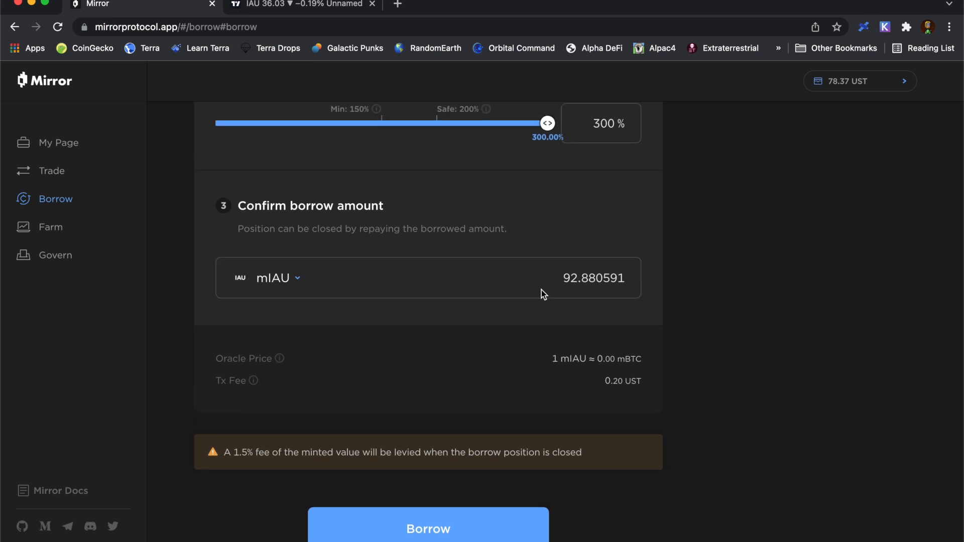
mouse_move(240, 465)
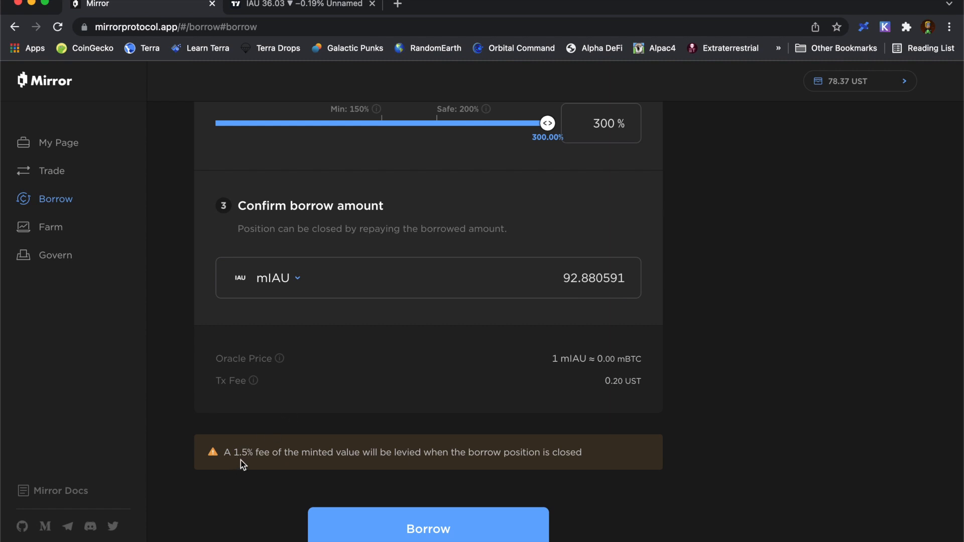
mouse_move(648, 282)
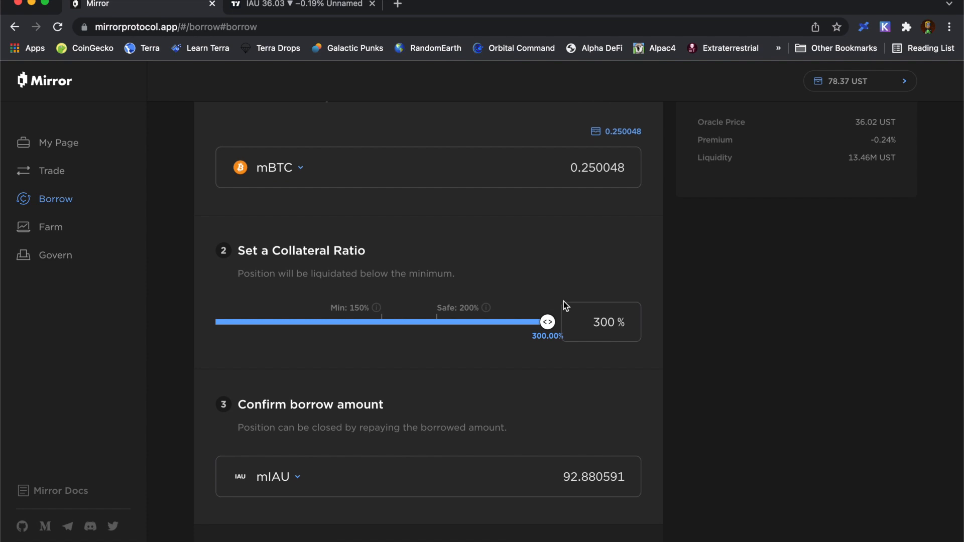
mouse_move(577, 194)
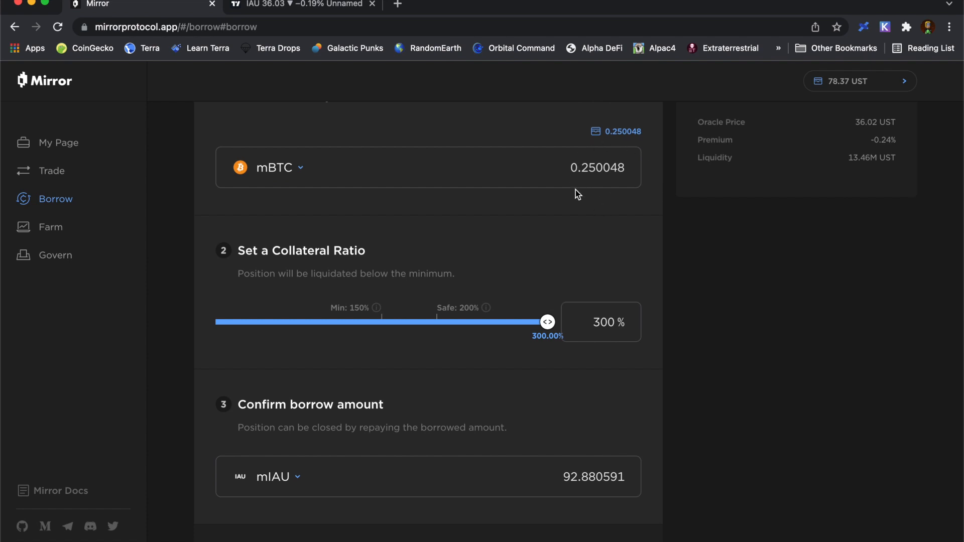
scroll(down, 3)
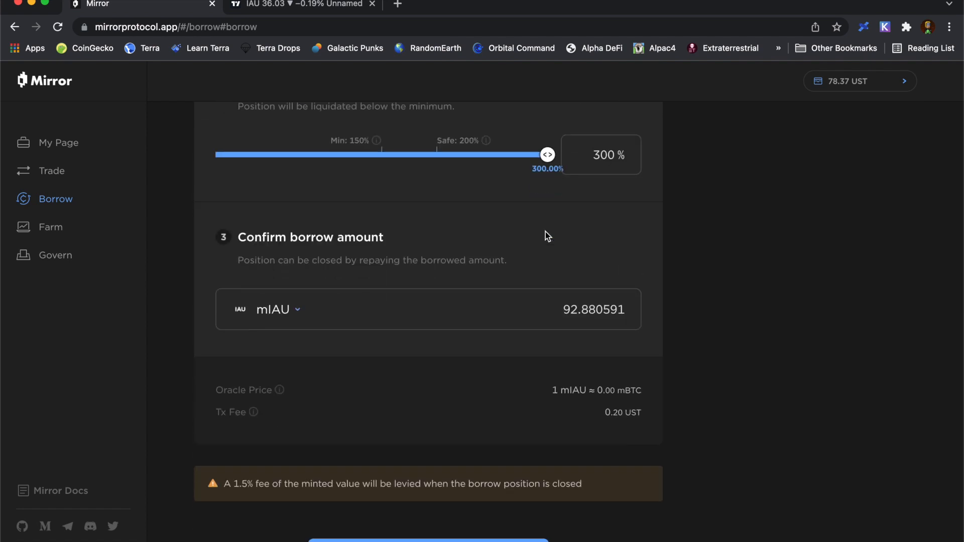
scroll(down, 3)
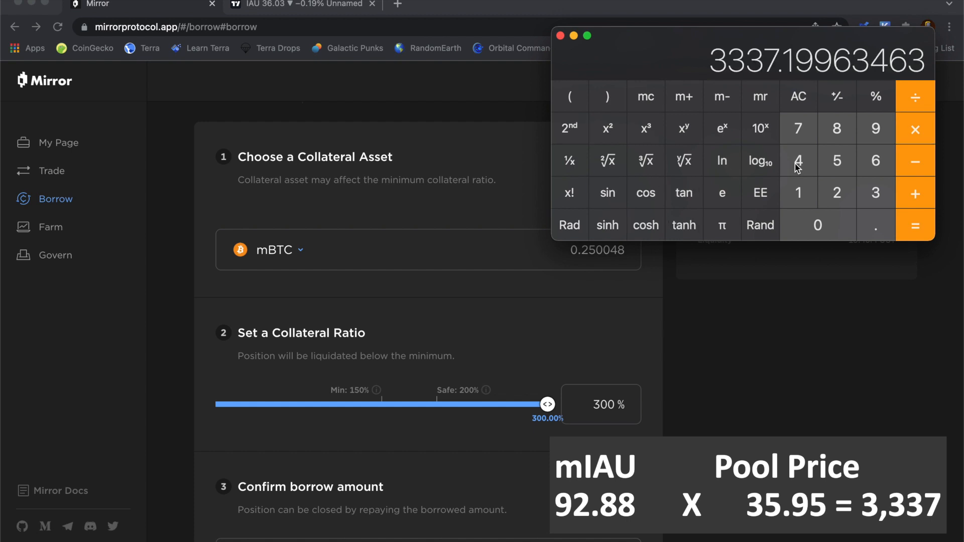
mouse_move(730, 307)
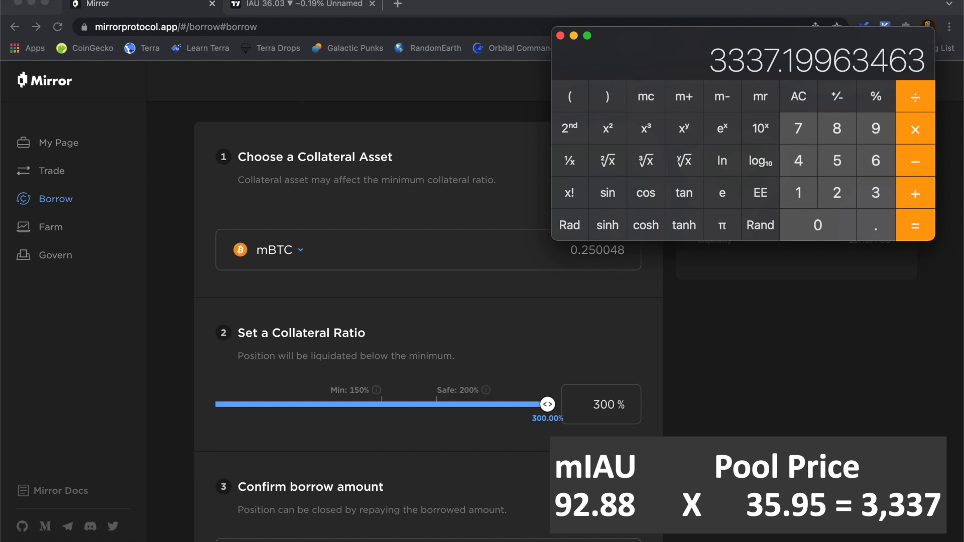
mouse_move(777, 59)
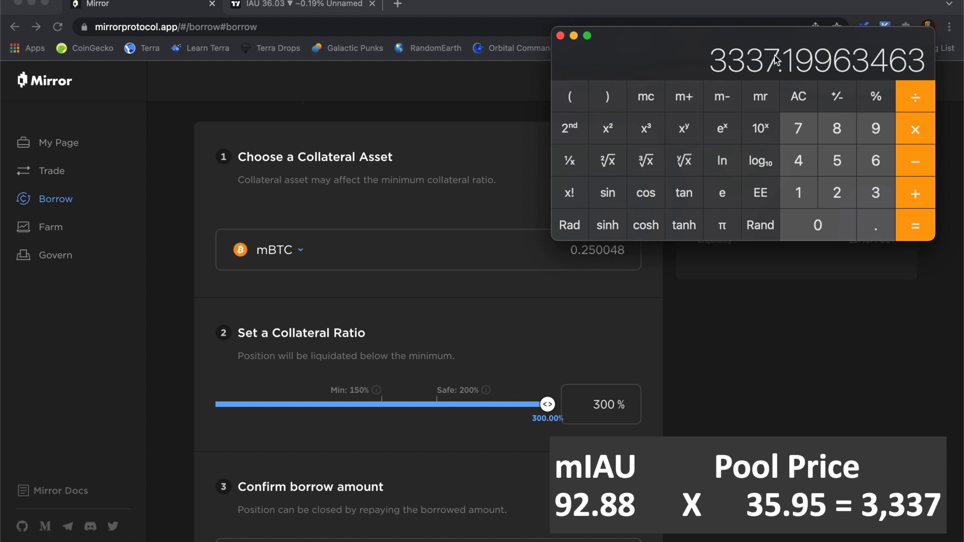
mouse_move(761, 66)
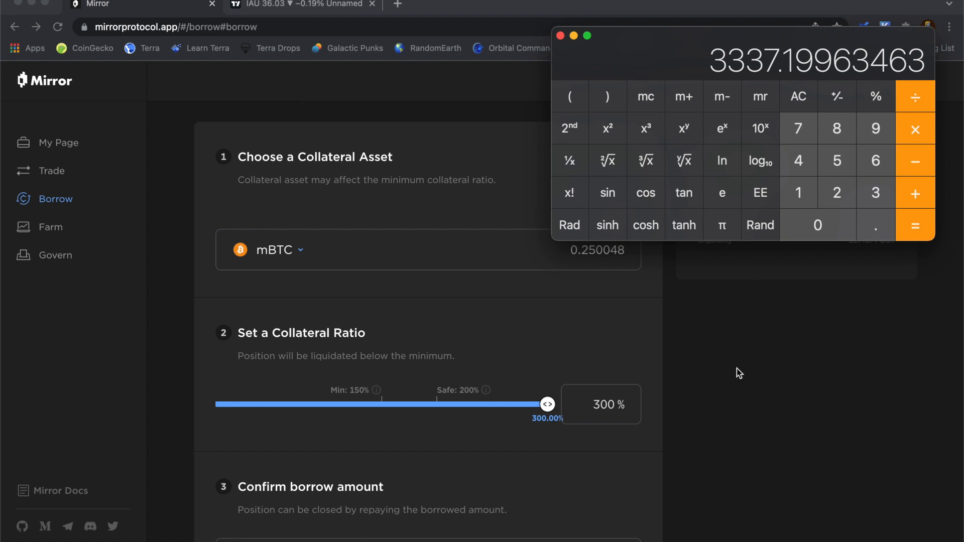
mouse_move(619, 344)
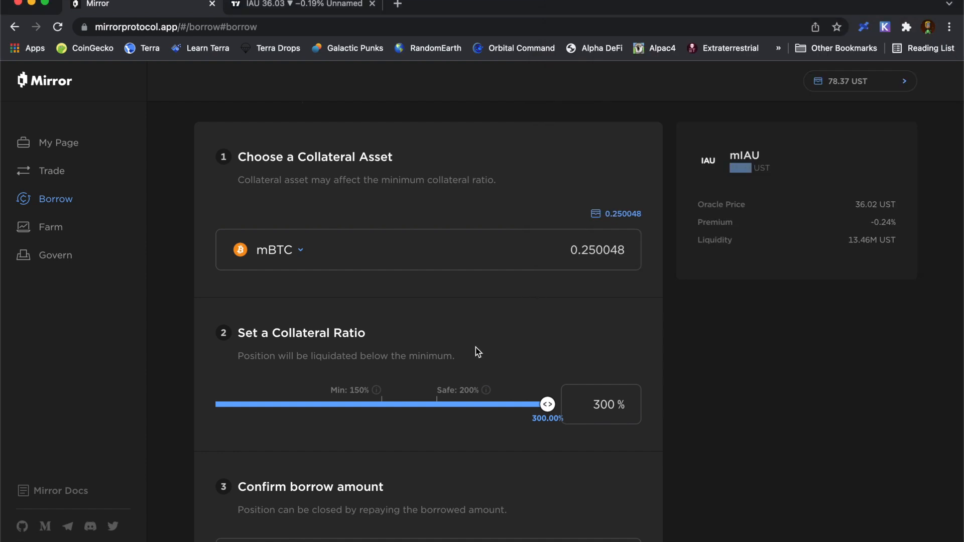
Submit the borrow of 92.785550 mIAU against 0.250048 mBTC and return to My Page
scroll(down, 3)
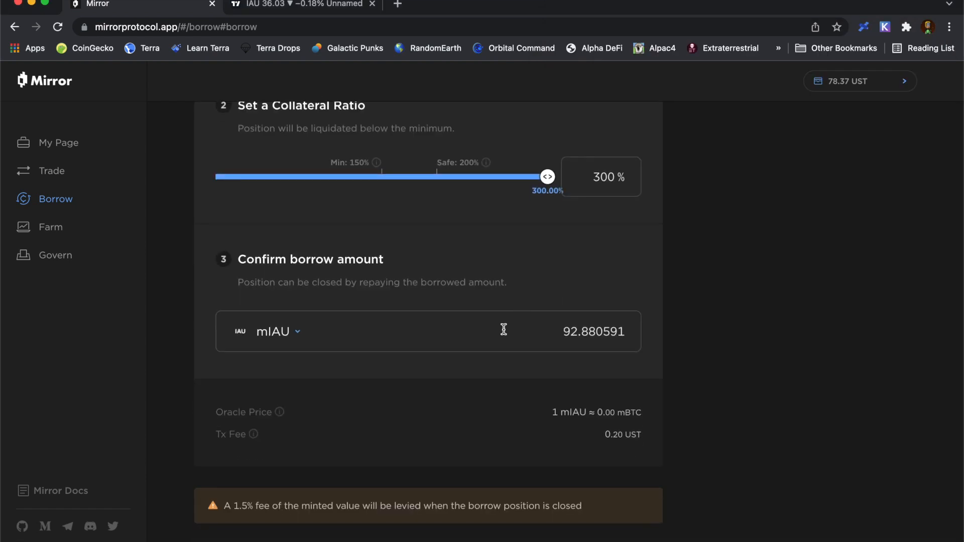
scroll(down, 3)
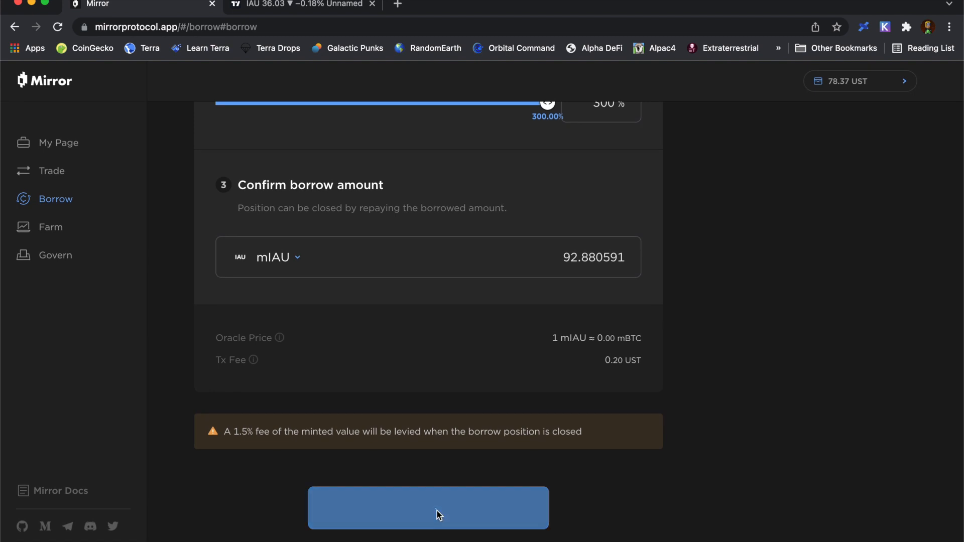
click(428, 507)
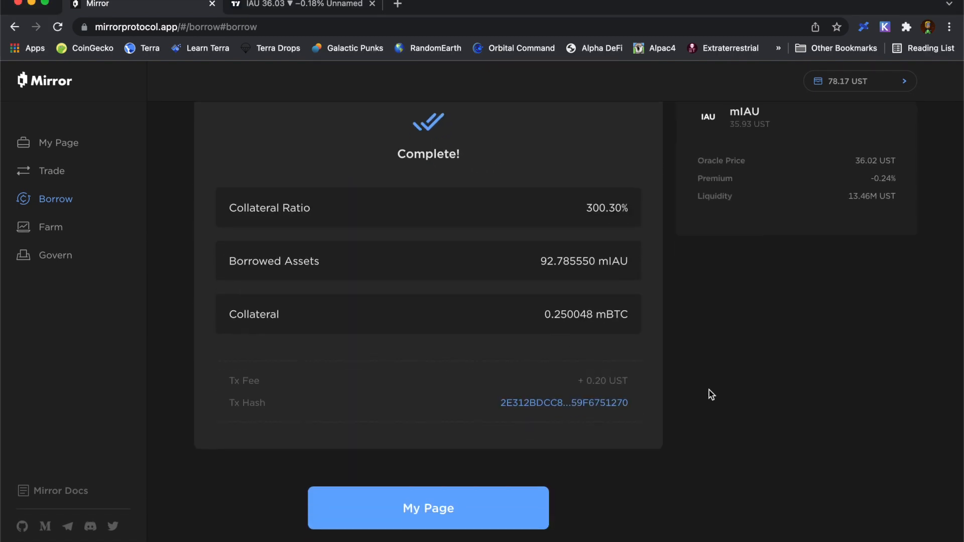
click(428, 508)
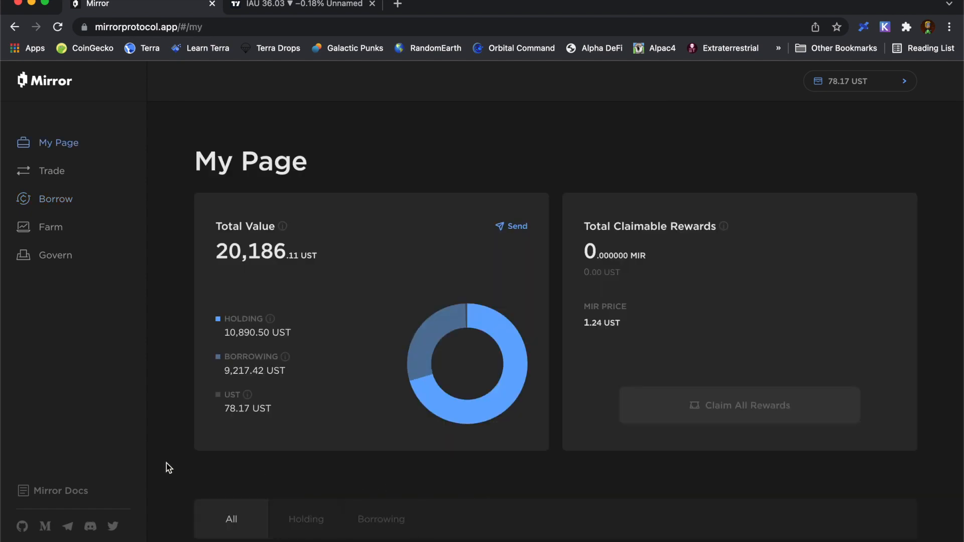
Review the new mIAU borrow at 300% on My Page, then head to Trade
scroll(down, 3)
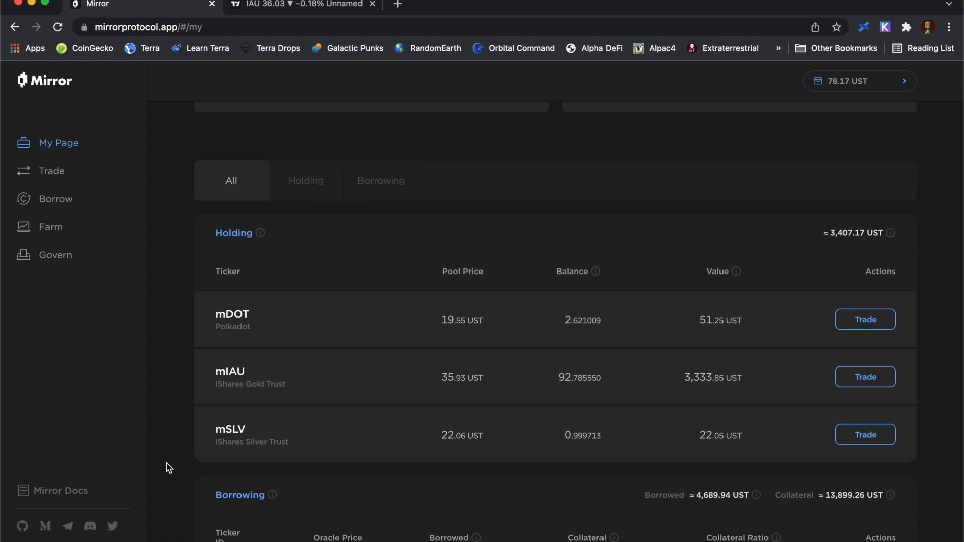
scroll(down, 3)
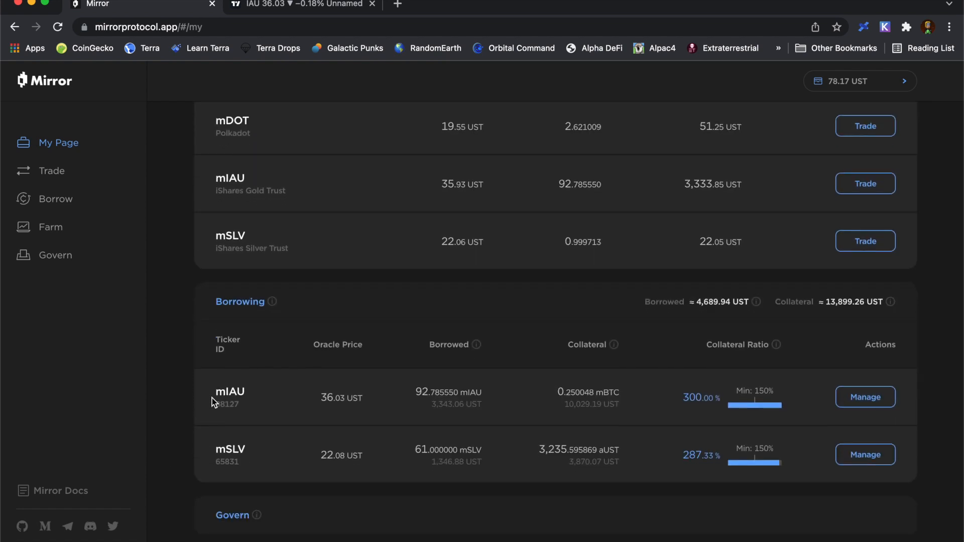
mouse_move(632, 415)
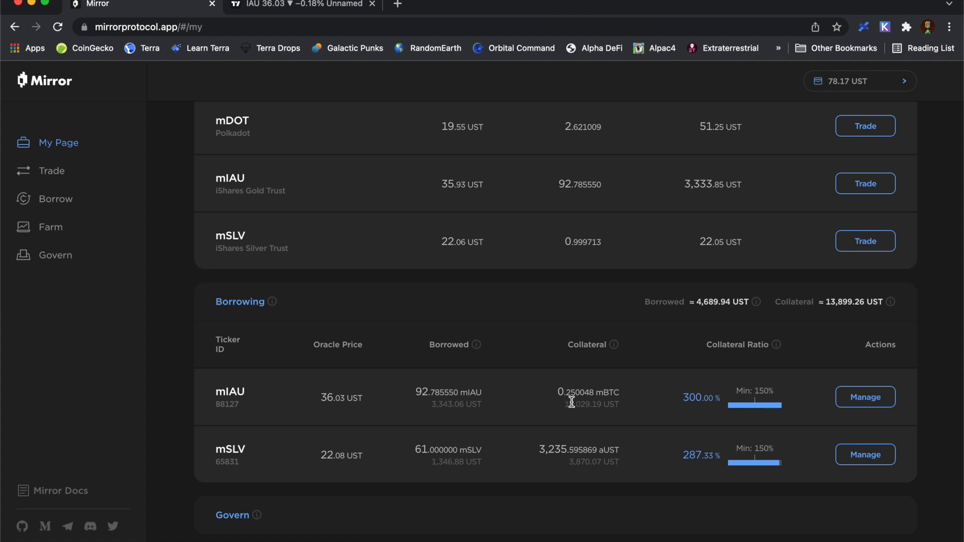
mouse_move(588, 432)
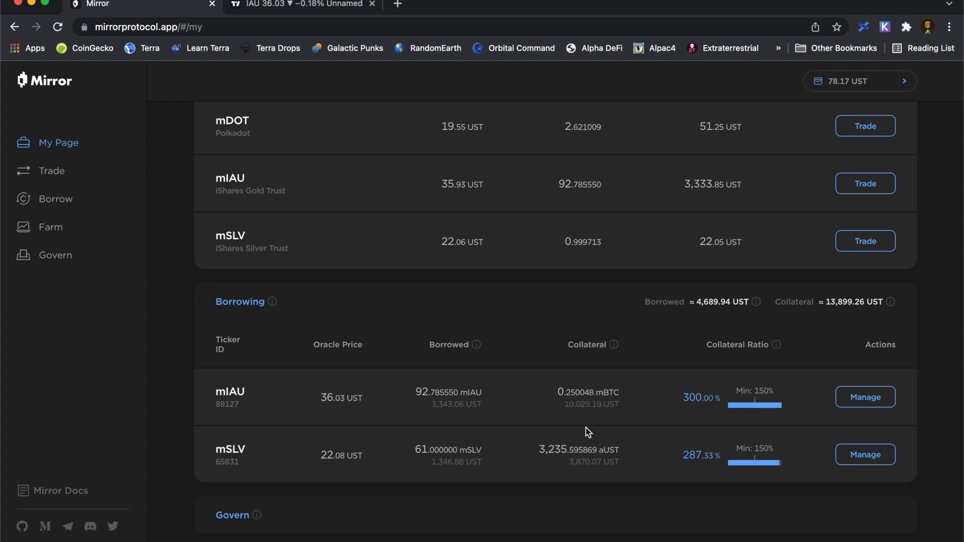
mouse_move(565, 421)
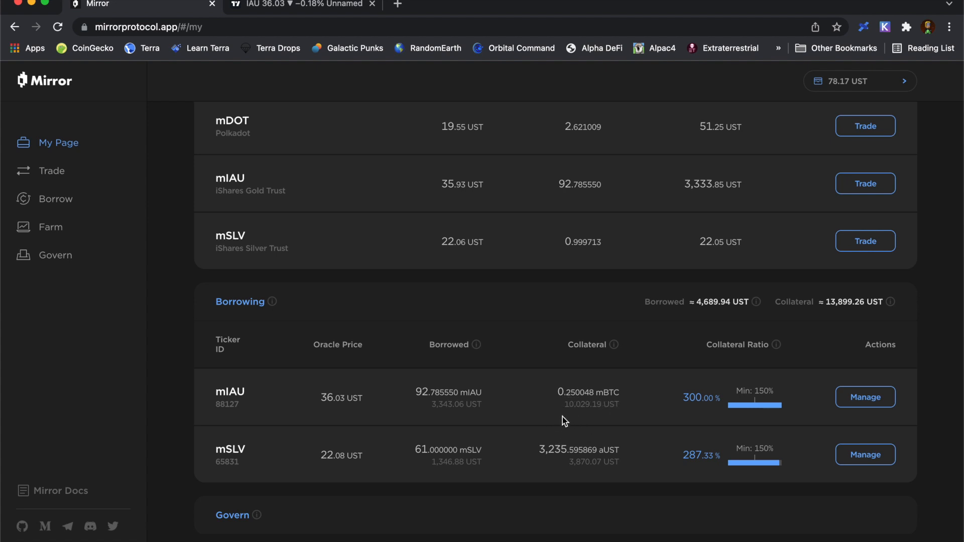
mouse_move(578, 422)
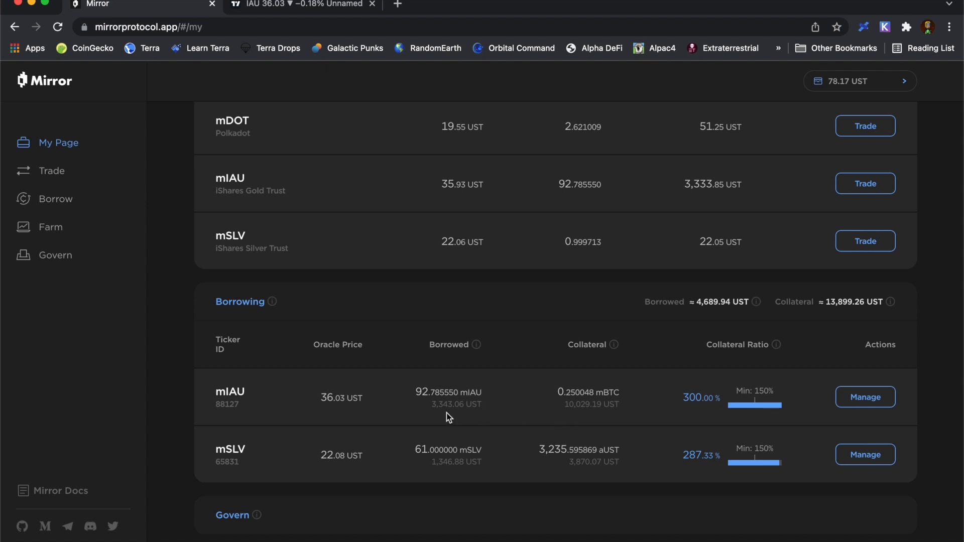
mouse_move(440, 418)
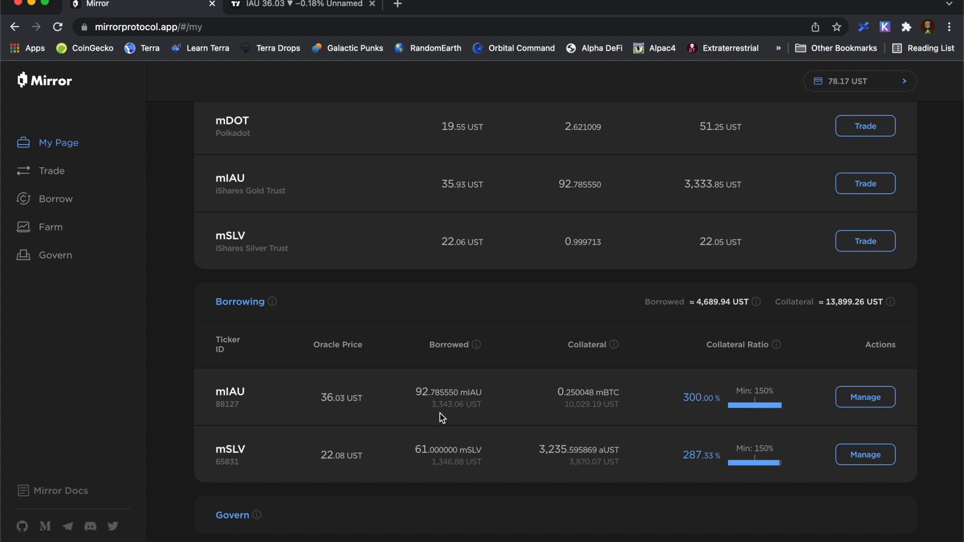
mouse_move(431, 410)
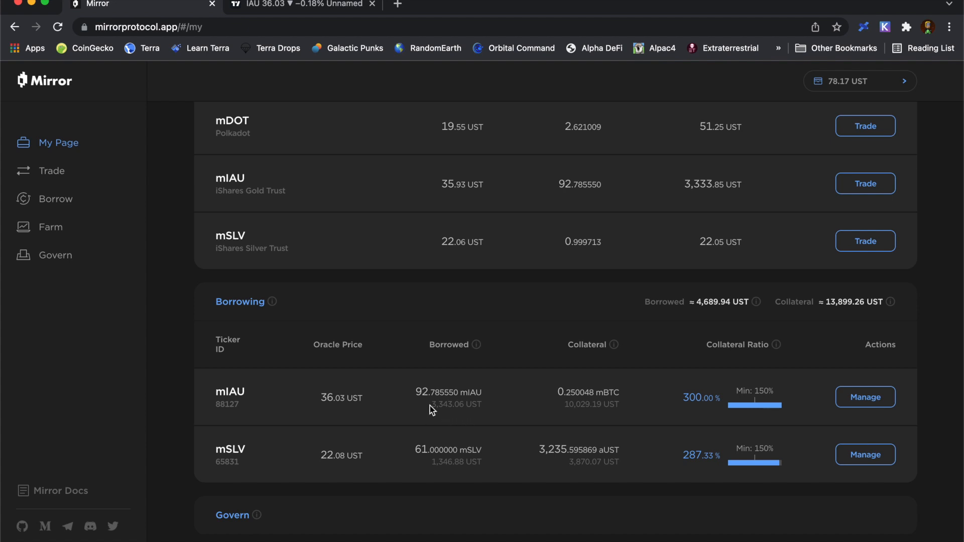
mouse_move(455, 416)
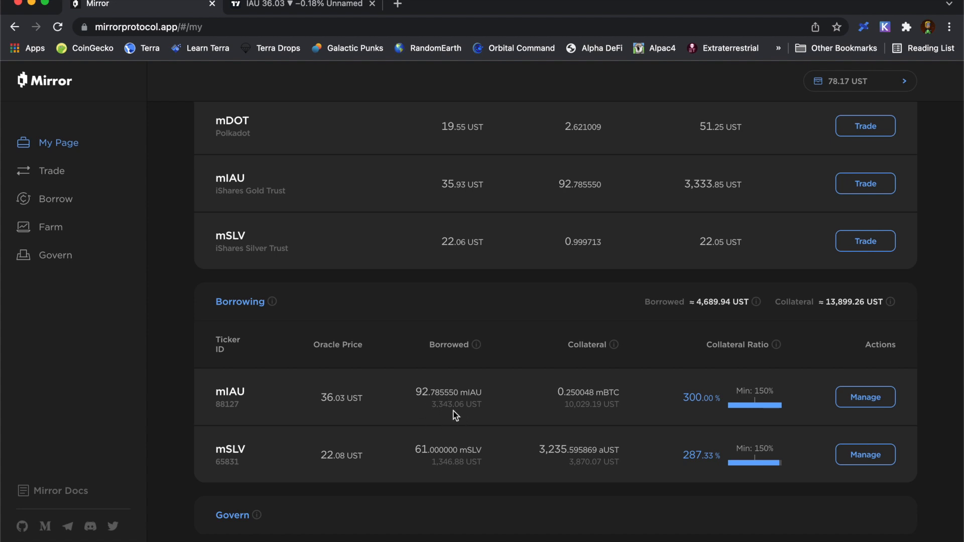
mouse_move(418, 405)
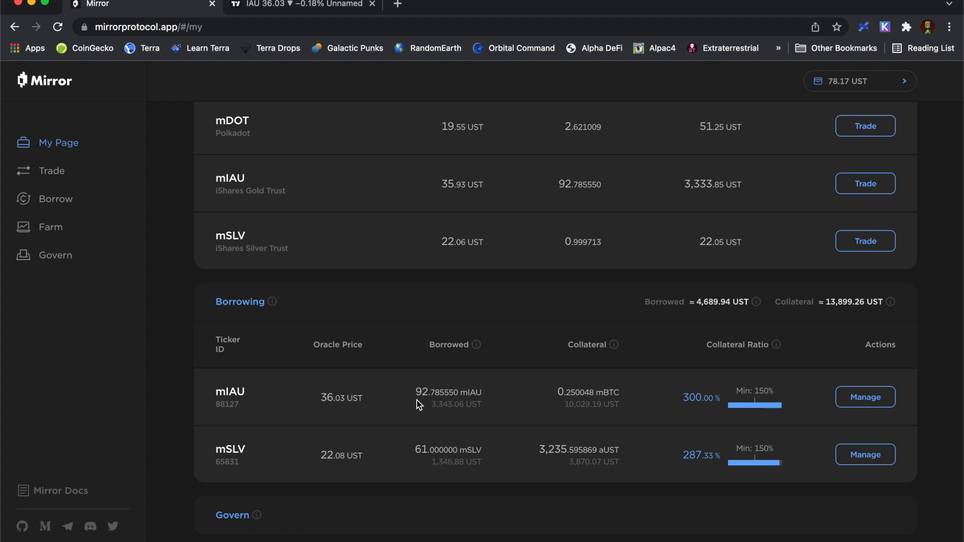
mouse_move(434, 402)
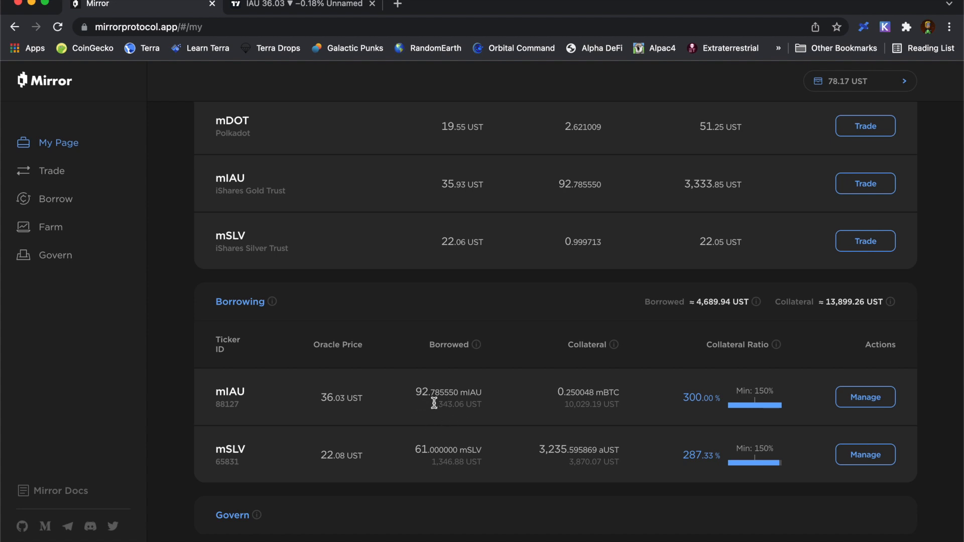
click(51, 171)
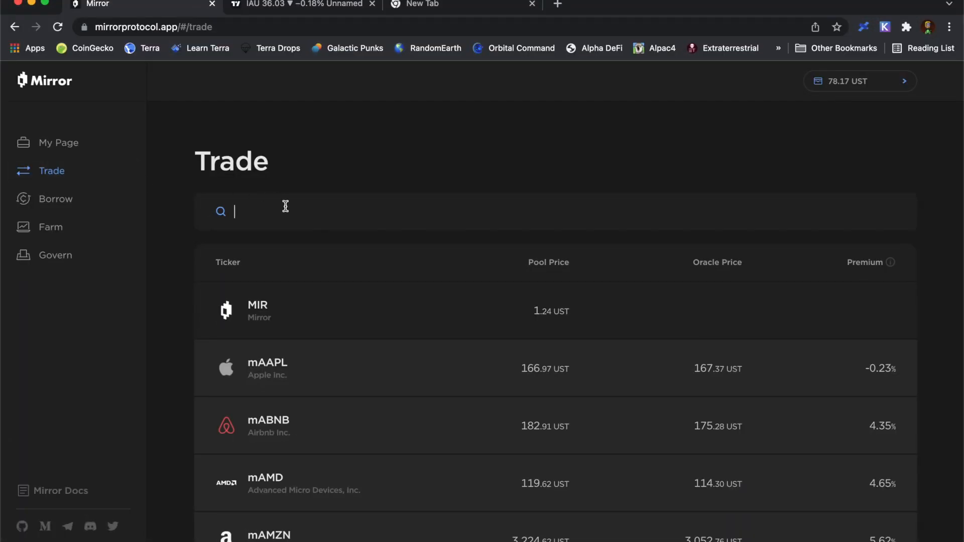
Sell the full 92.785550 mIAU balance for about 3,322.20 UST
text(ia)
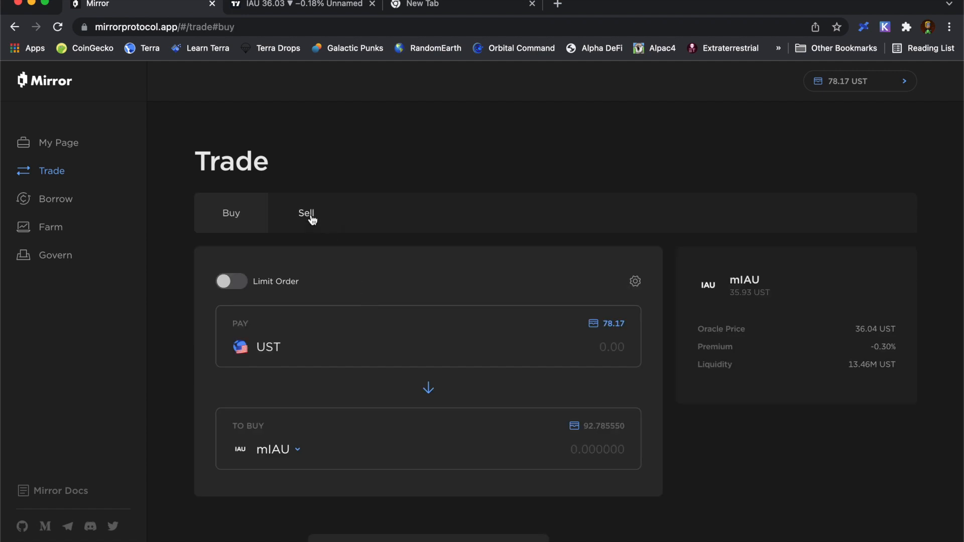
click(305, 213)
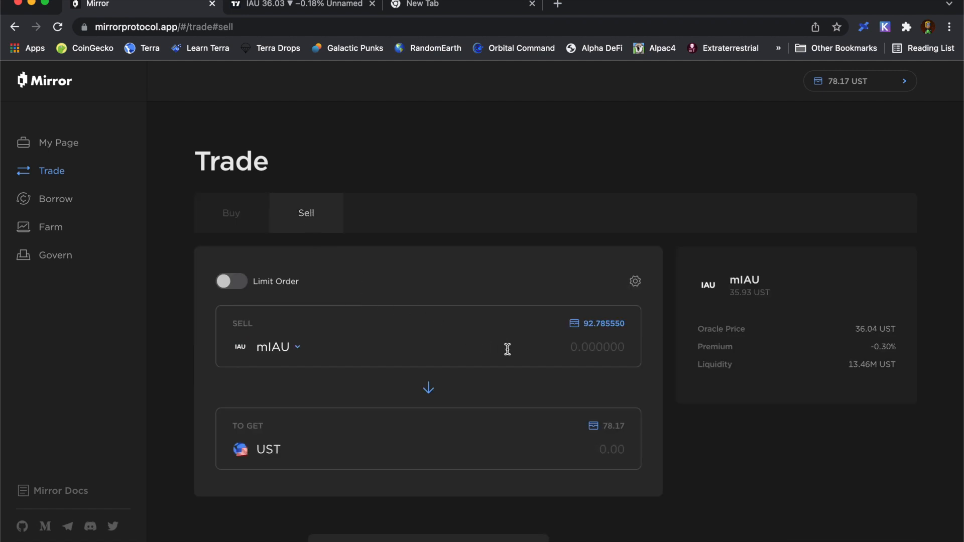
click(595, 323)
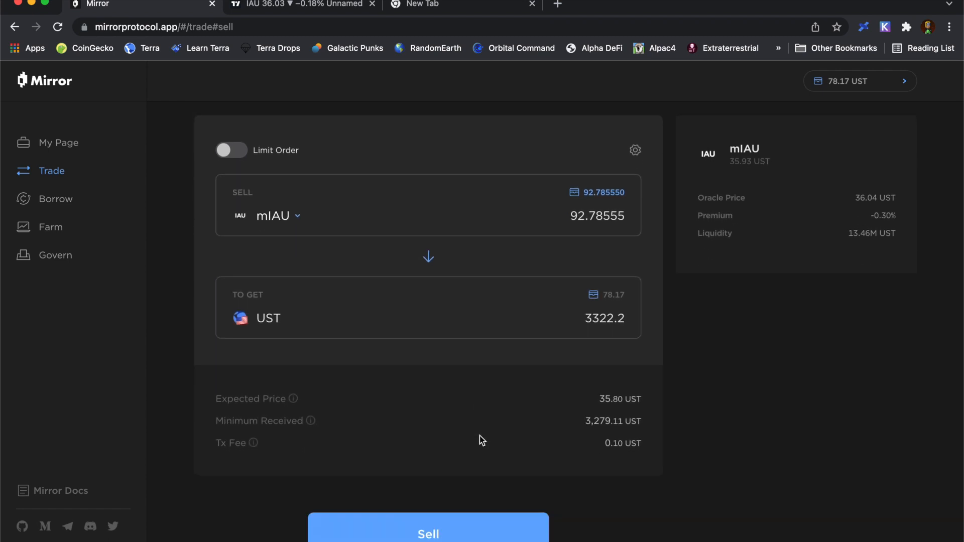
mouse_move(594, 451)
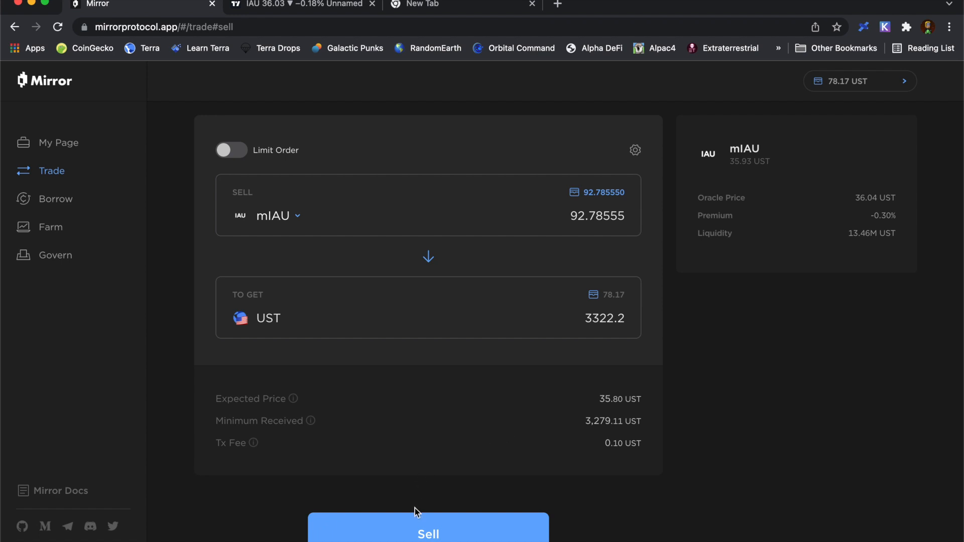
click(427, 530)
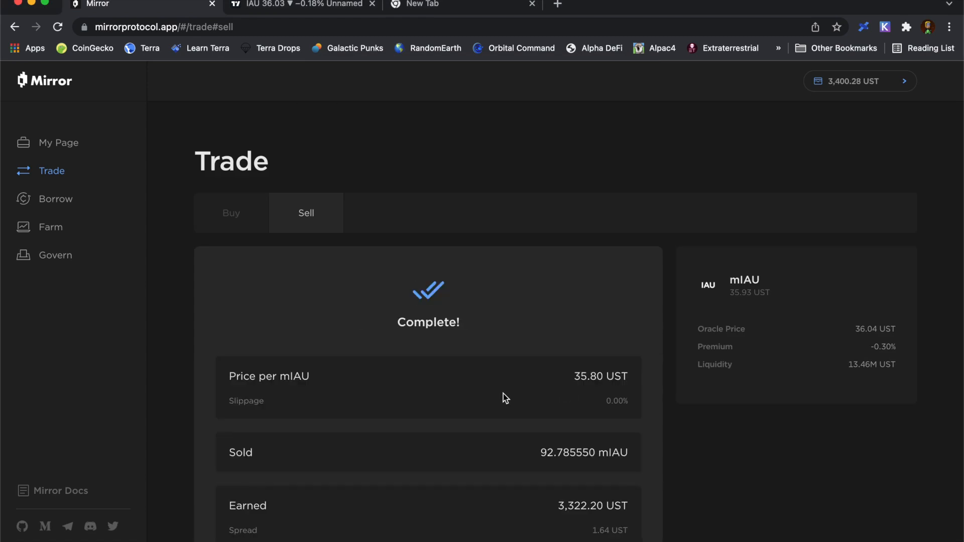
Return from the completed sale to the My Page portfolio overview
scroll(down, 3)
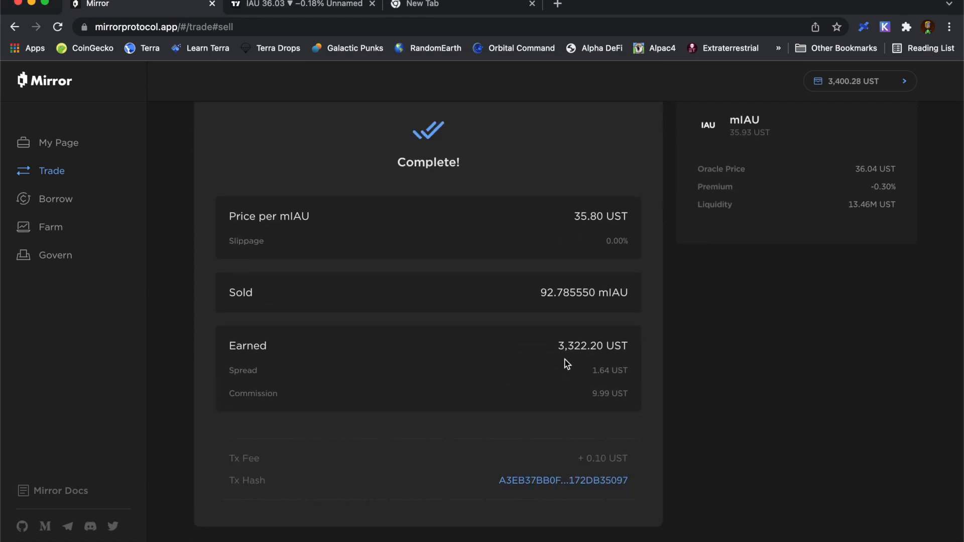
mouse_move(536, 364)
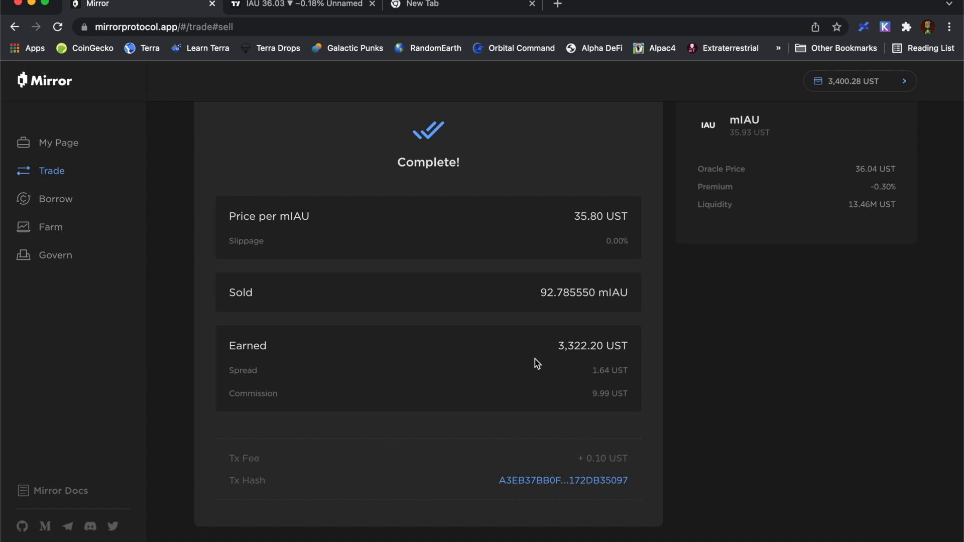
scroll(down, 3)
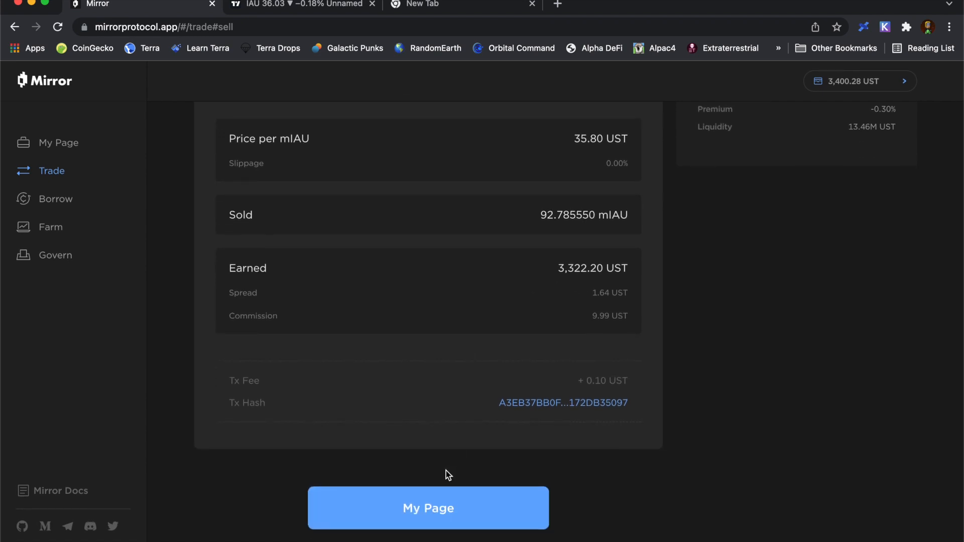
click(428, 508)
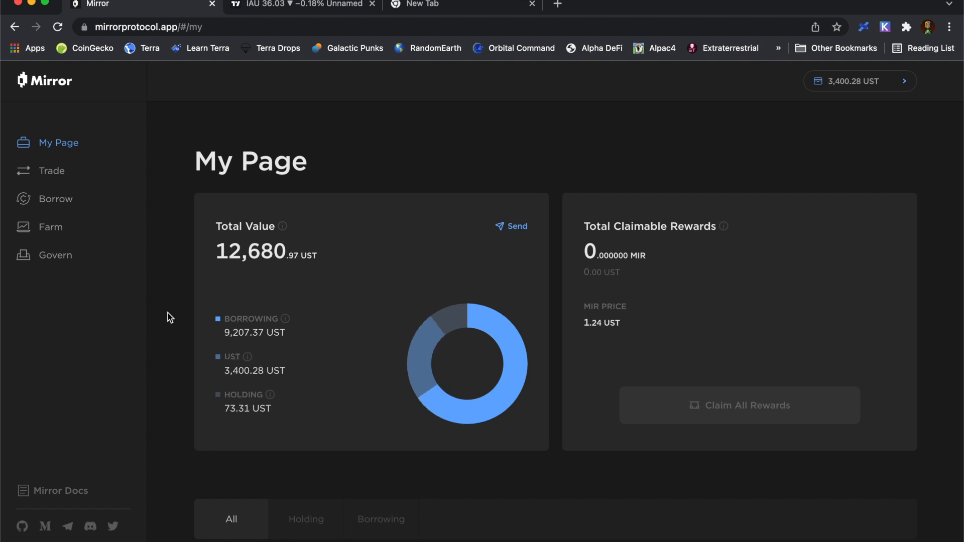
Scroll to the Borrowing section showing 92.785550 mIAU against 0.250048 mBTC at 299.88%
scroll(down, 3)
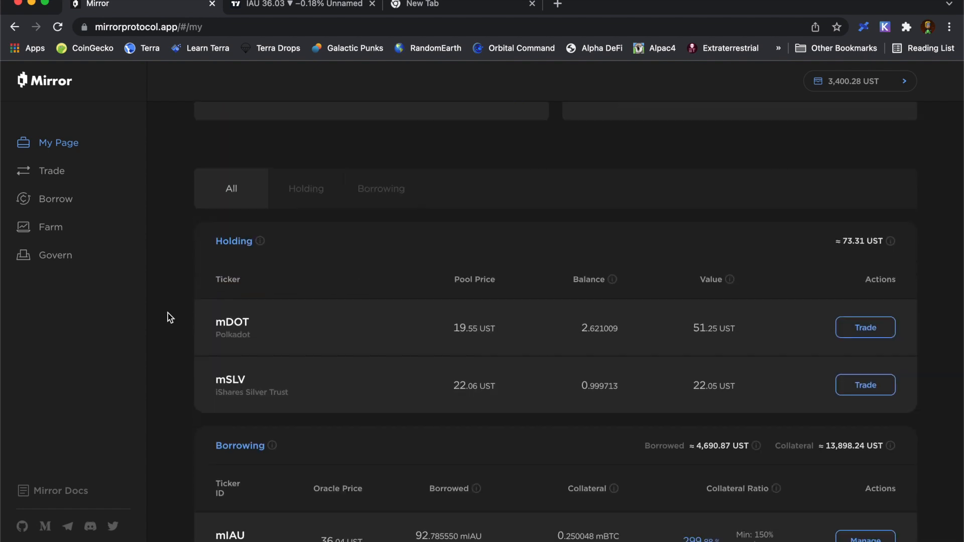
scroll(down, 3)
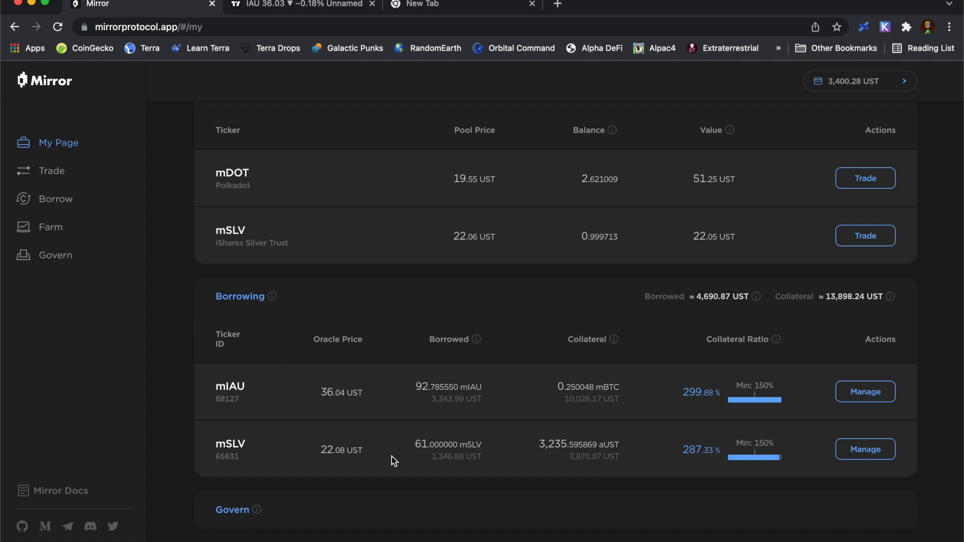
mouse_move(578, 415)
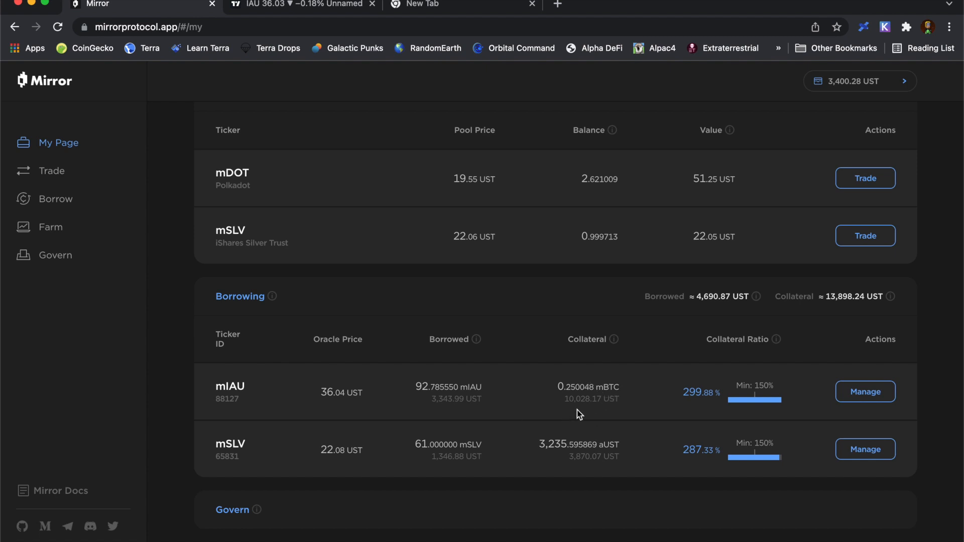
mouse_move(646, 394)
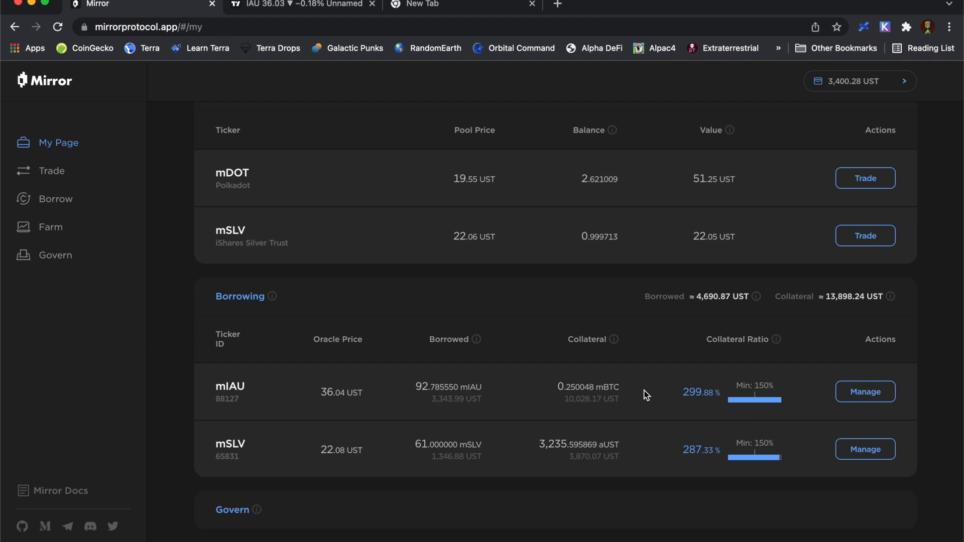
mouse_move(642, 394)
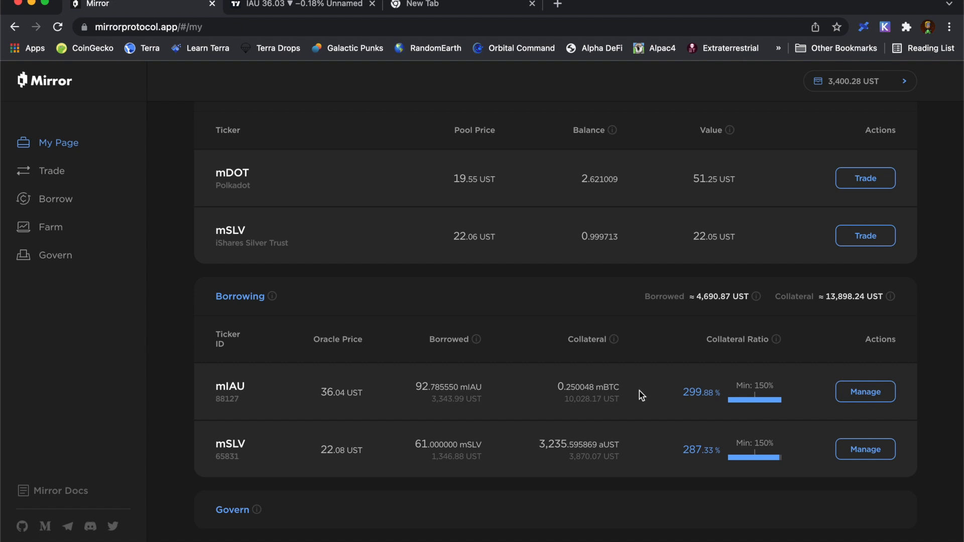
mouse_move(564, 414)
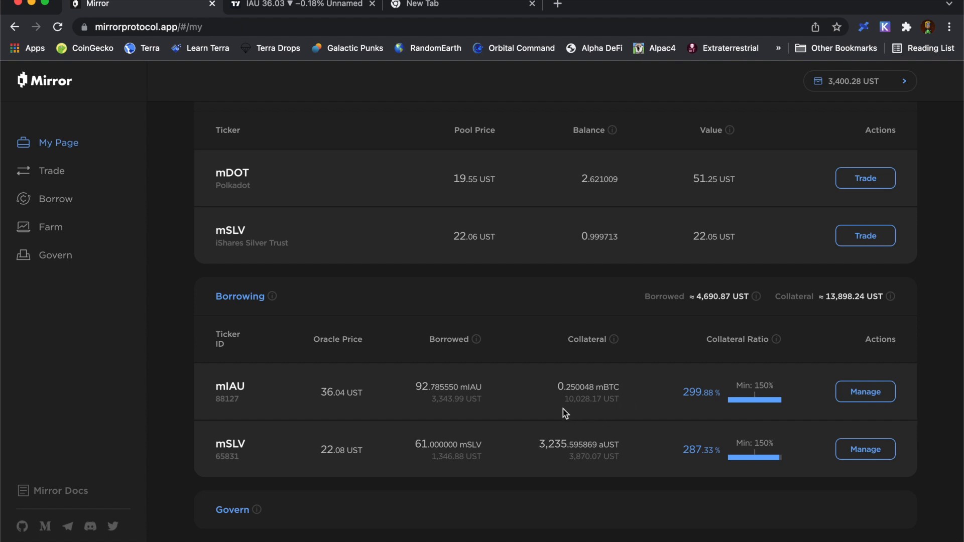
mouse_move(568, 413)
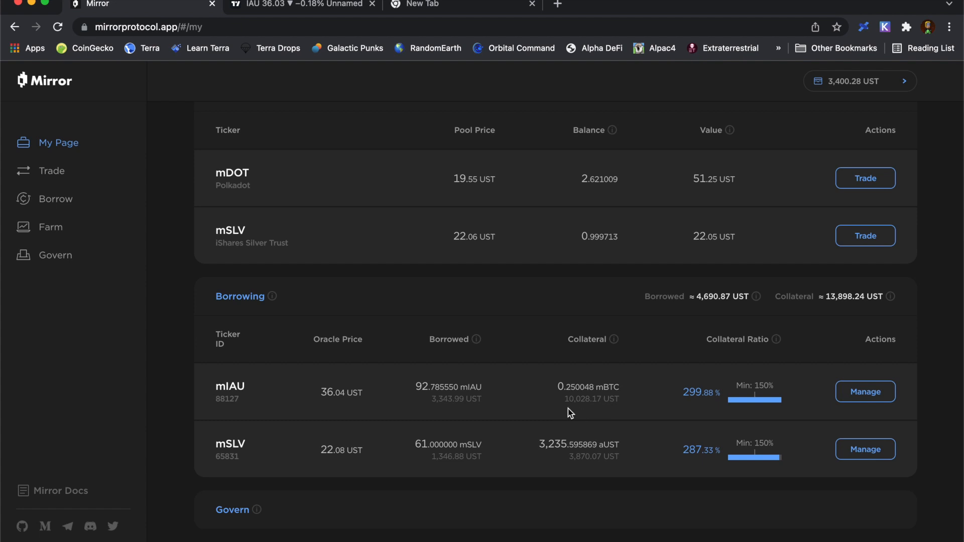
mouse_move(604, 418)
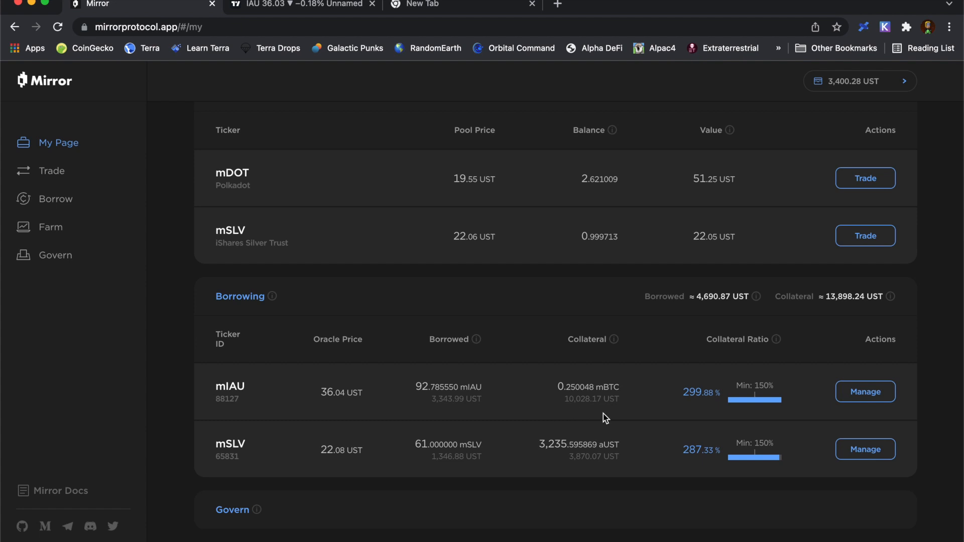
mouse_move(585, 418)
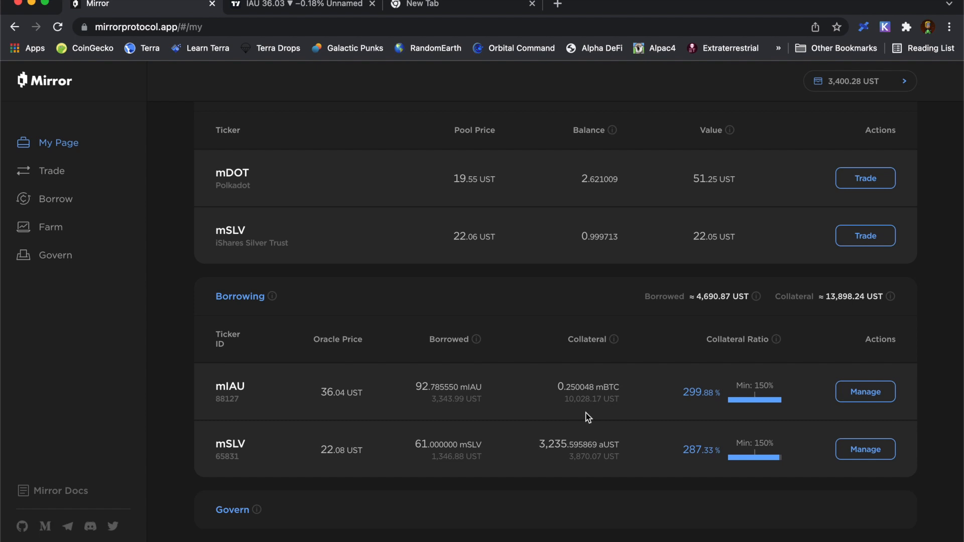
mouse_move(633, 401)
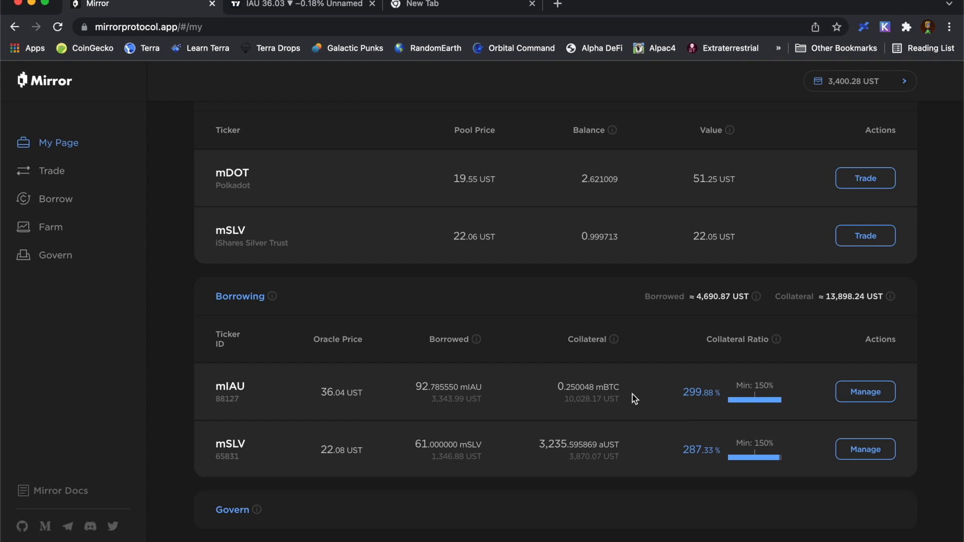
mouse_move(759, 401)
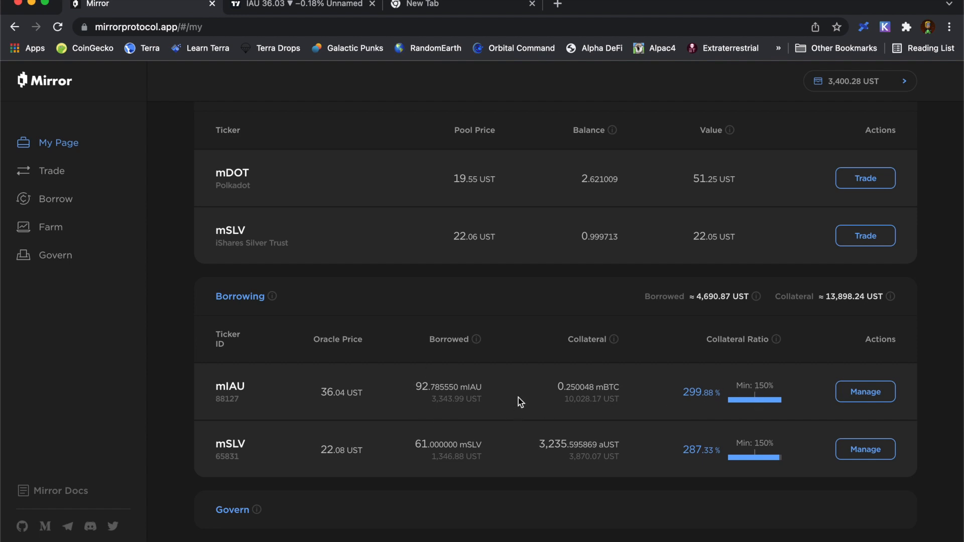
mouse_move(554, 407)
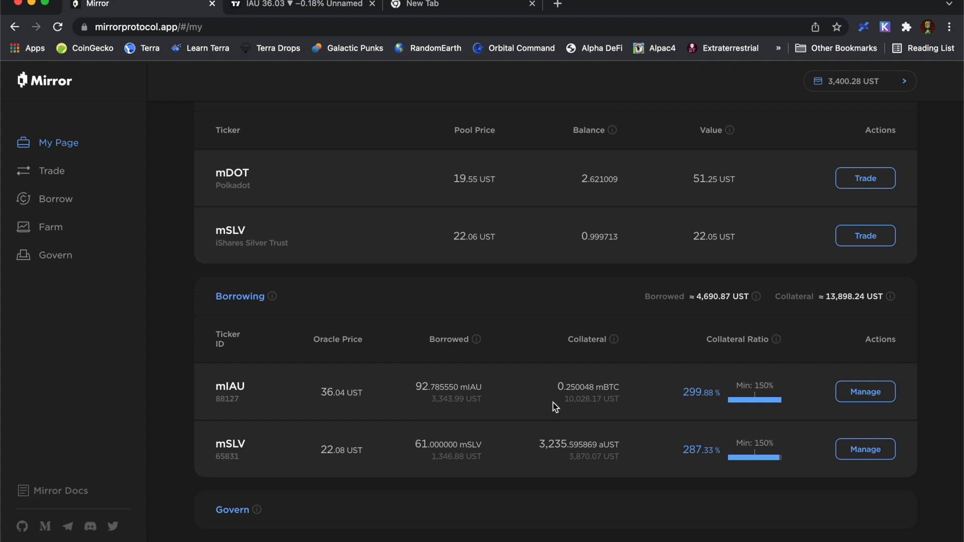
mouse_move(656, 403)
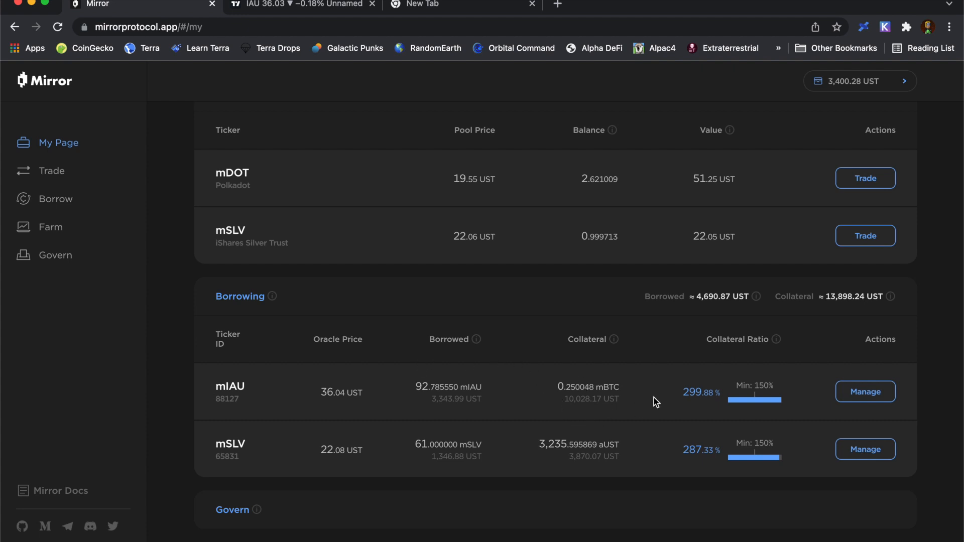
mouse_move(669, 393)
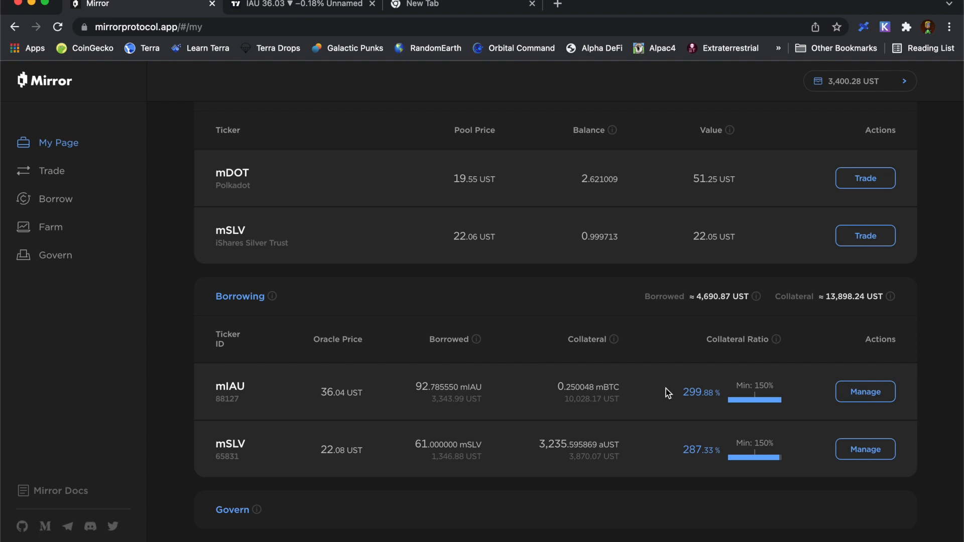
mouse_move(649, 403)
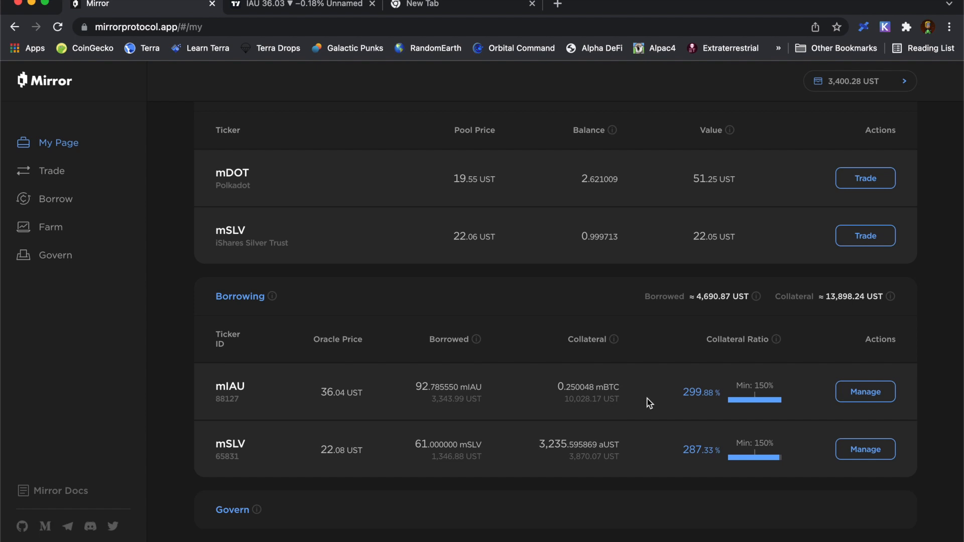
mouse_move(486, 396)
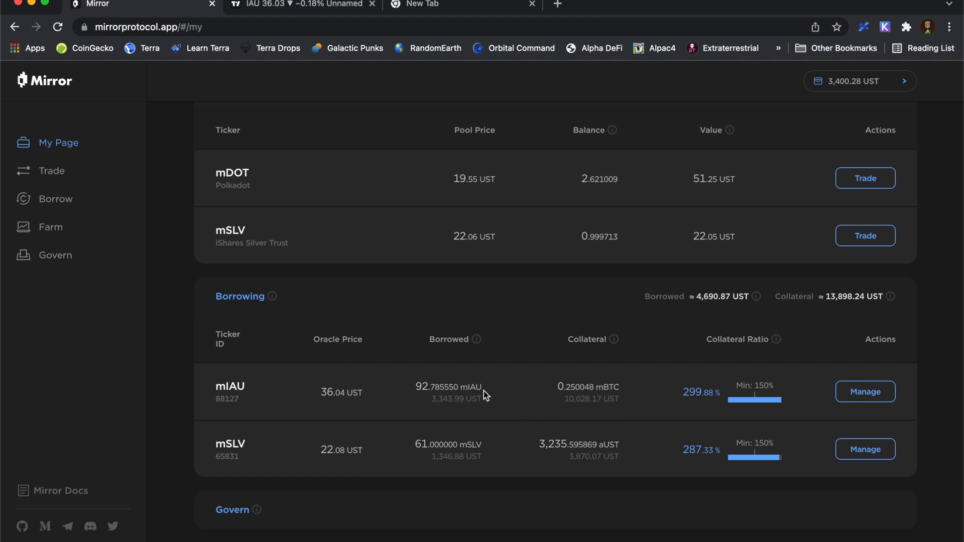
mouse_move(524, 369)
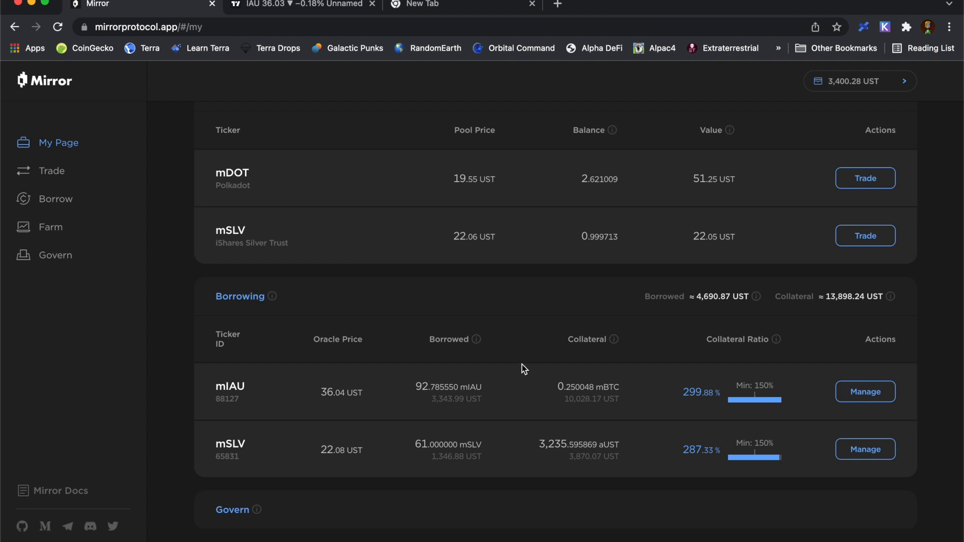
mouse_move(495, 398)
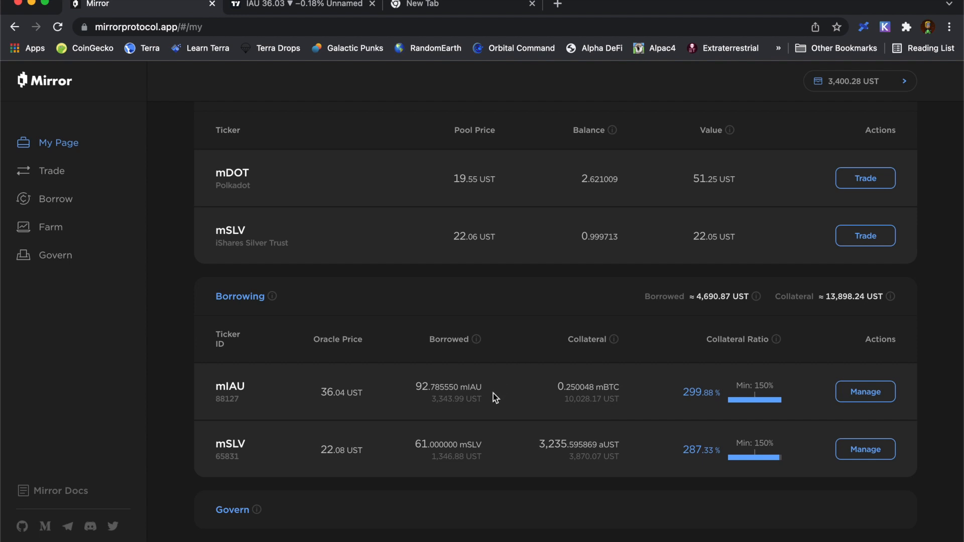
mouse_move(446, 412)
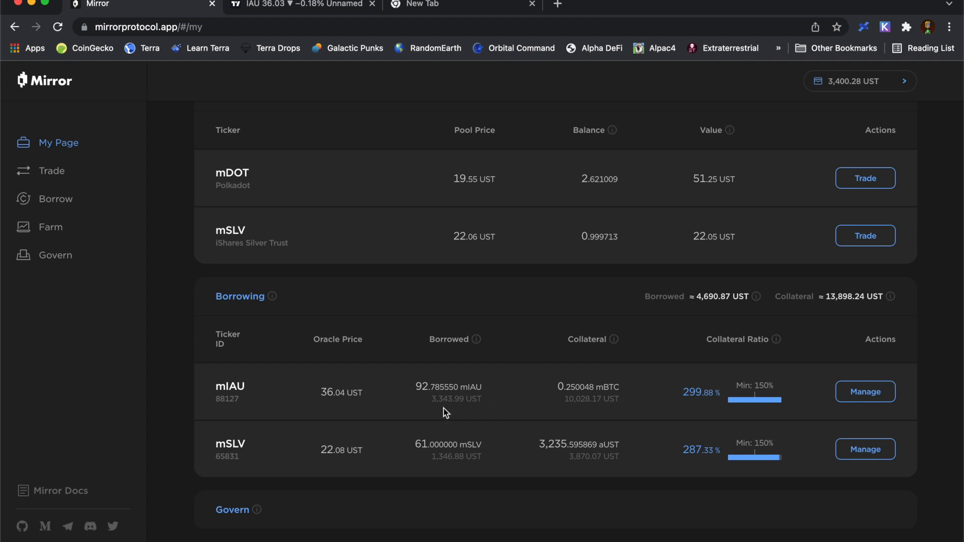
mouse_move(428, 408)
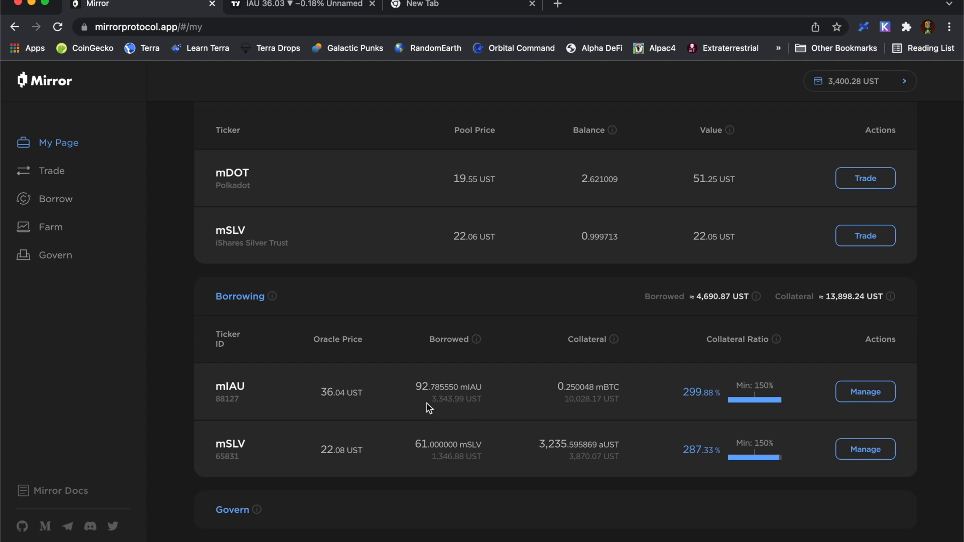
mouse_move(503, 400)
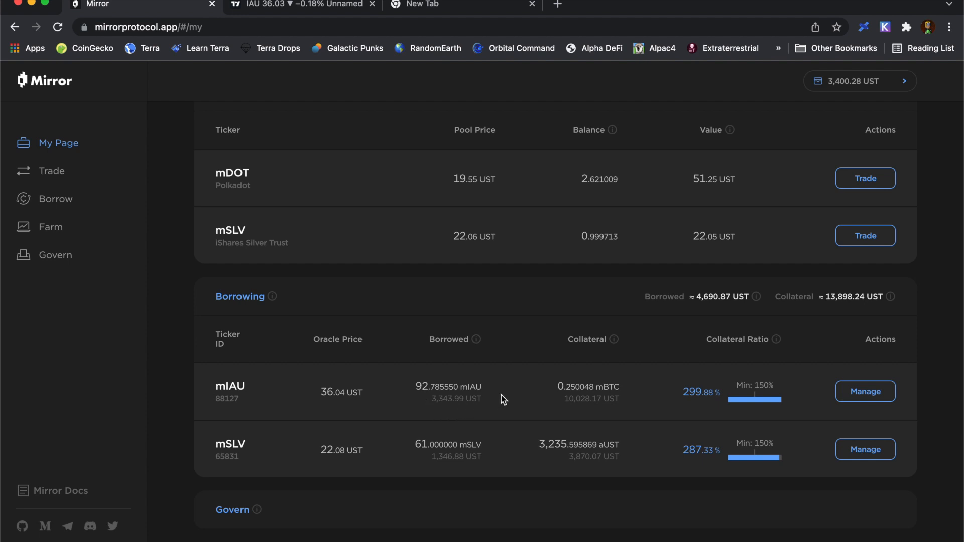
mouse_move(505, 401)
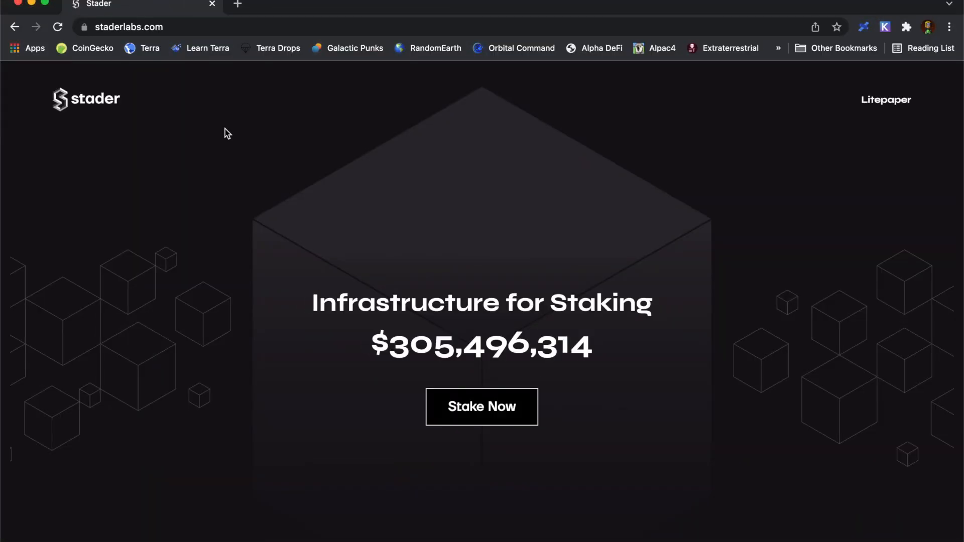
Enter the Stader staking app via Stake Now on the homepage
click(481, 406)
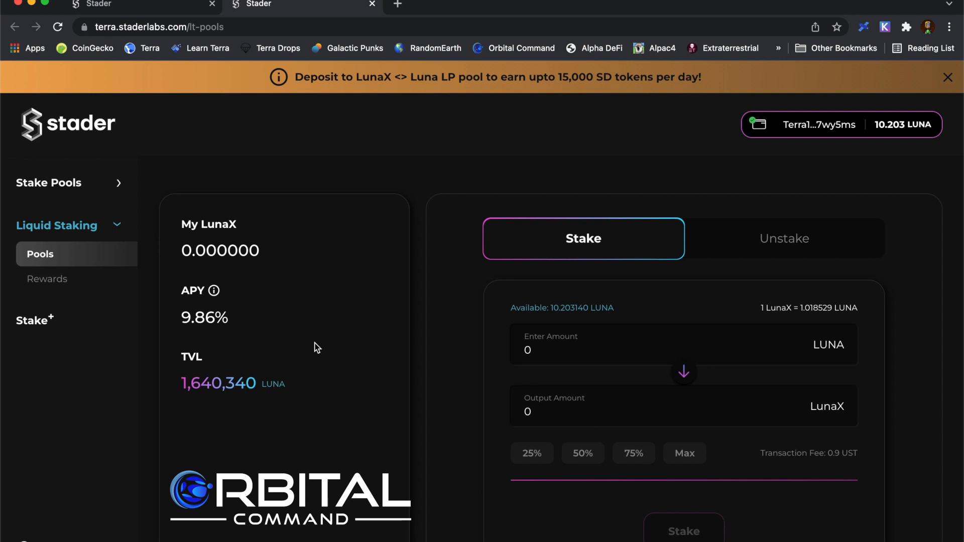
mouse_move(142, 322)
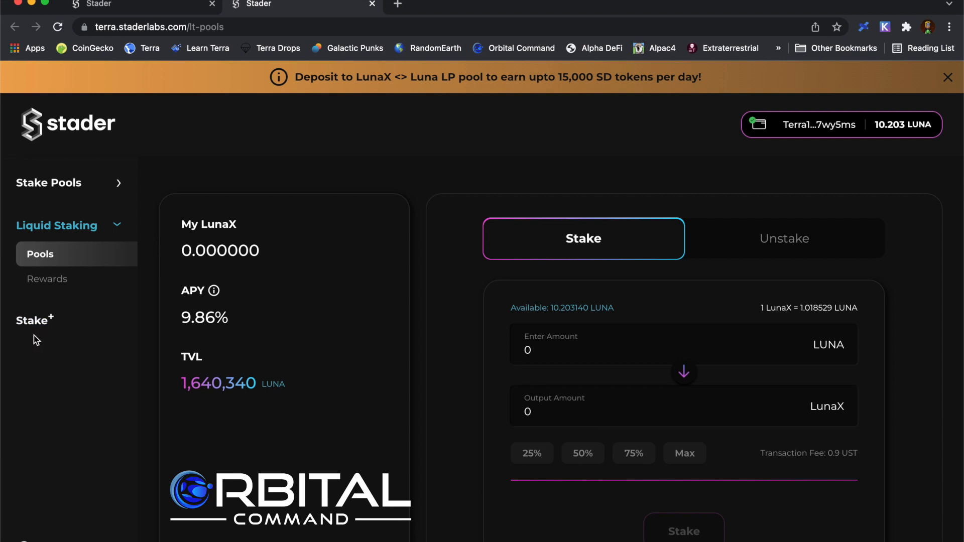
mouse_move(32, 320)
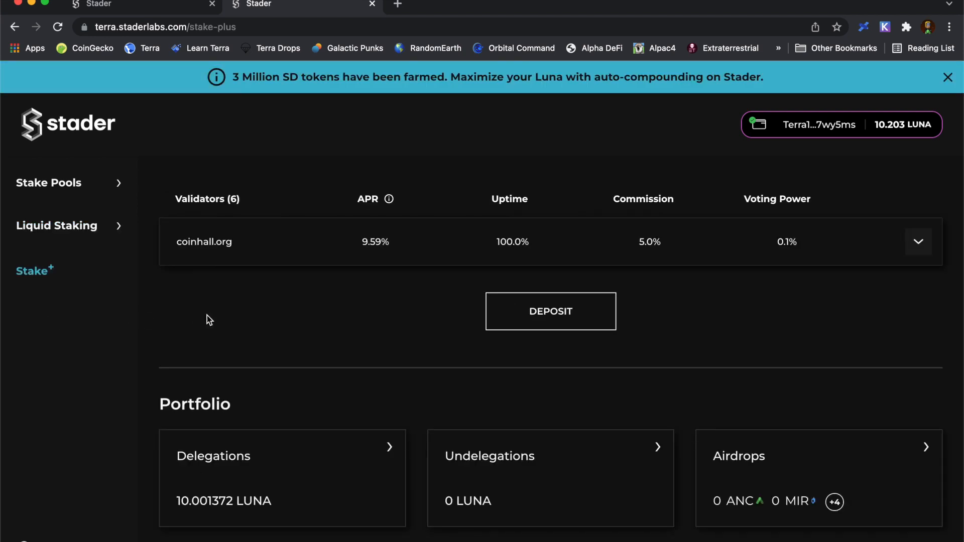
mouse_move(269, 329)
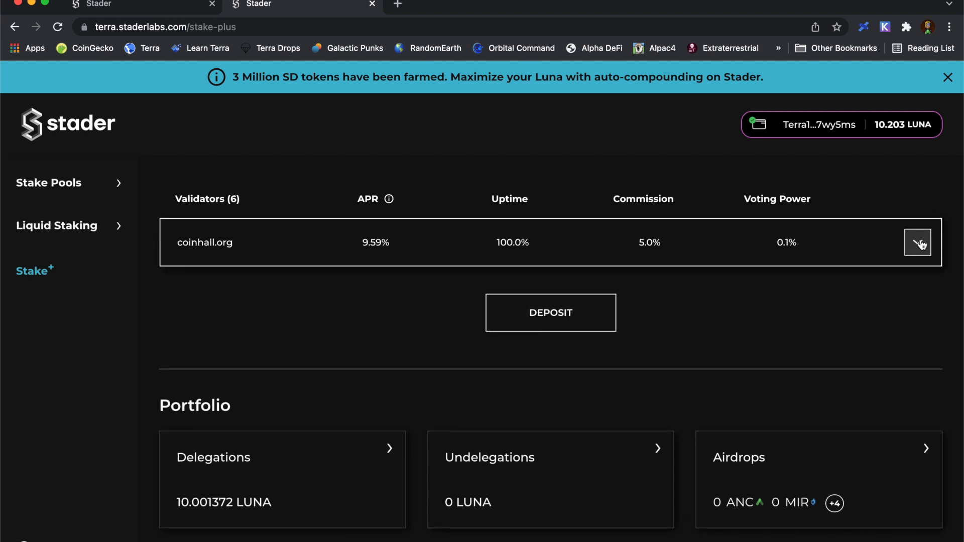
Select Orbital Command (9.68% APR, 4.0% commission) as the Stake+ validator
click(916, 242)
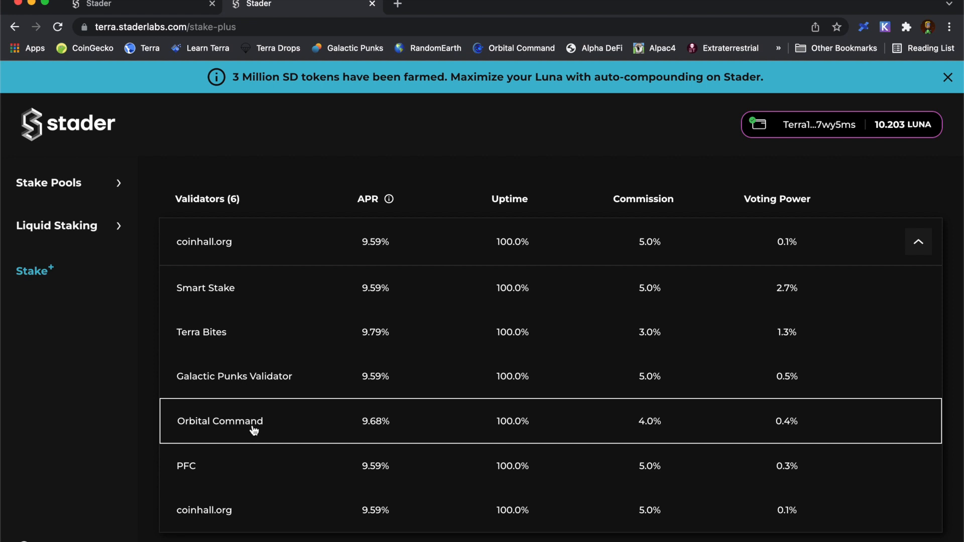
mouse_move(502, 415)
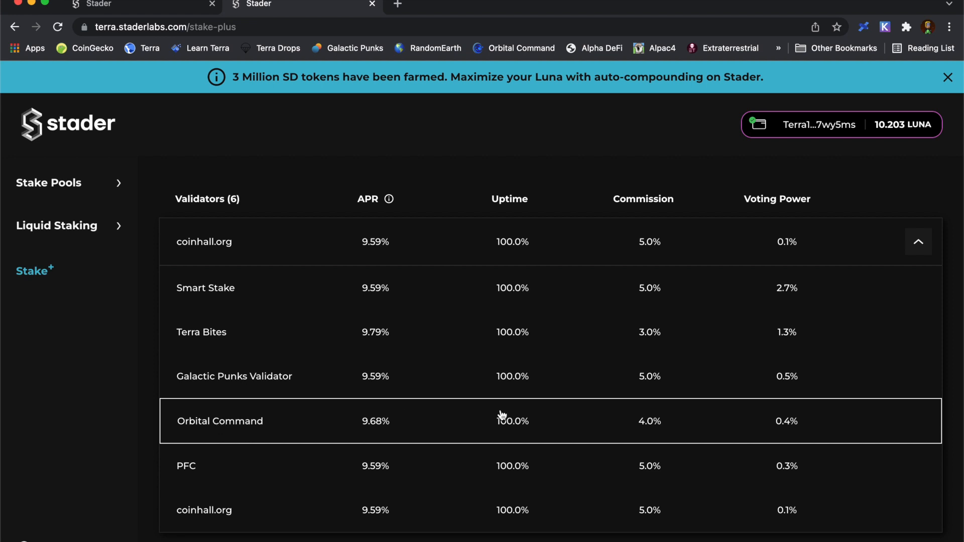
mouse_move(687, 420)
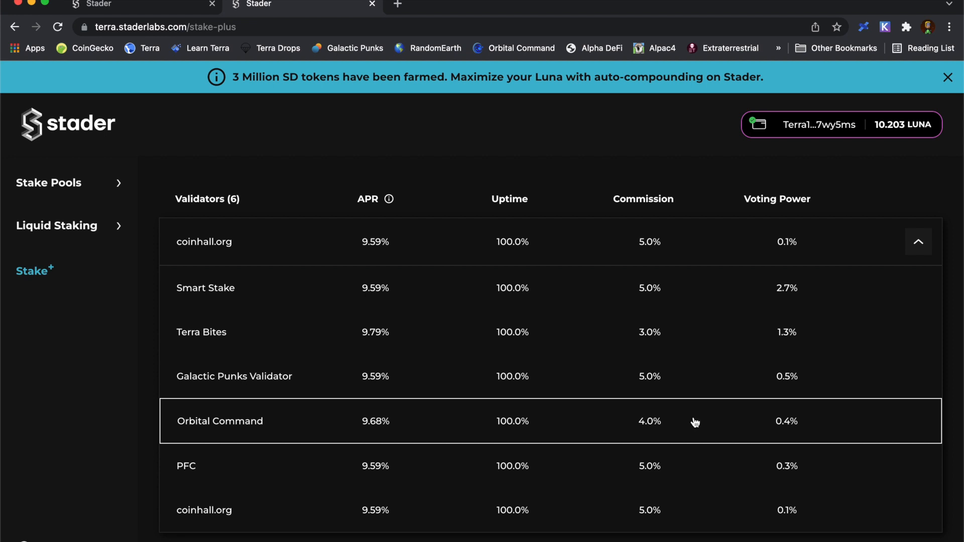
mouse_move(426, 422)
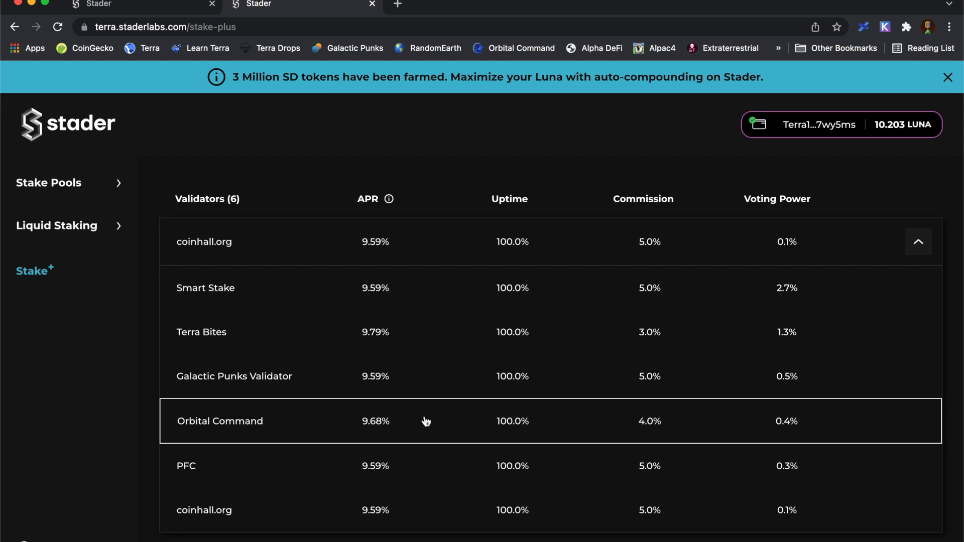
click(220, 421)
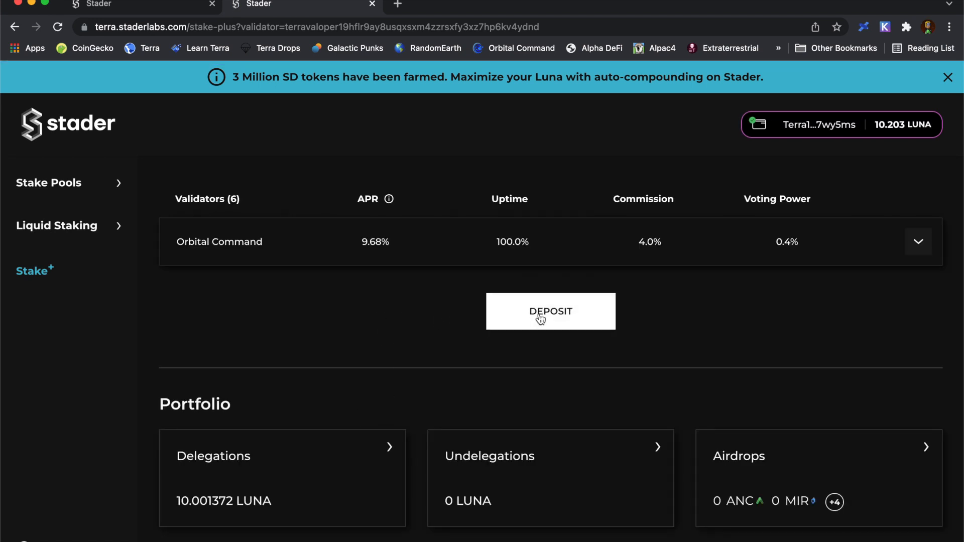
Deposit 5 LUNA to Orbital Command and confirm the transaction
click(549, 311)
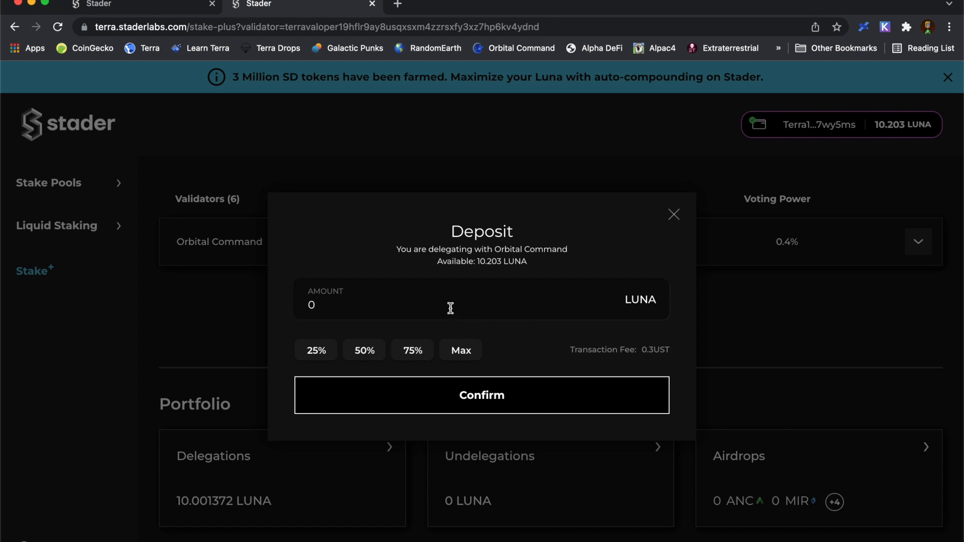
click(400, 305)
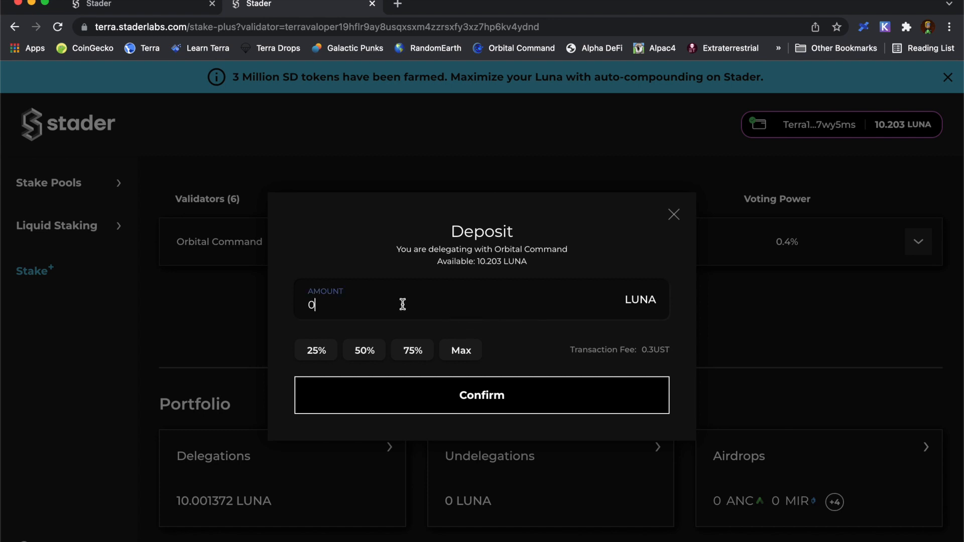
text(5)
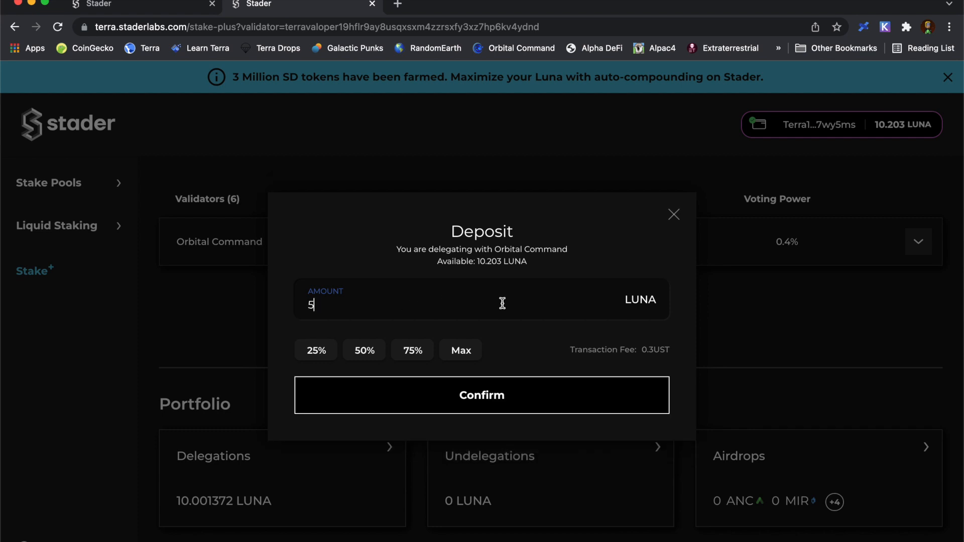
mouse_move(666, 362)
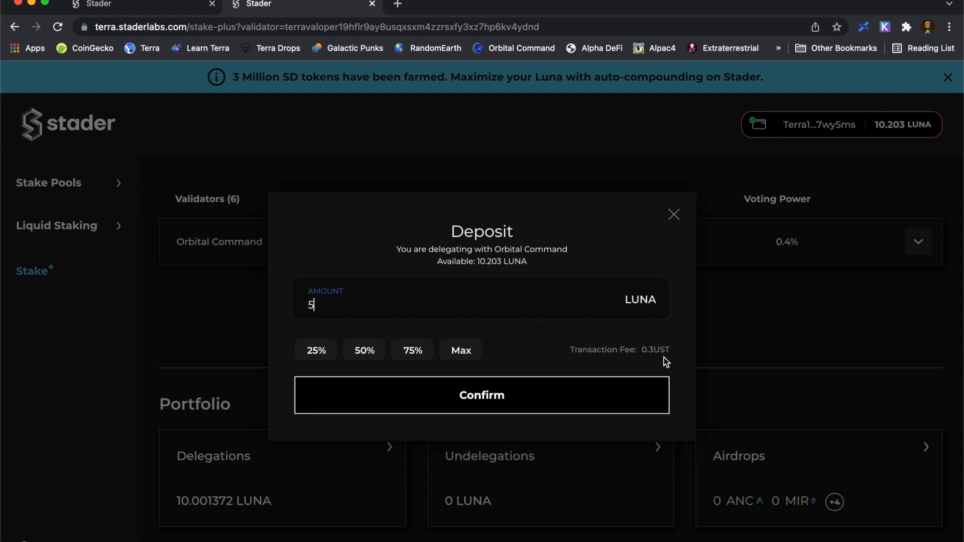
click(481, 395)
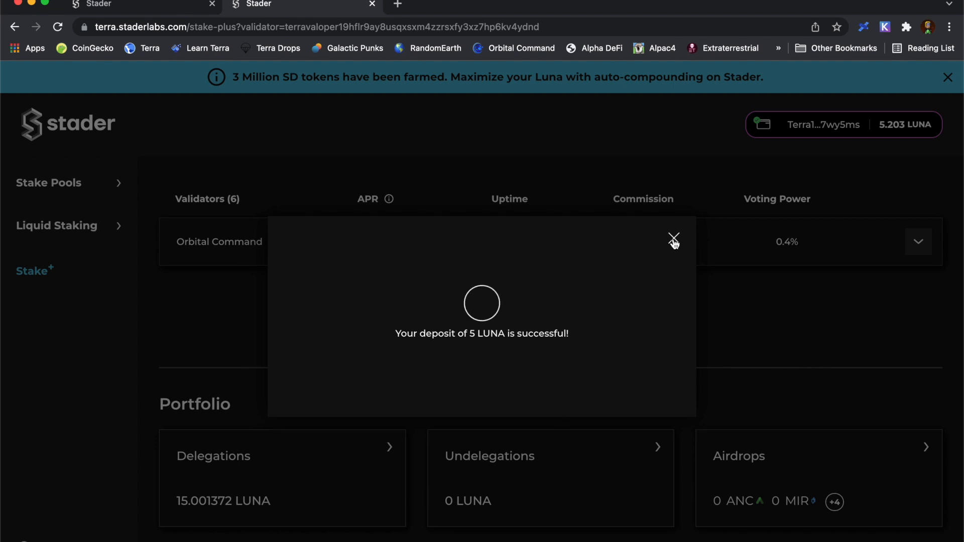
Dismiss the deposit success message and close the per-validator delegations breakdown
click(674, 239)
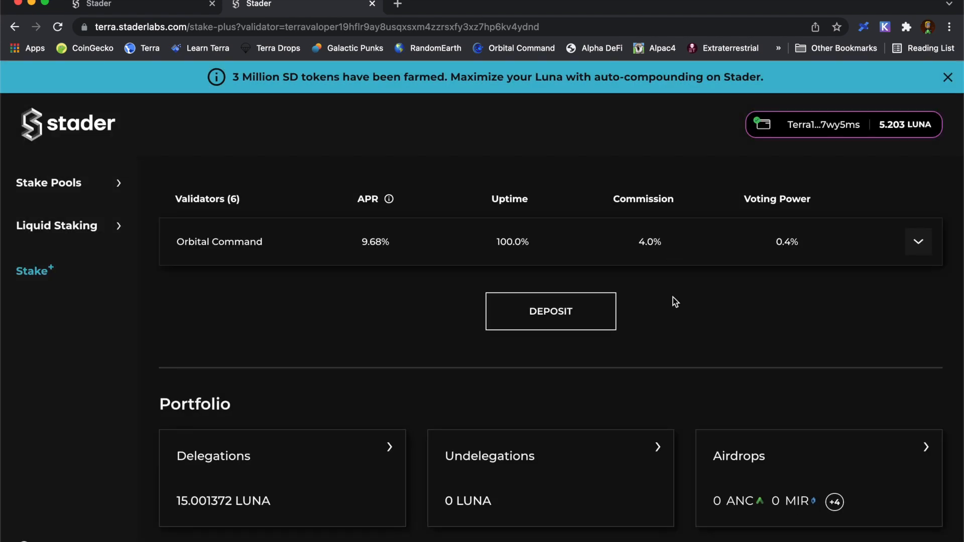
mouse_move(348, 367)
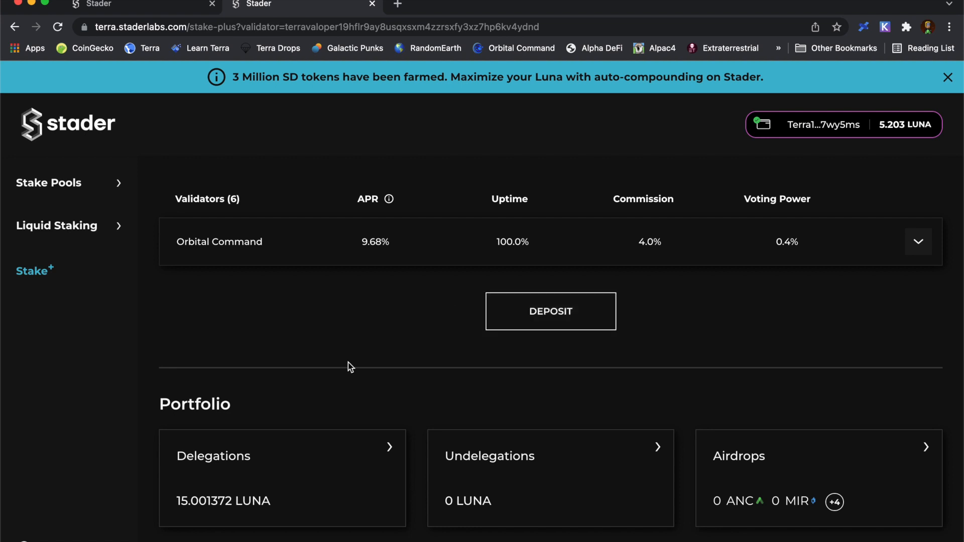
mouse_move(245, 481)
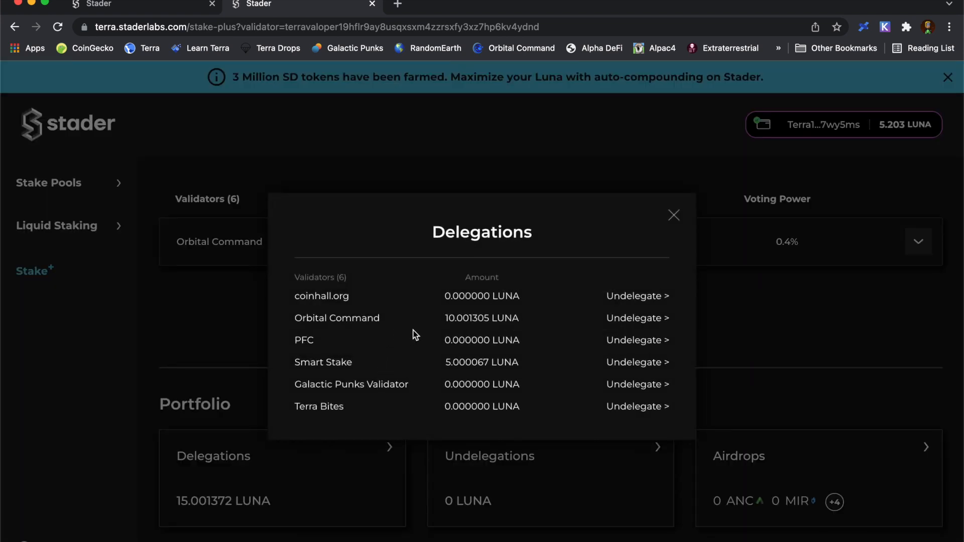
mouse_move(446, 325)
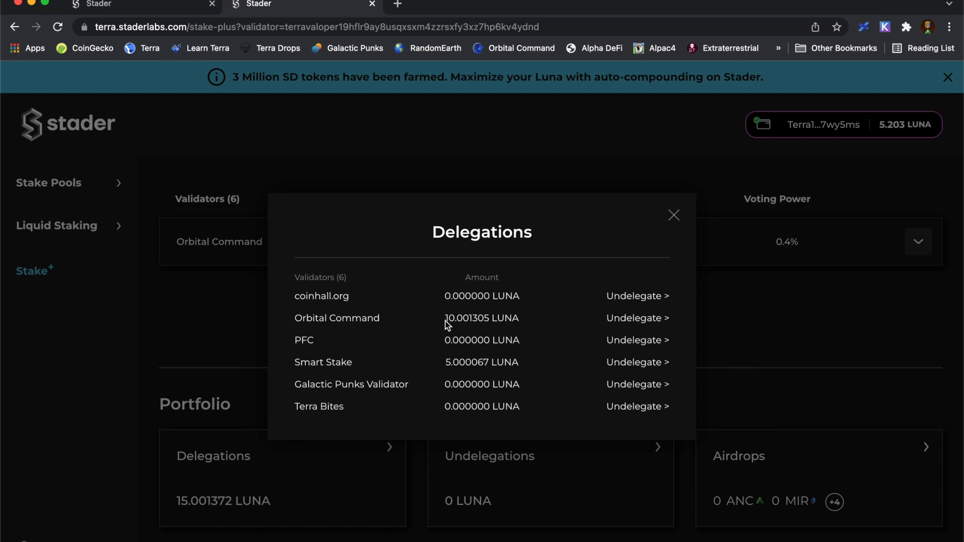
mouse_move(509, 367)
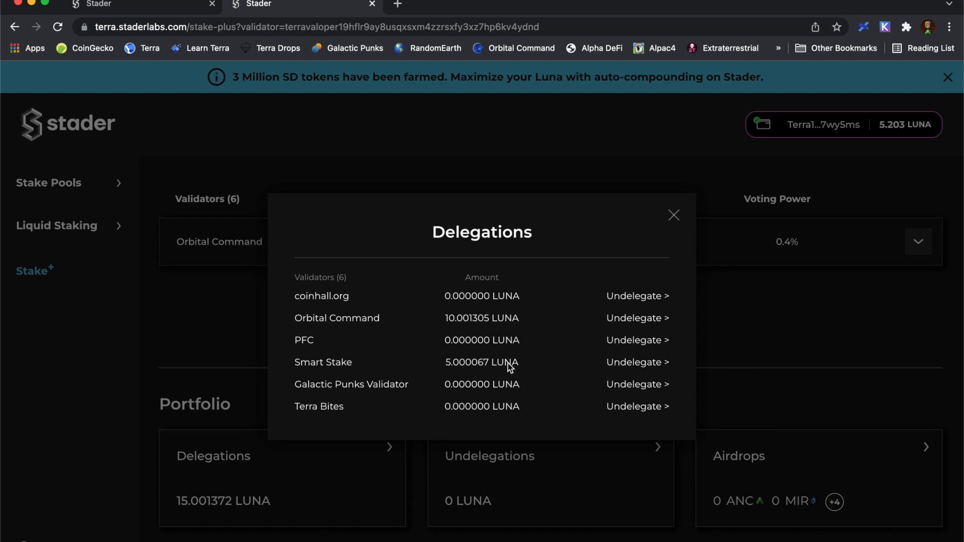
mouse_move(374, 367)
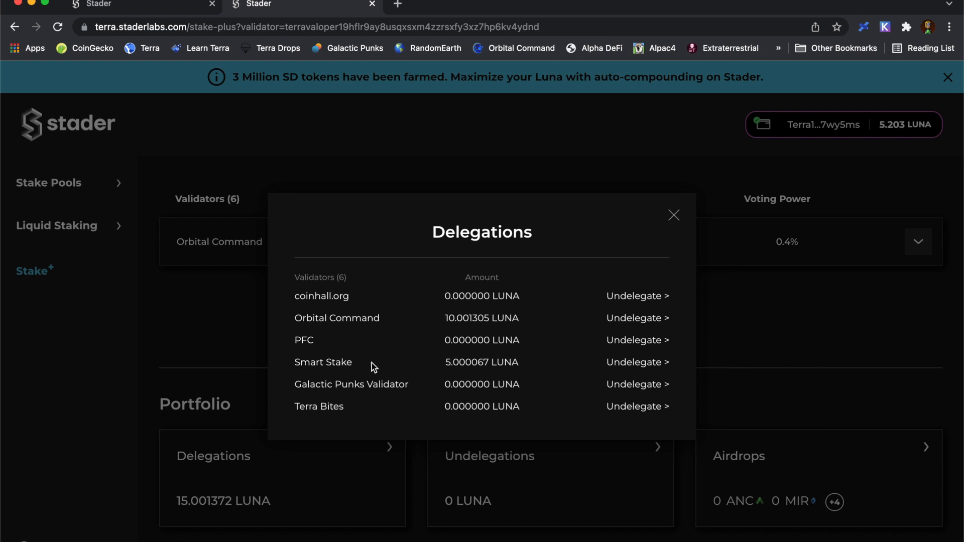
click(672, 215)
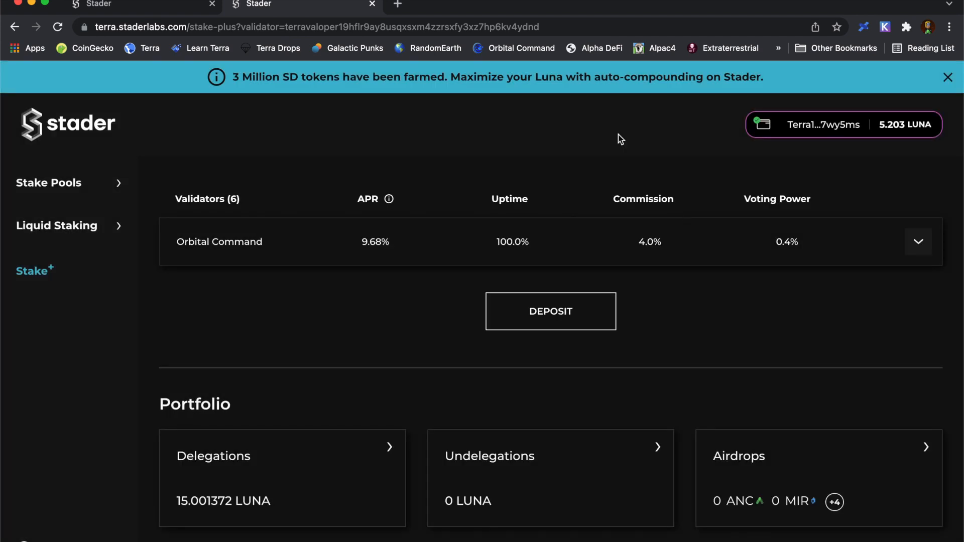